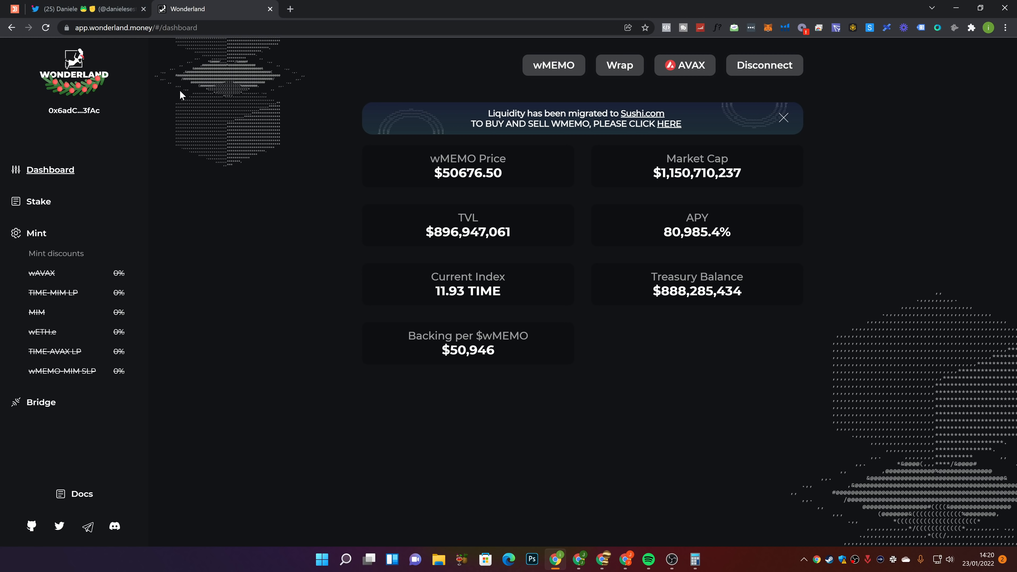
{"action": "mouse_move", "coordinate": [196, 98]}
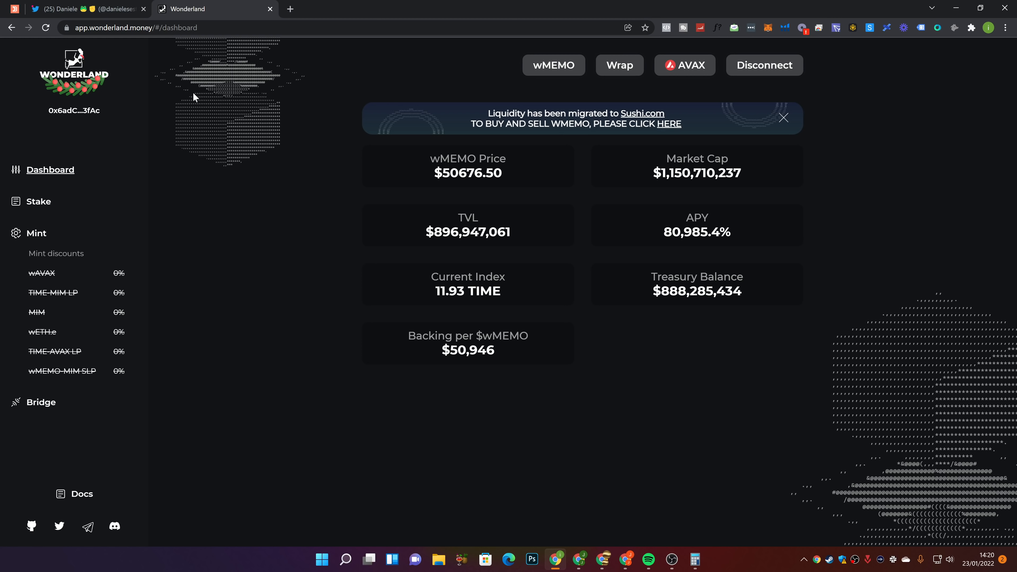
{"action": "mouse_move", "coordinate": [297, 181]}
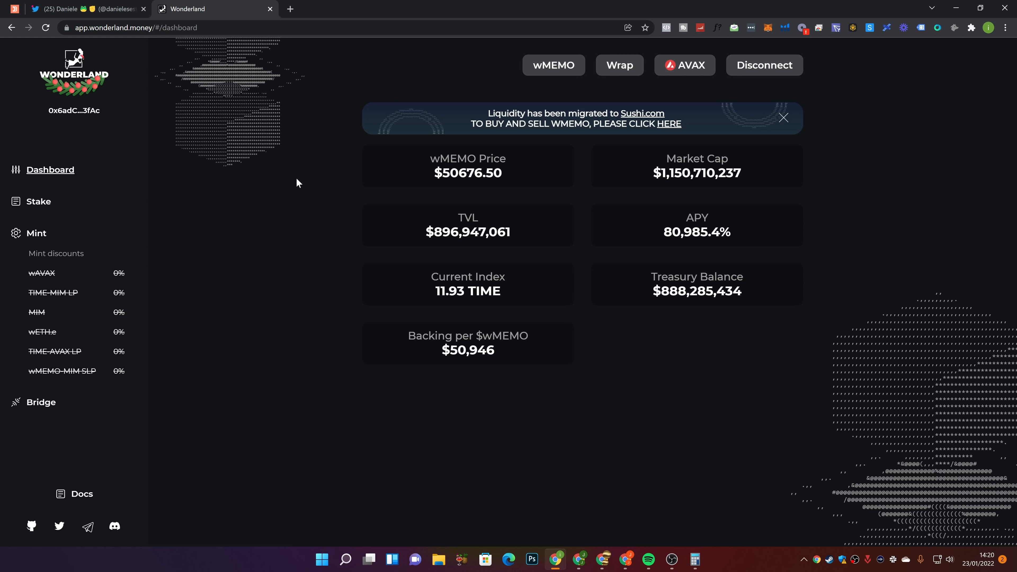
{"action": "mouse_move", "coordinate": [239, 20]}
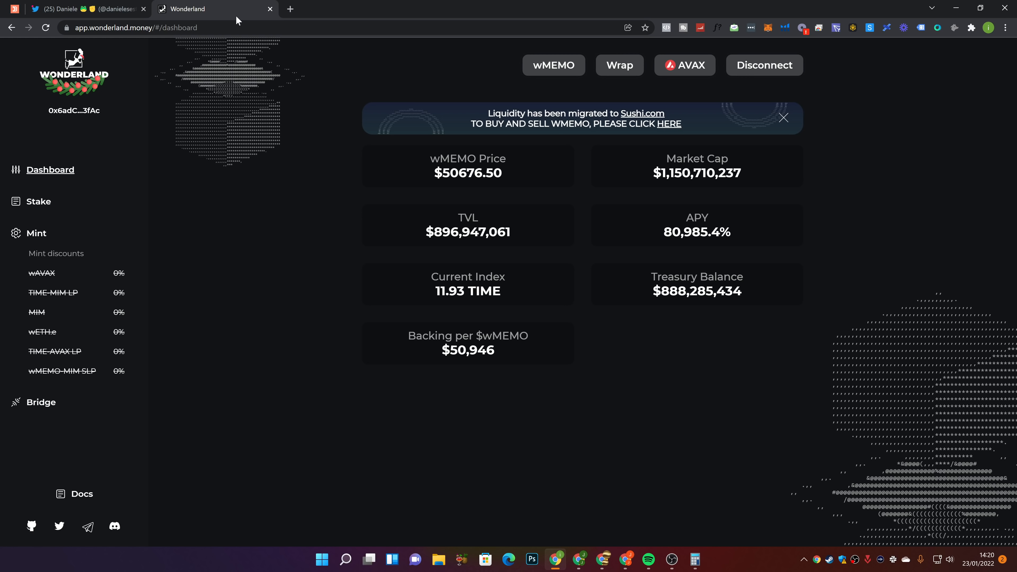
Bring up your own Twitter profile in a new tab and scroll to the pinned giveaway tweet
{"action": "left_click", "coordinate": [79, 8]}
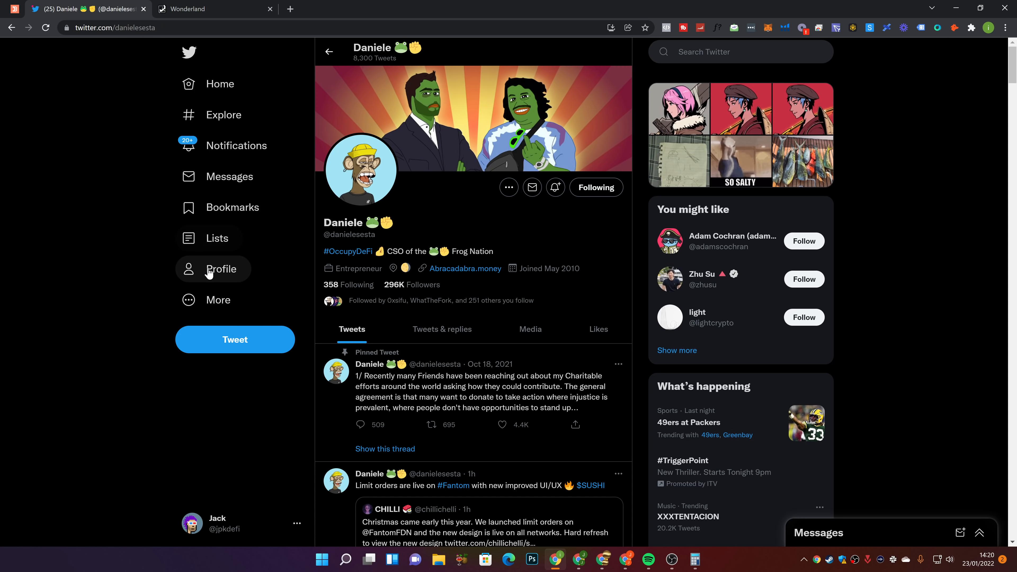
{"action": "left_click", "coordinate": [221, 269]}
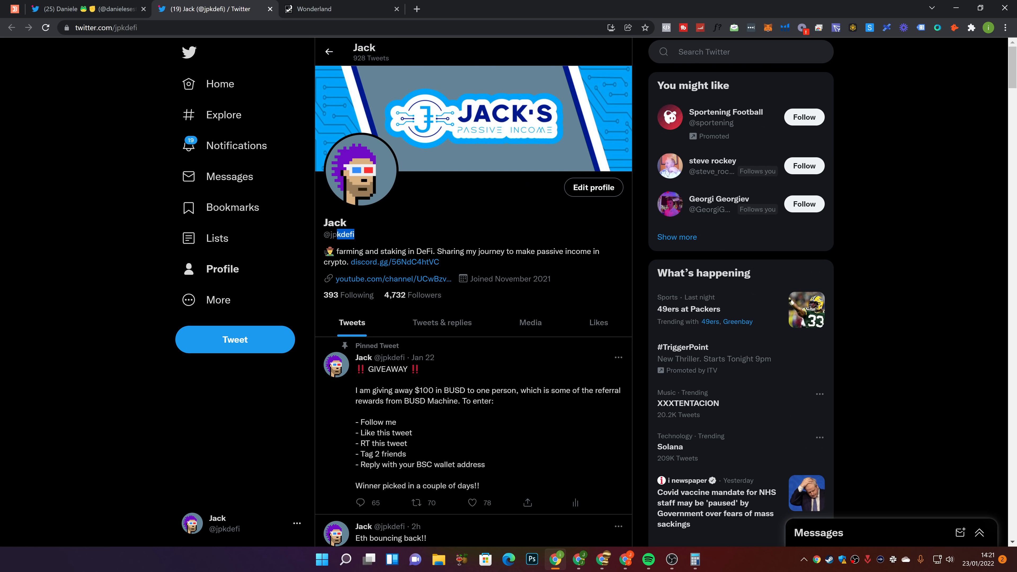
{"action": "scroll", "scroll_direction": "down", "scroll_amount": 3}
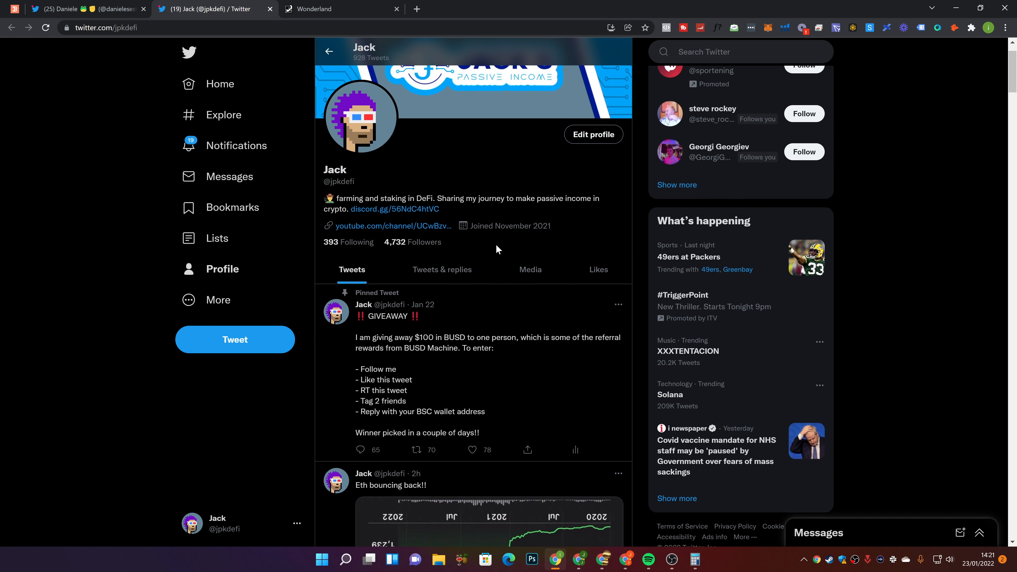
{"action": "scroll", "scroll_direction": "down", "scroll_amount": 3}
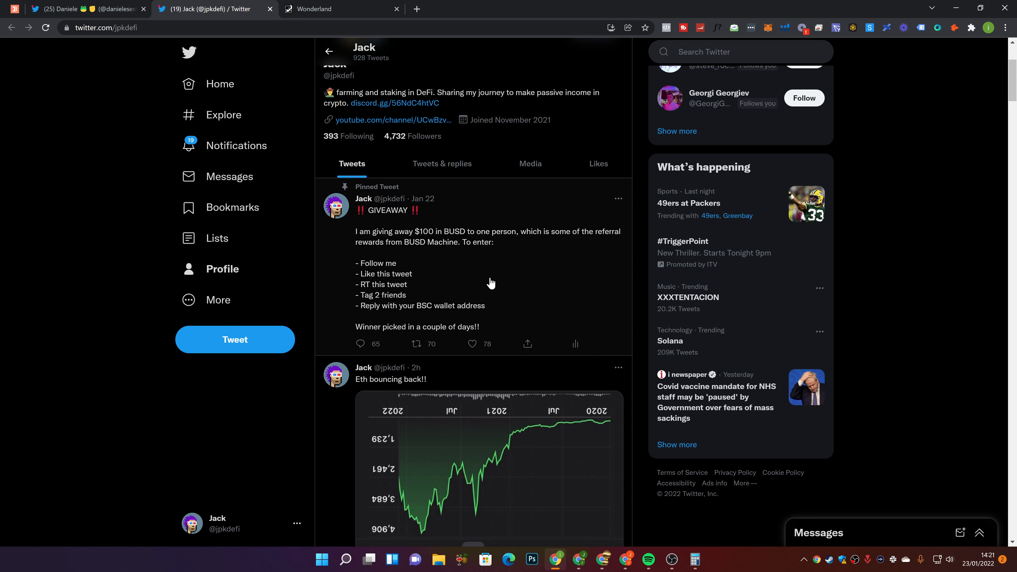
{"action": "mouse_move", "coordinate": [542, 285]}
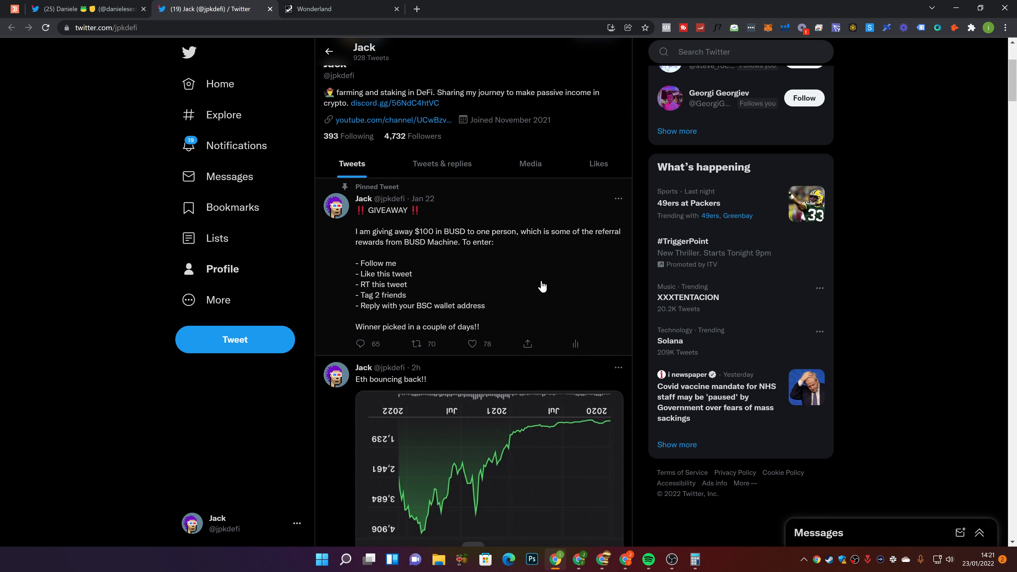
{"action": "mouse_move", "coordinate": [360, 266]}
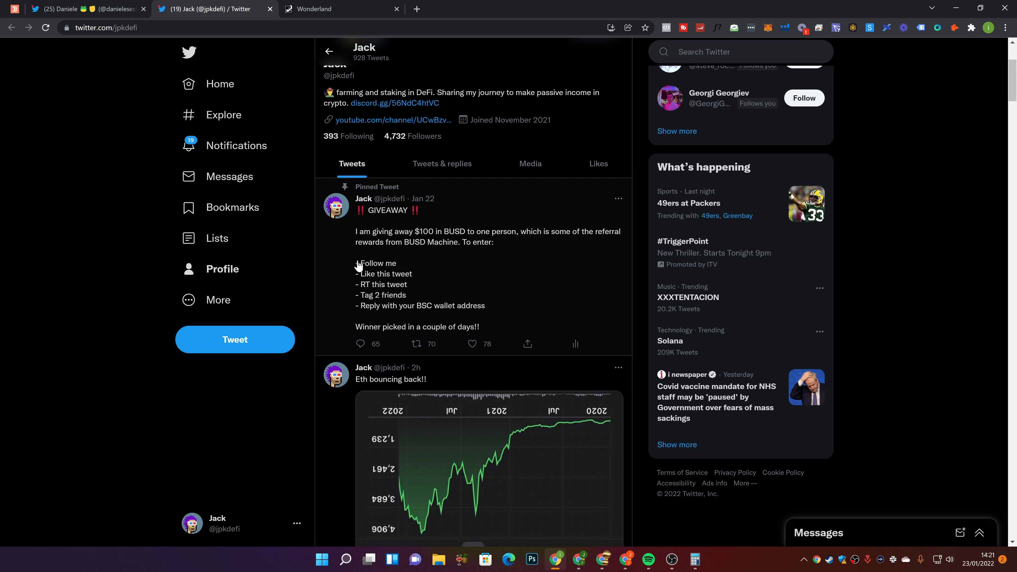
Highlight the giveaway entry rules, then return to the other creator's profile
{"action": "left_click_drag", "start_coordinate": [355, 263], "coordinate": [485, 306]}
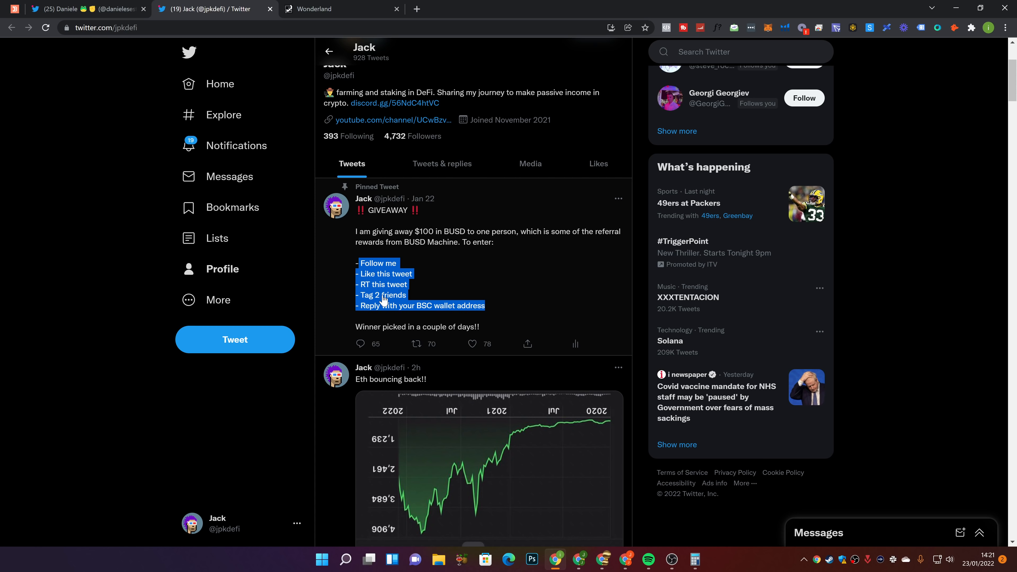
{"action": "left_click", "coordinate": [391, 311]}
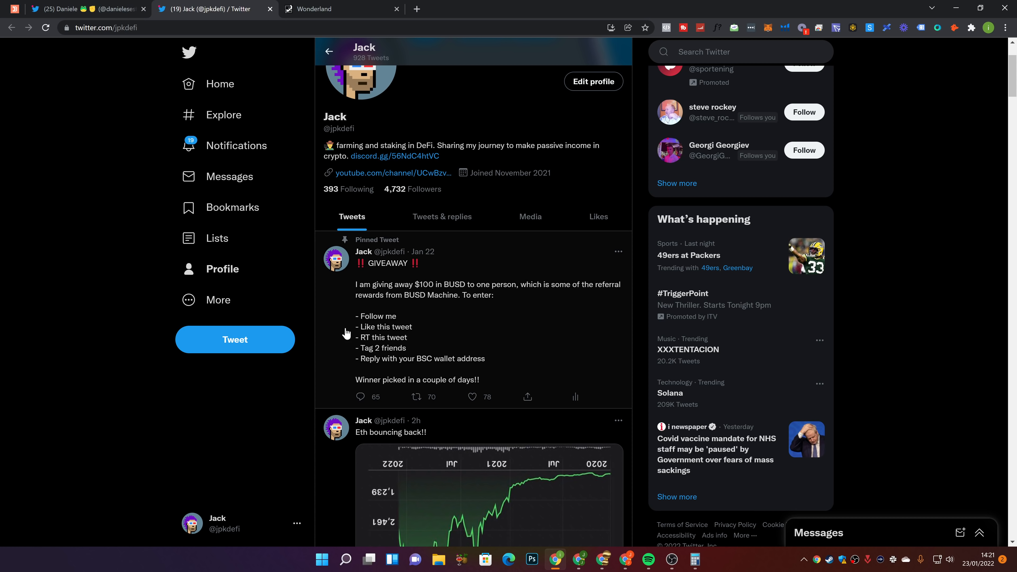
{"action": "mouse_move", "coordinate": [304, 416]}
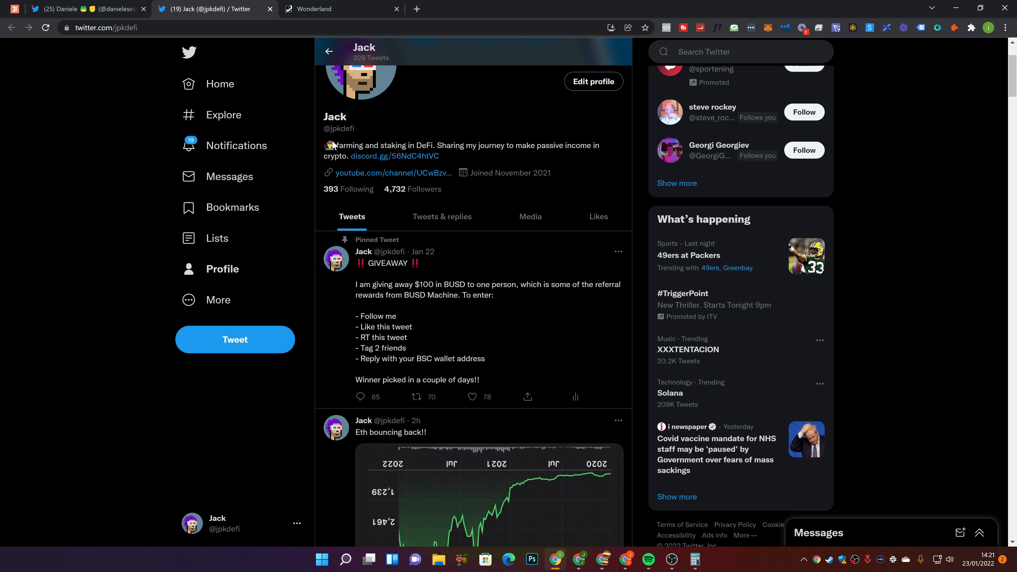
{"action": "left_click", "coordinate": [74, 8]}
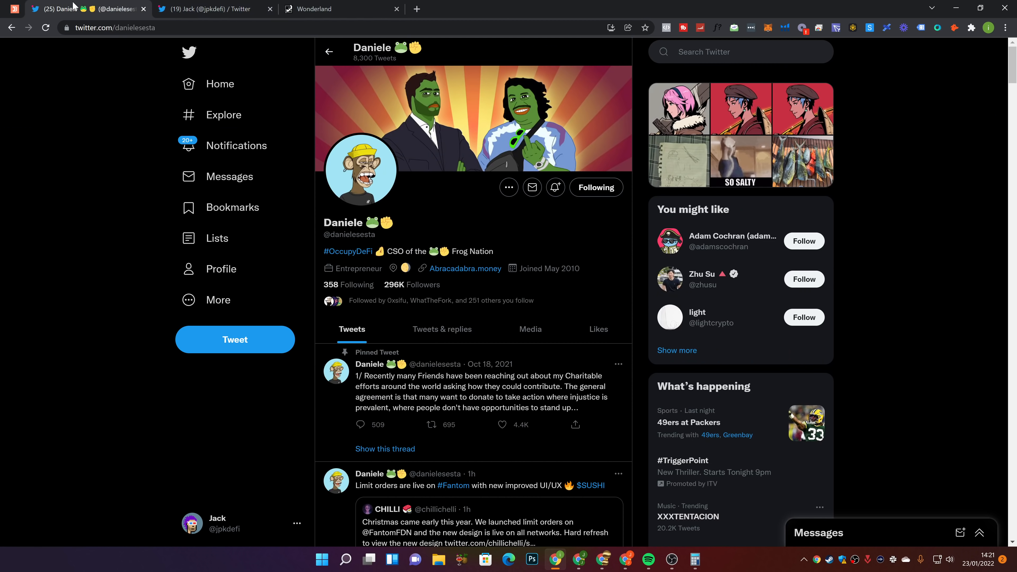
{"action": "left_click", "coordinate": [61, 8]}
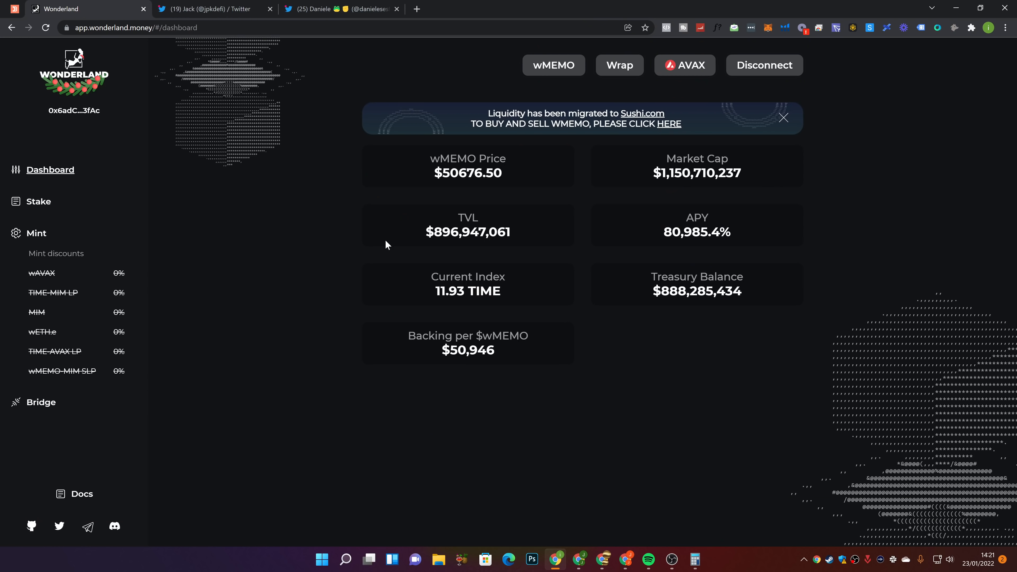
{"action": "double_click", "coordinate": [458, 158]}
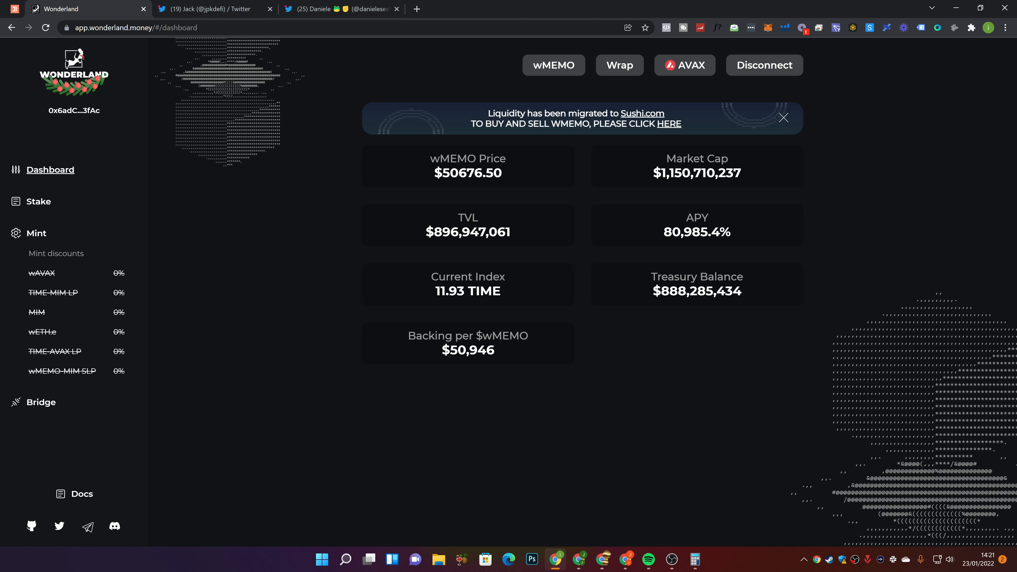
{"action": "mouse_move", "coordinate": [426, 170]}
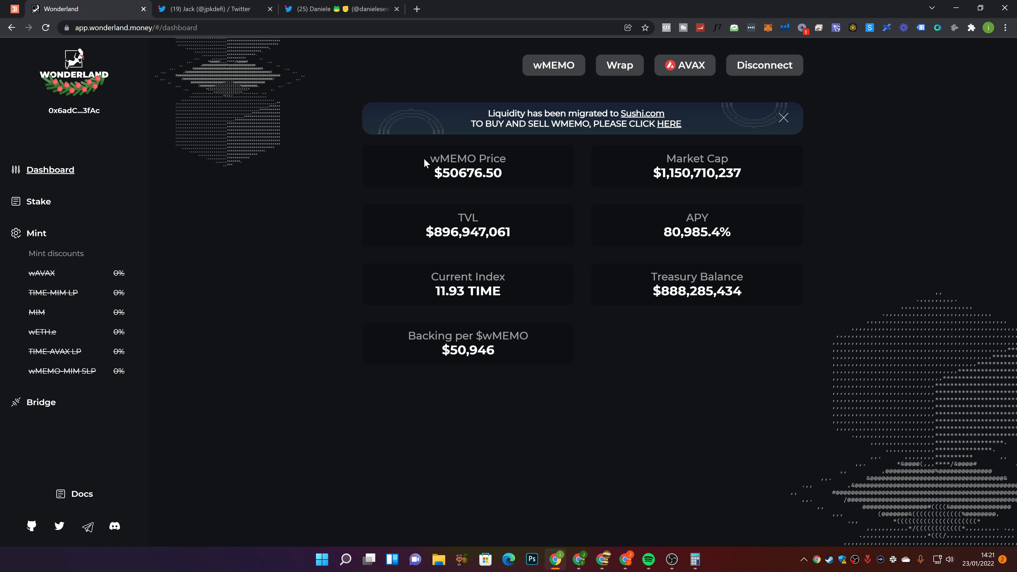
{"action": "mouse_move", "coordinate": [430, 167]}
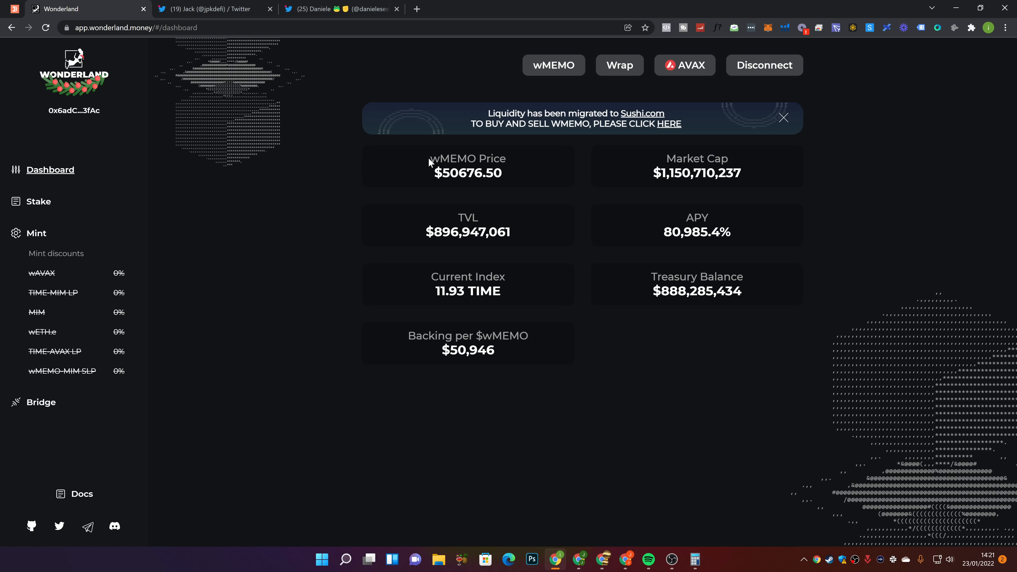
{"action": "mouse_move", "coordinate": [430, 168]}
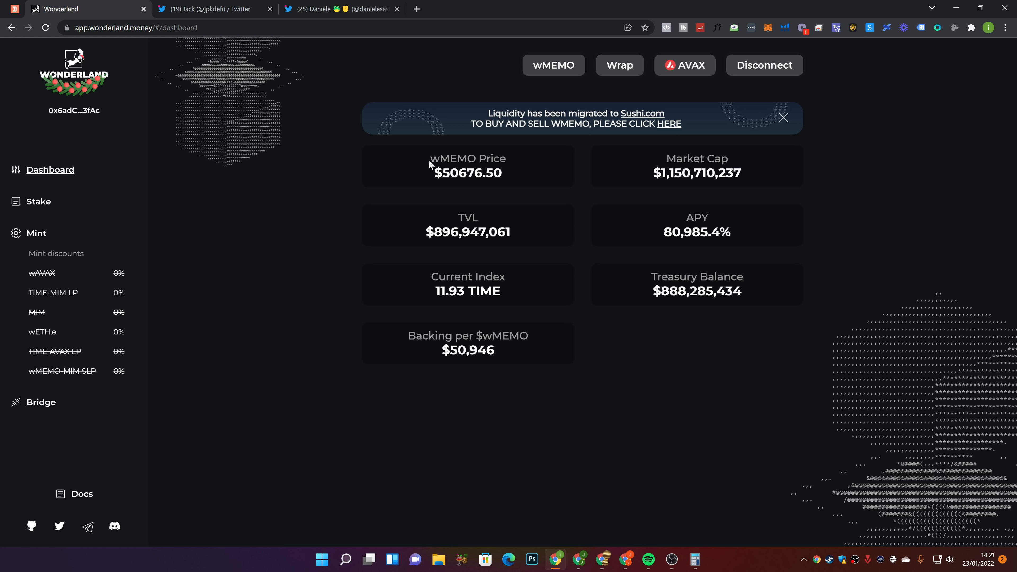
{"action": "mouse_move", "coordinate": [376, 176]}
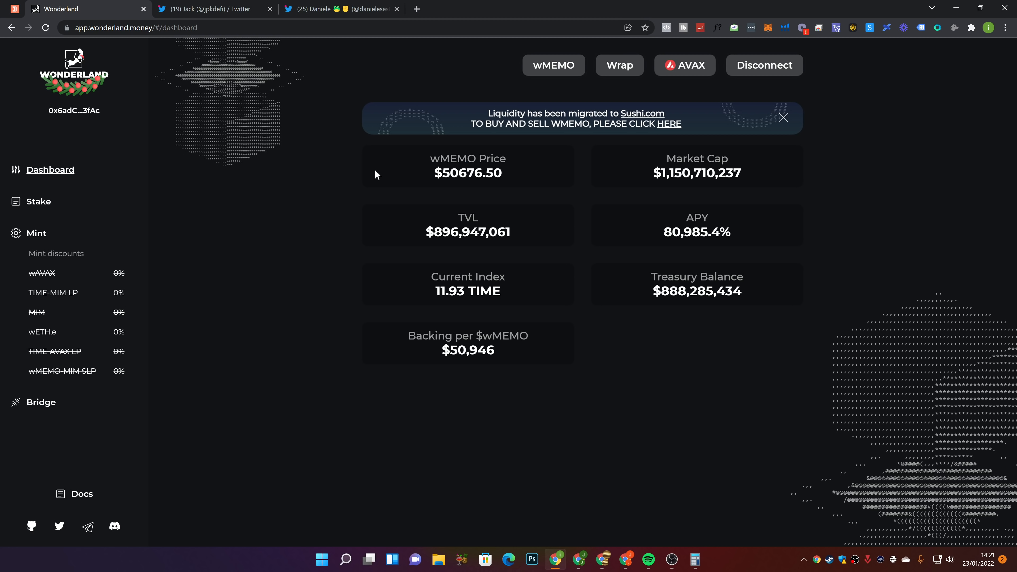
{"action": "mouse_move", "coordinate": [430, 162]}
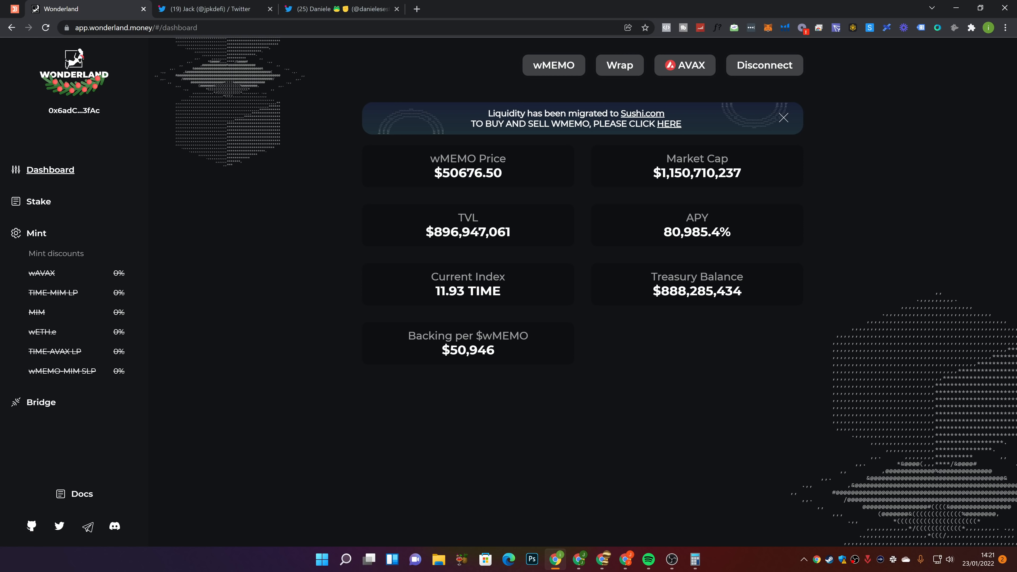
{"action": "mouse_move", "coordinate": [461, 188]}
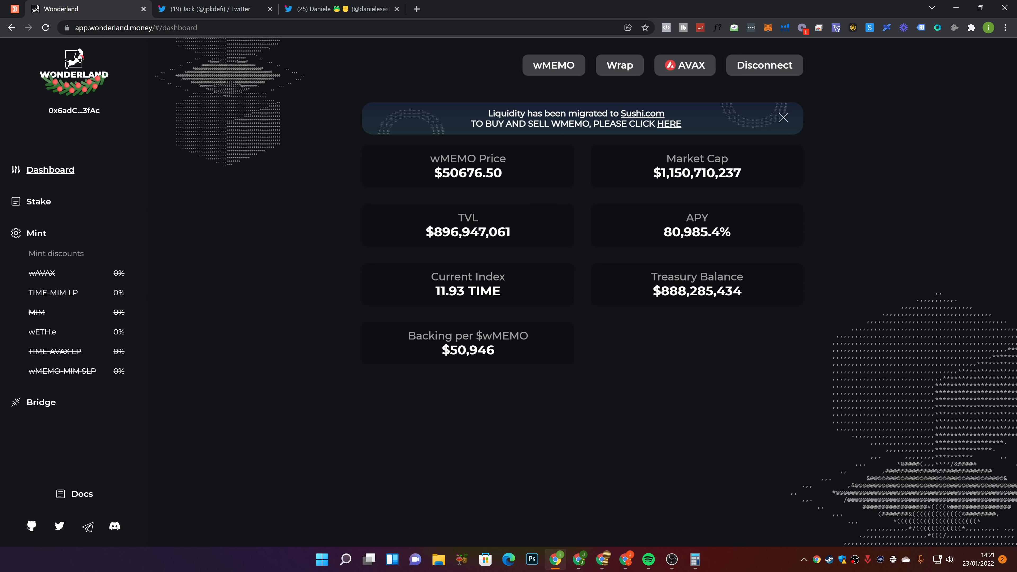
{"action": "mouse_move", "coordinate": [617, 182]}
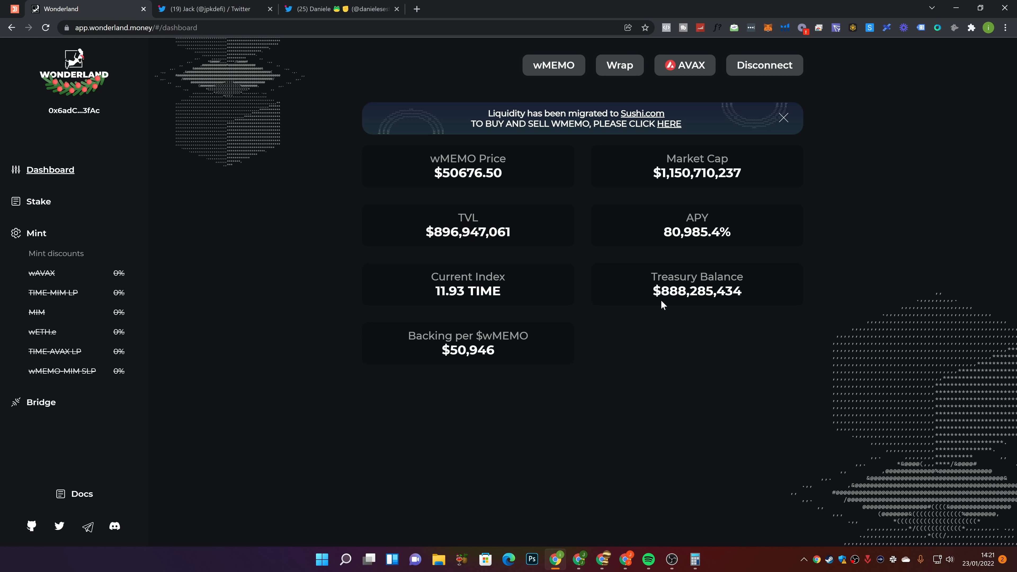
{"action": "mouse_move", "coordinate": [664, 332]}
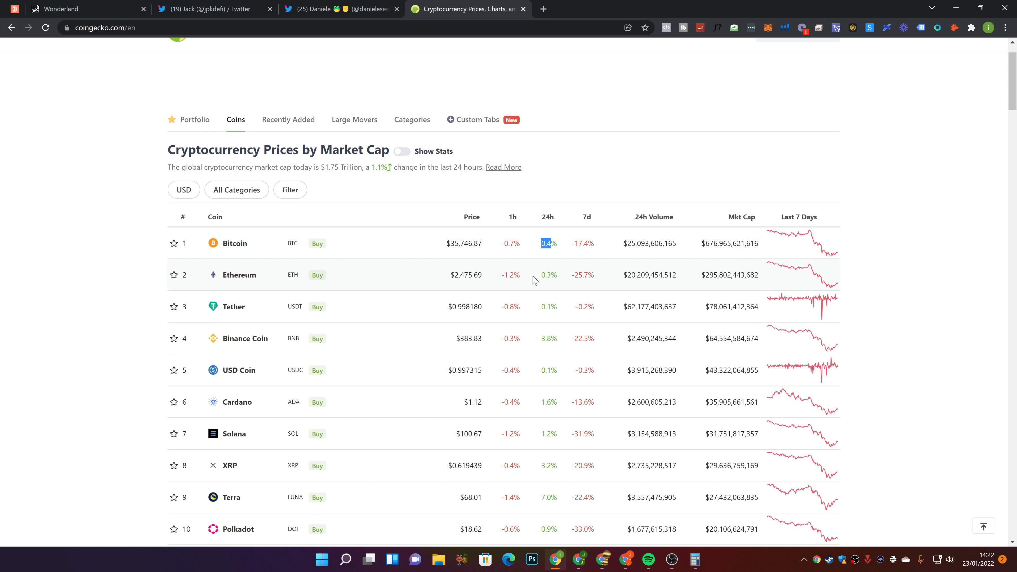
{"action": "scroll", "scroll_direction": "down", "scroll_amount": 3}
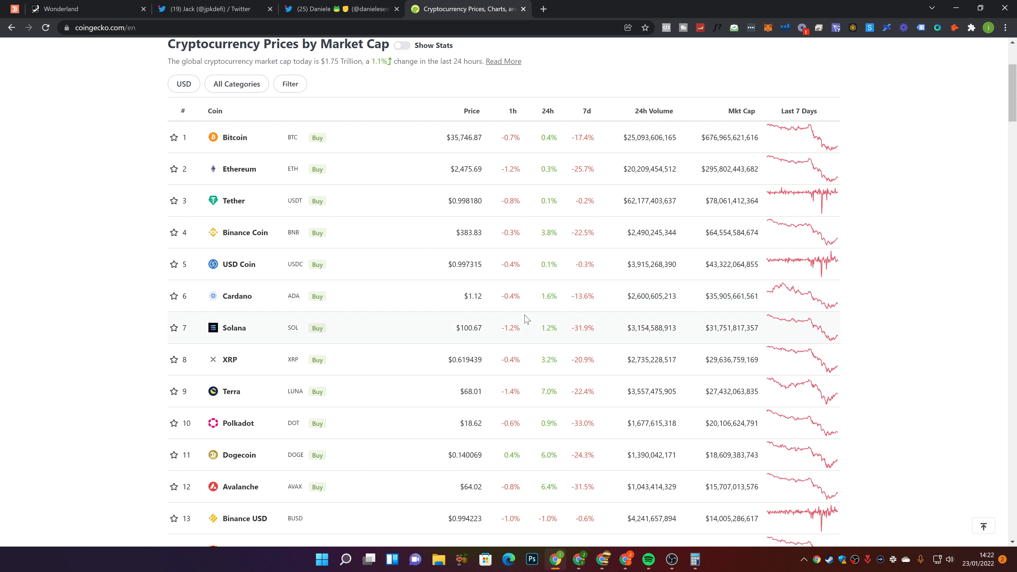
{"action": "scroll", "scroll_direction": "down", "scroll_amount": 3}
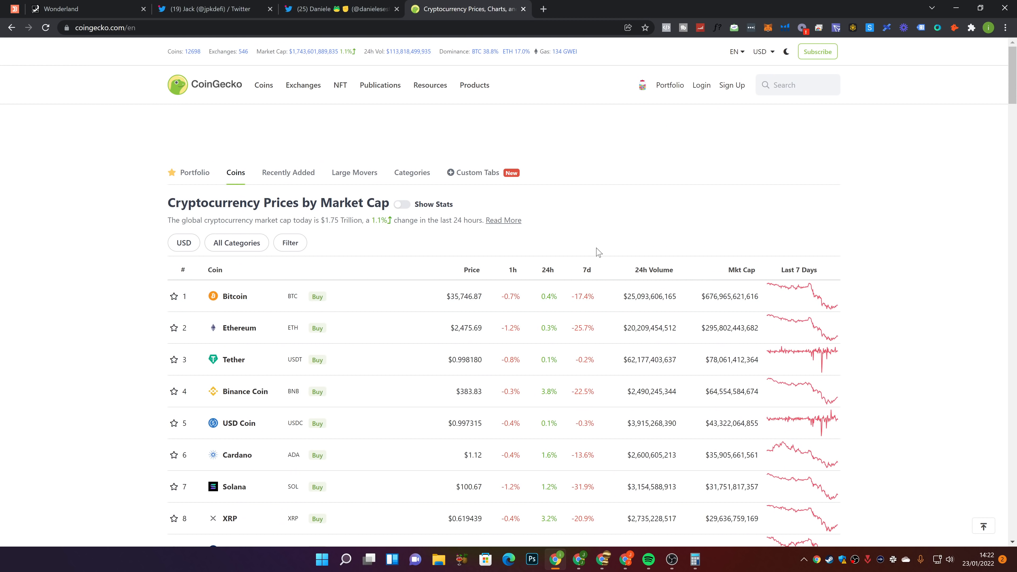
{"action": "mouse_move", "coordinate": [878, 503]}
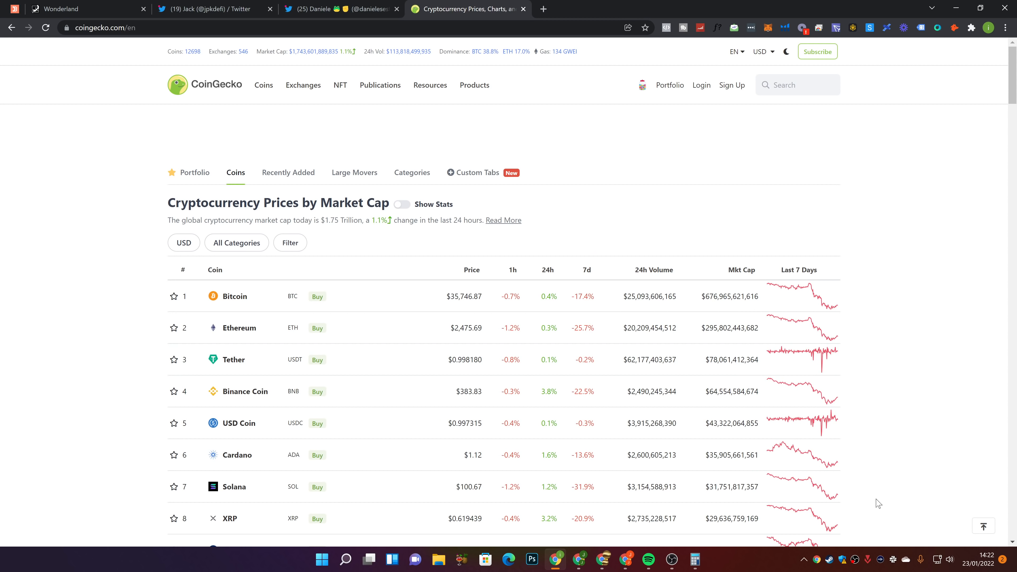
{"action": "mouse_move", "coordinate": [637, 200]}
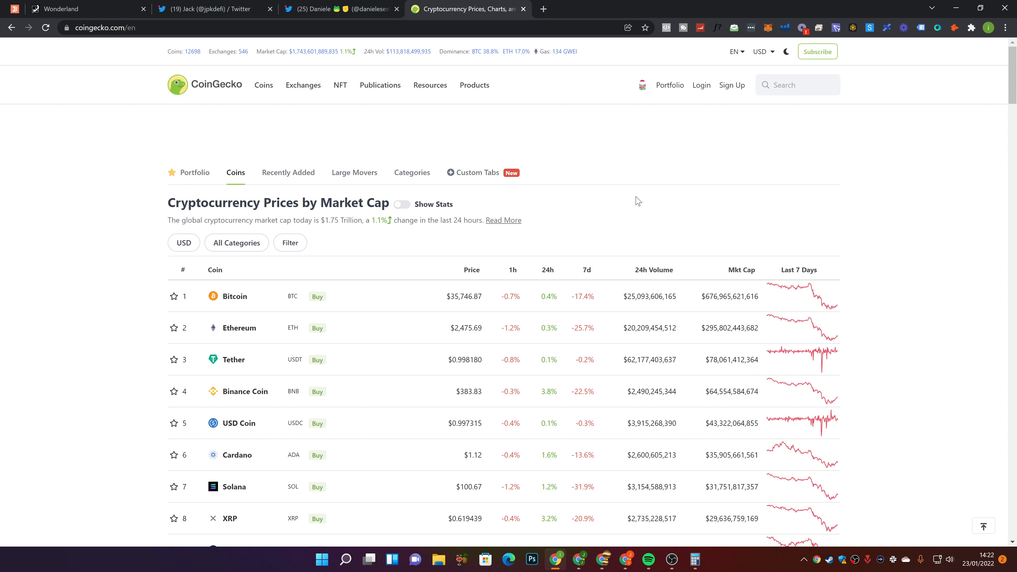
Look up 'wmemo' and show WMEMO's full Max price history chart
{"action": "left_click", "coordinate": [797, 85]}
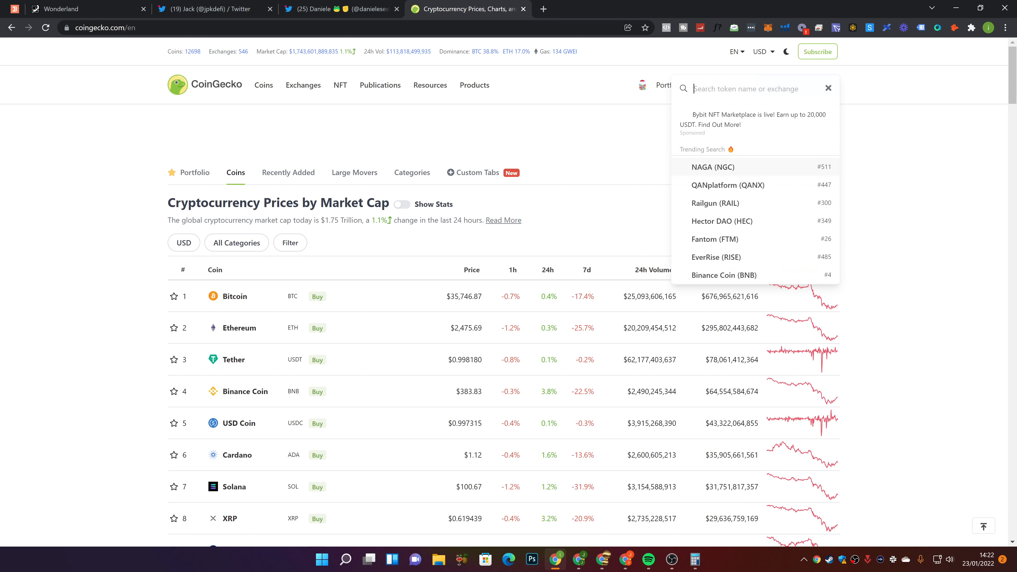
{"action": "type", "text": "wmemo"}
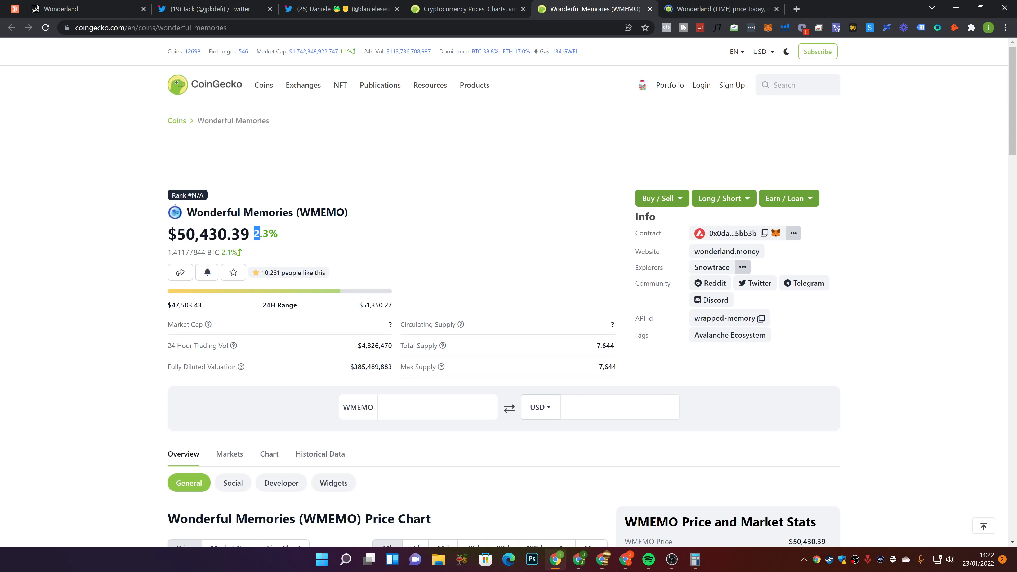
{"action": "left_click", "coordinate": [717, 9]}
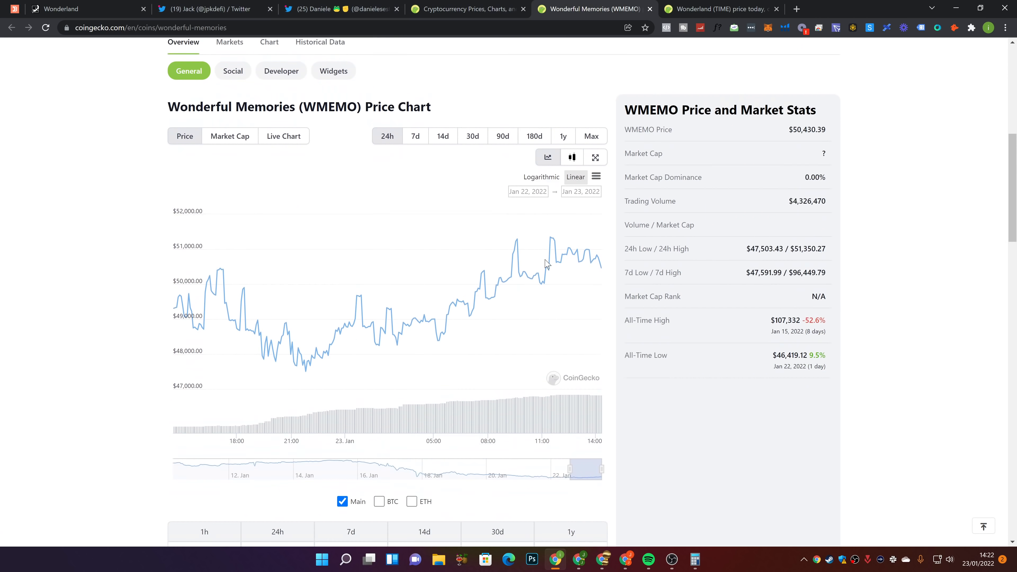
{"action": "left_click", "coordinate": [591, 136]}
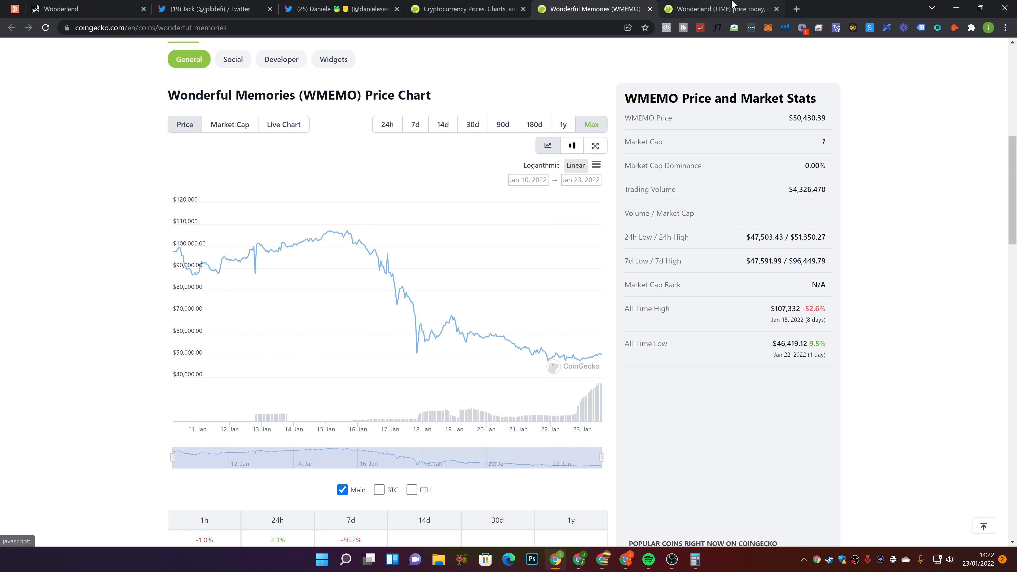
Compare with TIME's all-time Max price chart, then return to the WMEMO page
{"action": "left_click", "coordinate": [717, 8]}
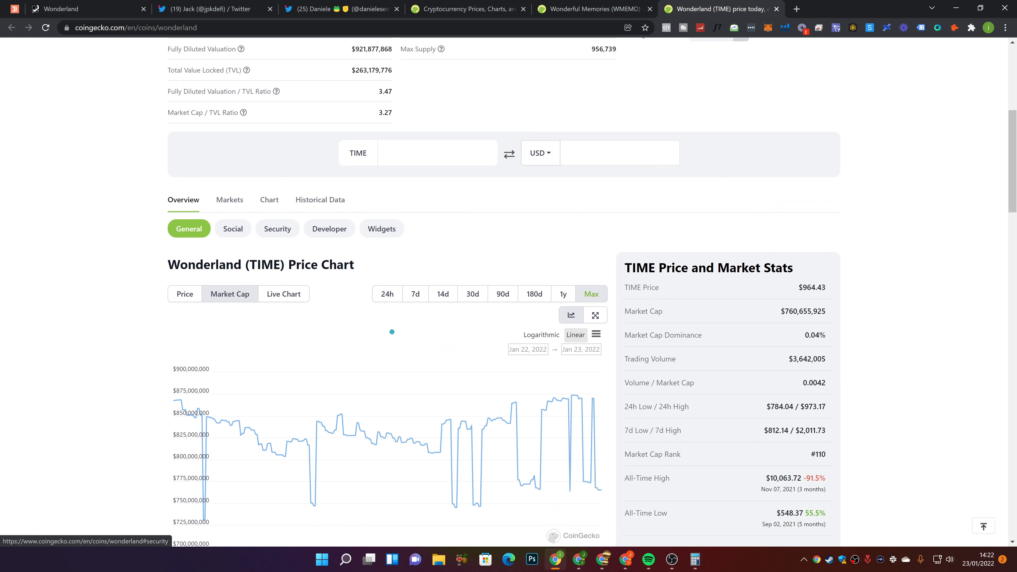
{"action": "left_click", "coordinate": [184, 293]}
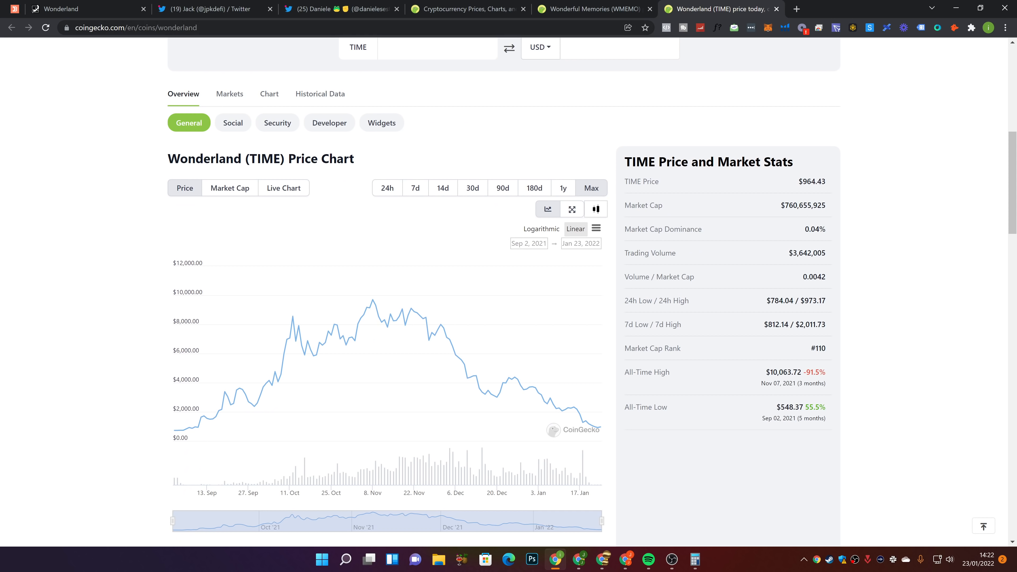
{"action": "left_click", "coordinate": [593, 9]}
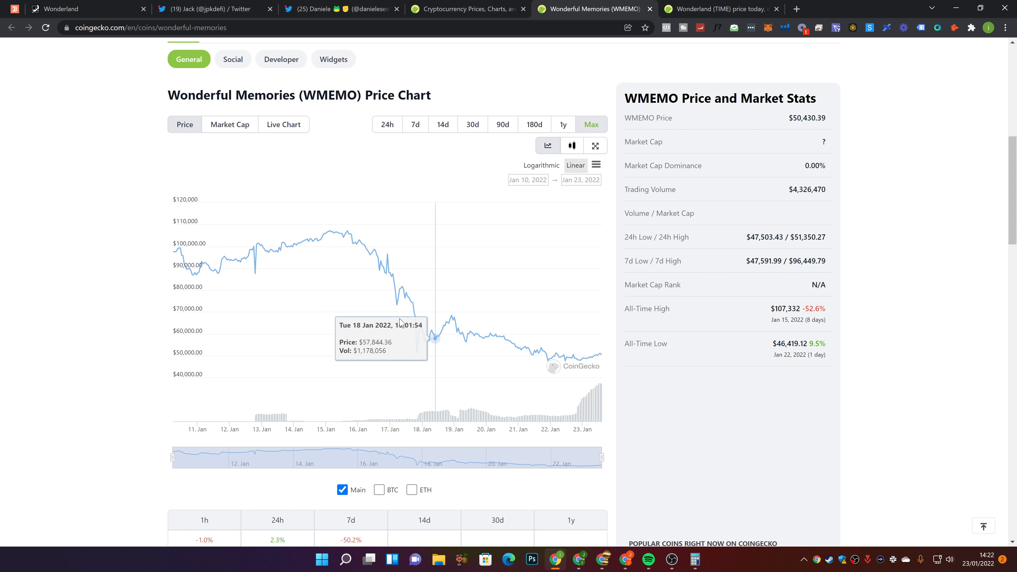
{"action": "mouse_move", "coordinate": [344, 305]}
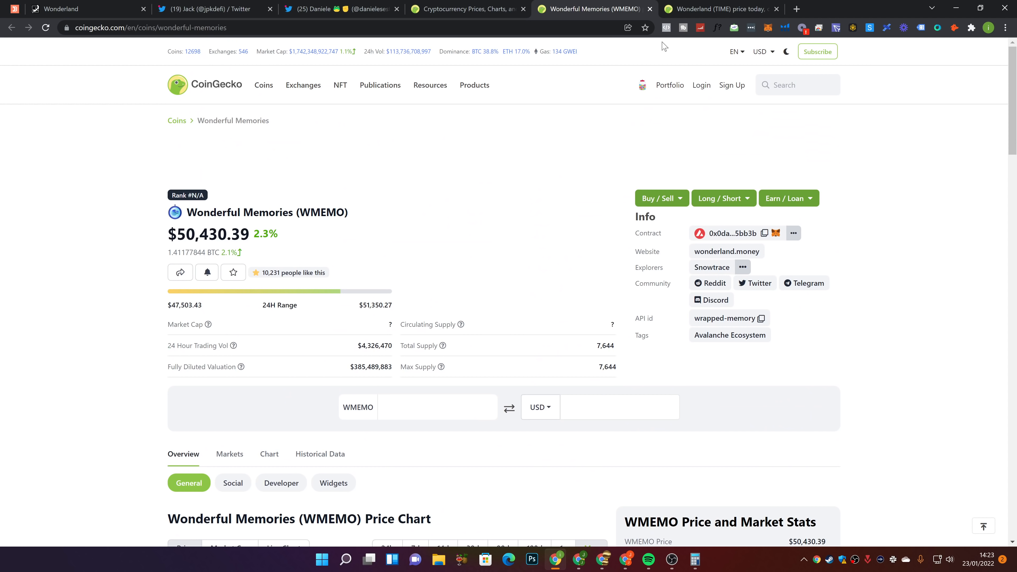
{"action": "left_click", "coordinate": [720, 8]}
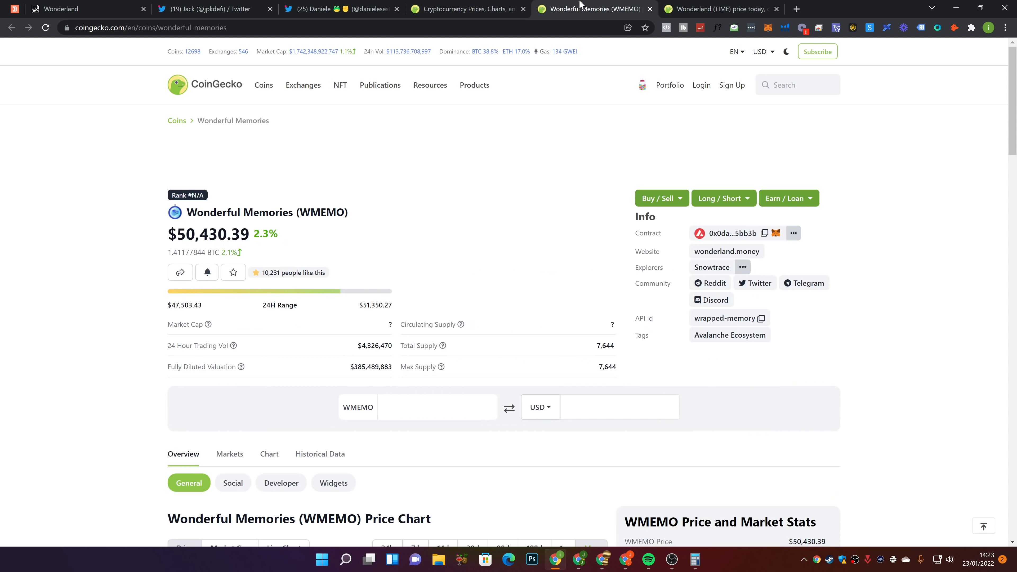
{"action": "mouse_move", "coordinate": [499, 194]}
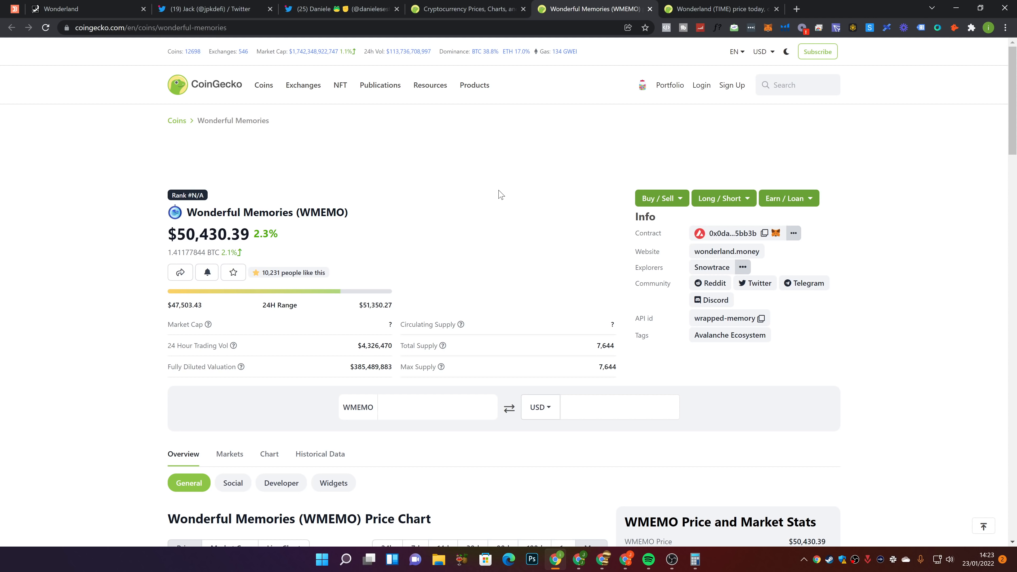
{"action": "mouse_move", "coordinate": [471, 201]}
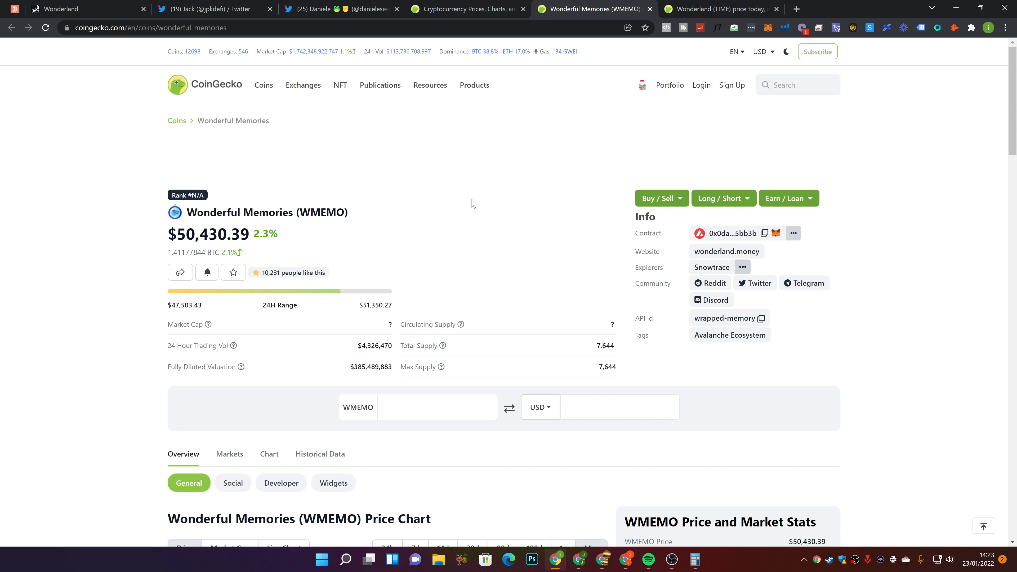
{"action": "mouse_move", "coordinate": [483, 181]}
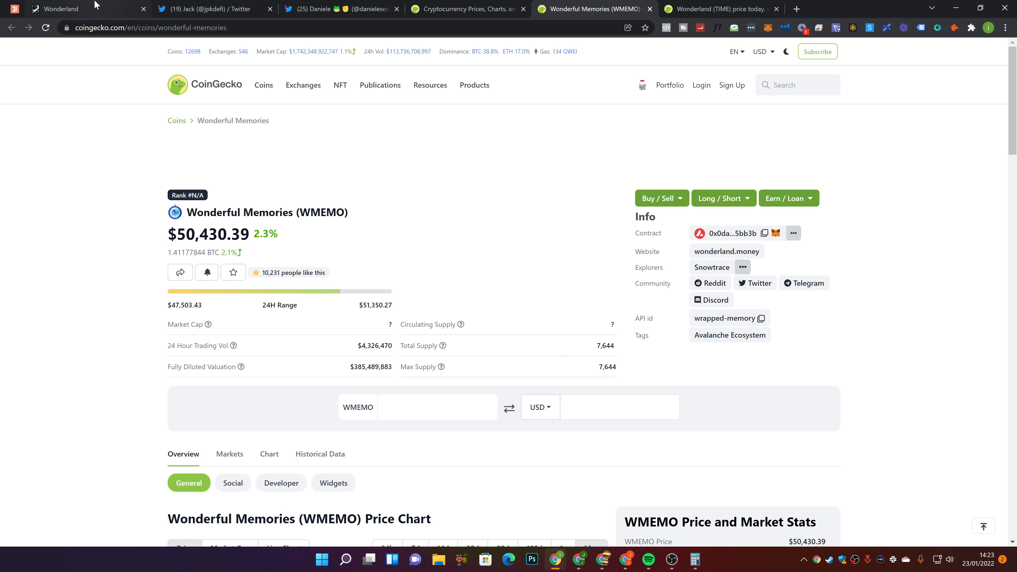
Switch to the Wonderland dashboard showing wMEMO price, market cap, TVL, APY and treasury
{"action": "left_click", "coordinate": [62, 9]}
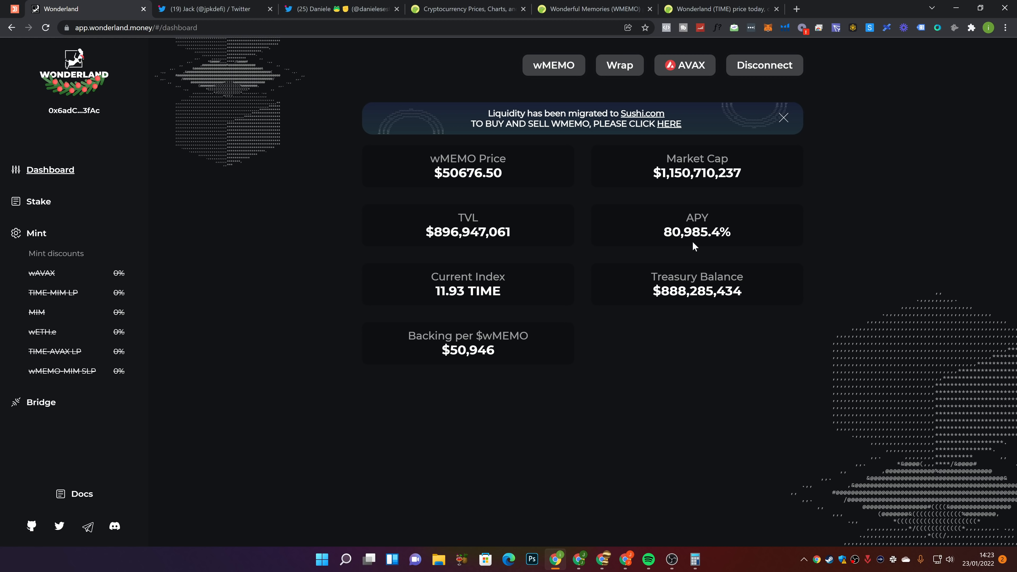
{"action": "mouse_move", "coordinate": [393, 339]}
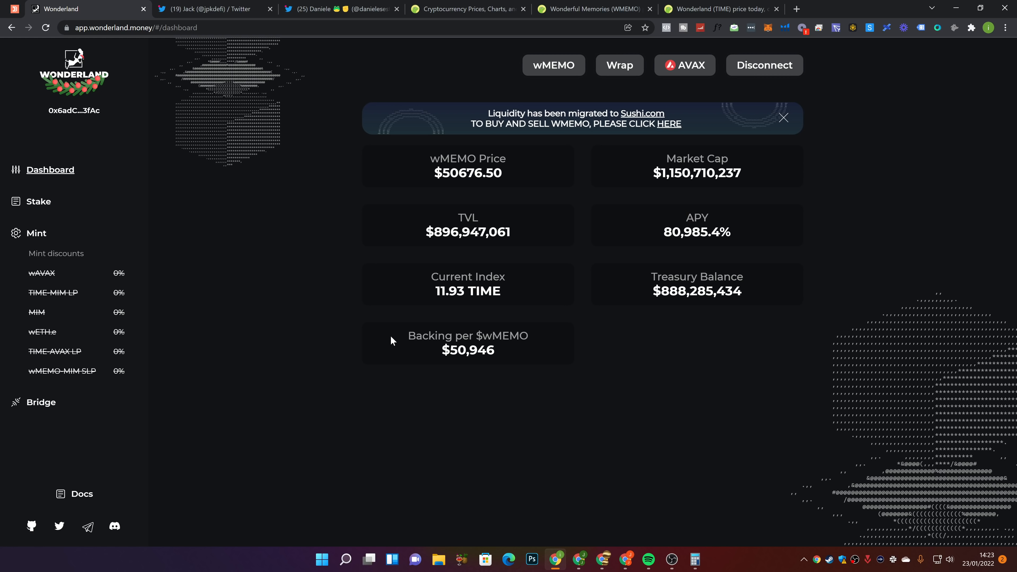
{"action": "mouse_move", "coordinate": [457, 370]}
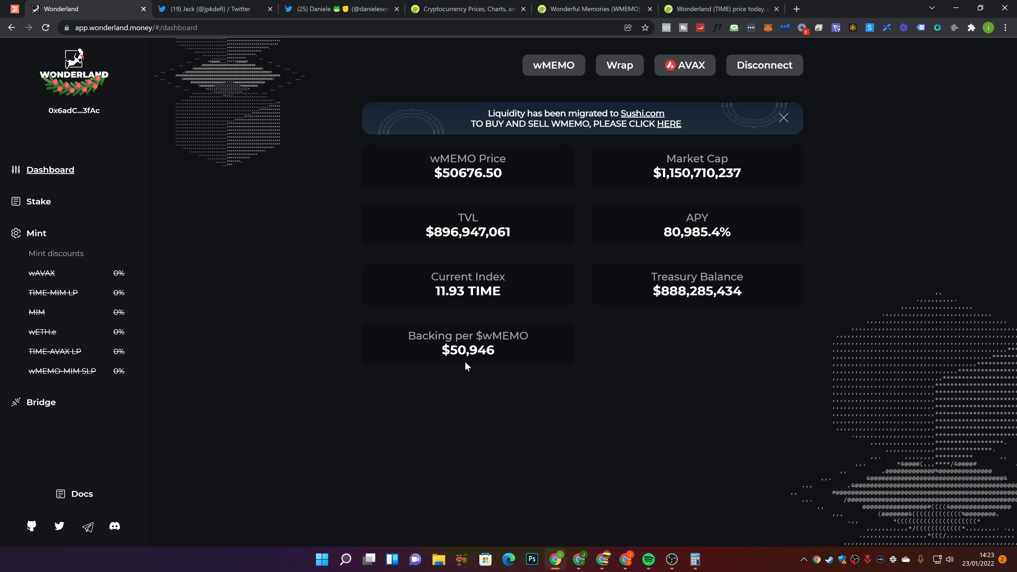
{"action": "mouse_move", "coordinate": [444, 212]}
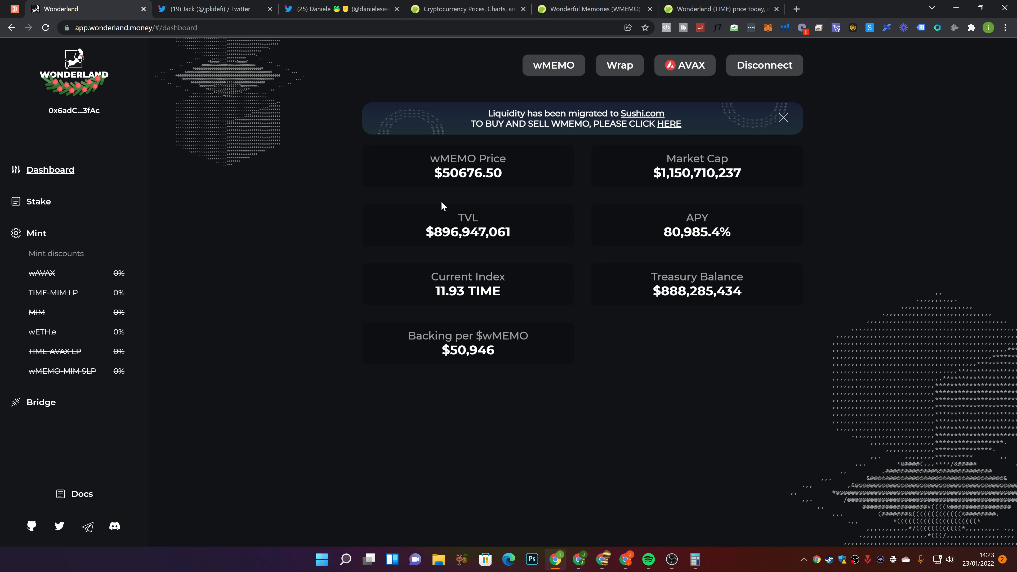
{"action": "mouse_move", "coordinate": [359, 223]}
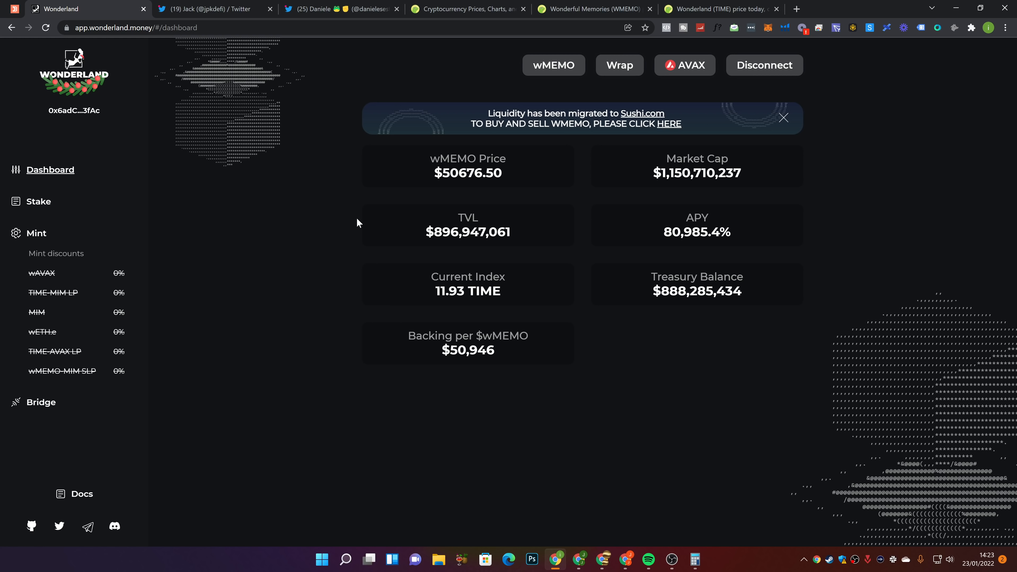
Go to the Stake page showing about 1.017 MEMO staked and zero wrapped balance
{"action": "left_click", "coordinate": [38, 201]}
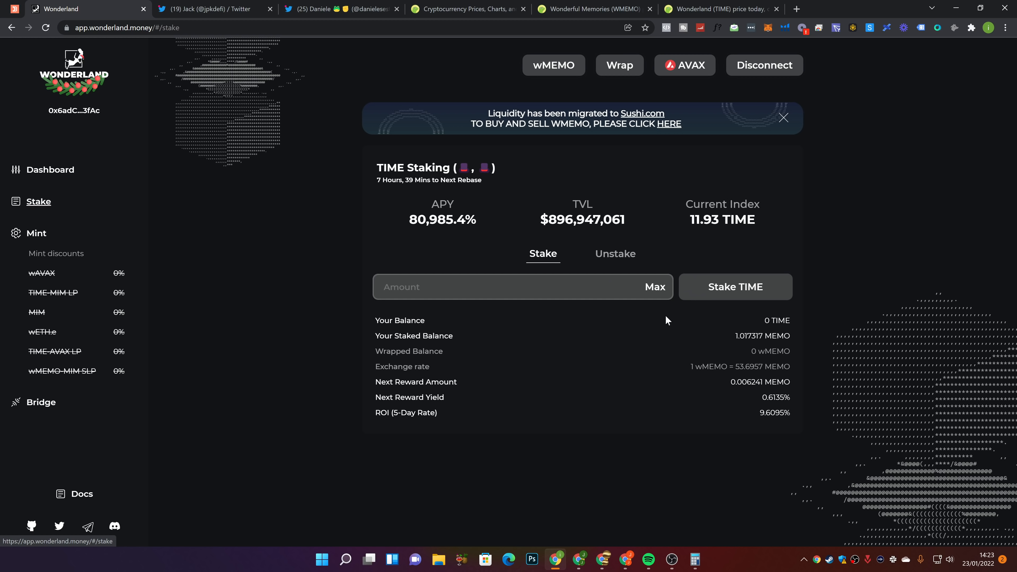
{"action": "mouse_move", "coordinate": [710, 337]}
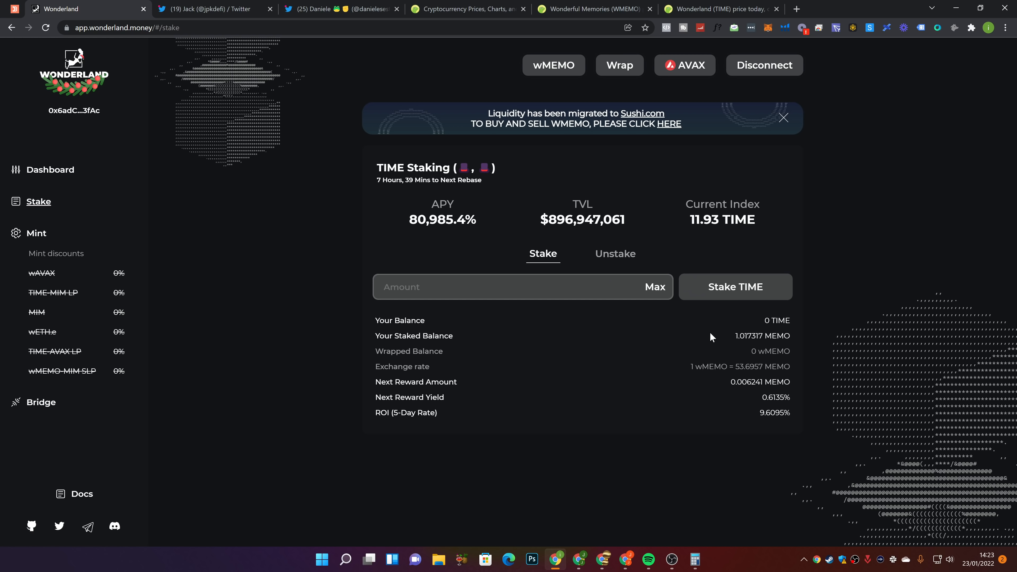
{"action": "mouse_move", "coordinate": [803, 338]}
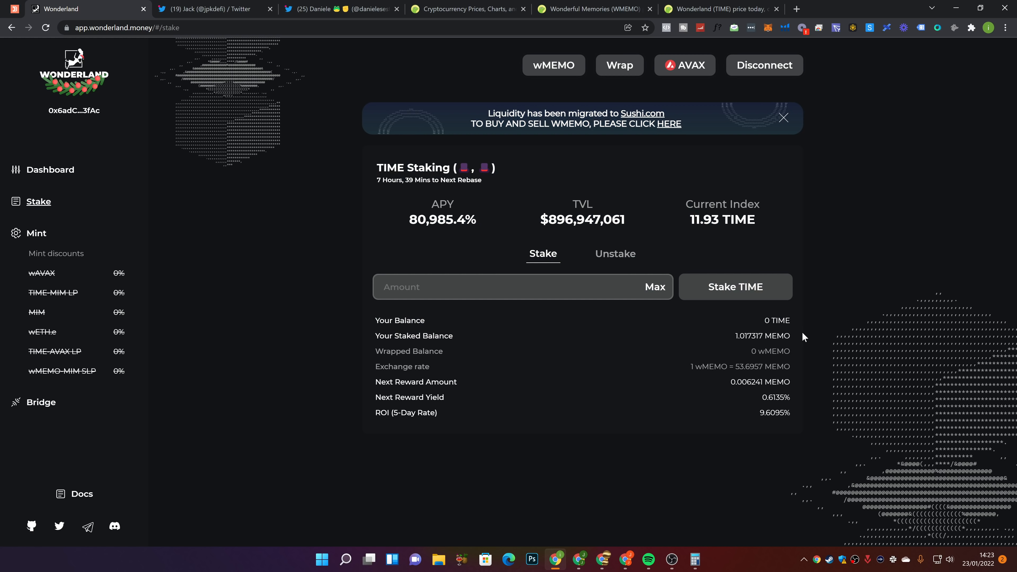
{"action": "mouse_move", "coordinate": [735, 335]}
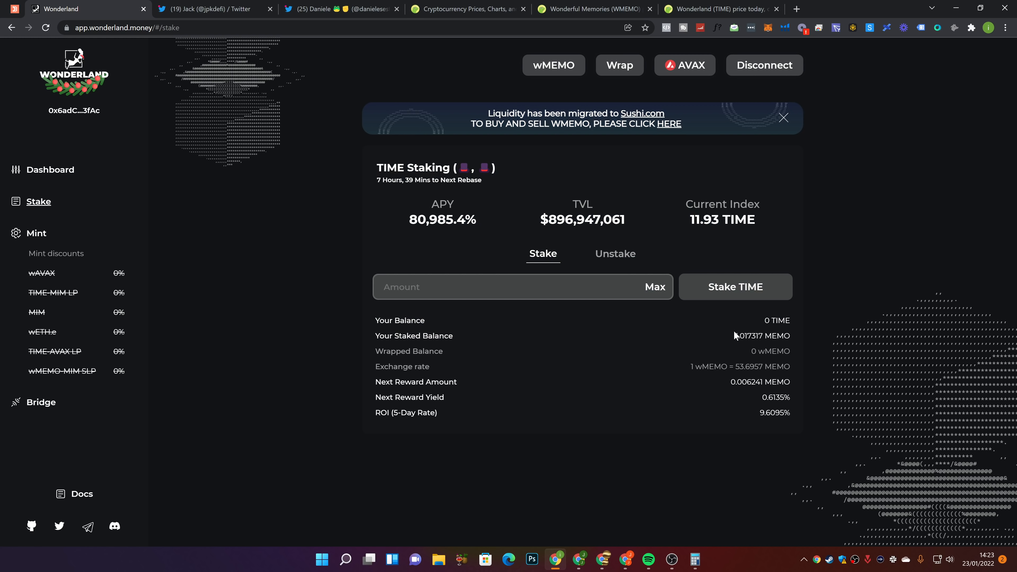
{"action": "mouse_move", "coordinate": [734, 382]}
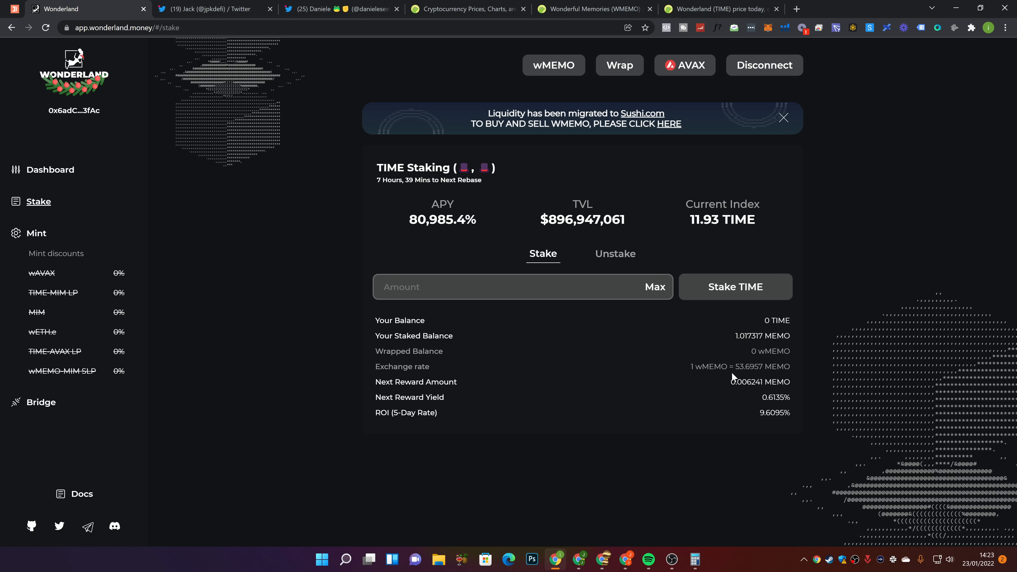
{"action": "mouse_move", "coordinate": [725, 342]}
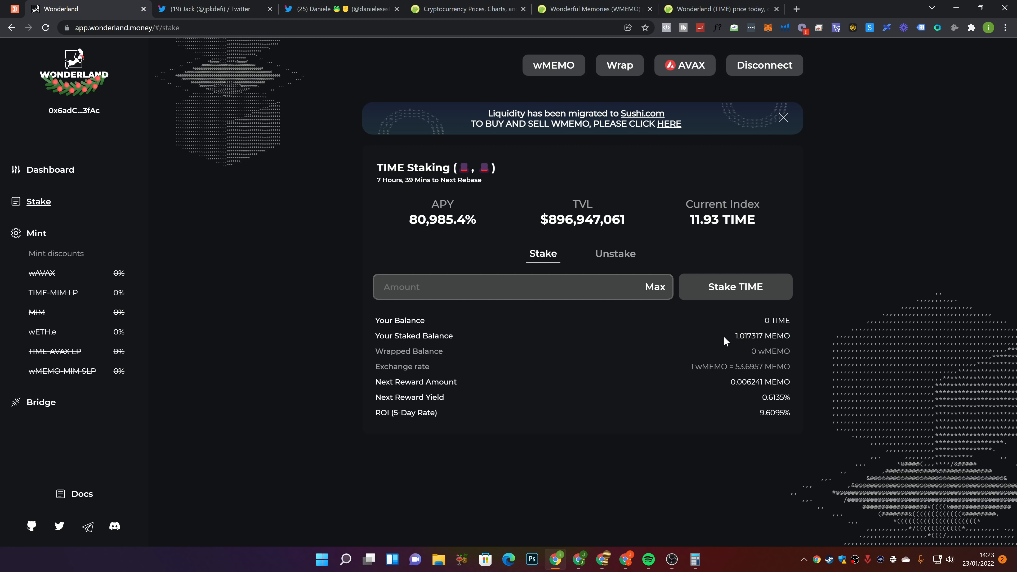
{"action": "mouse_move", "coordinate": [725, 352]}
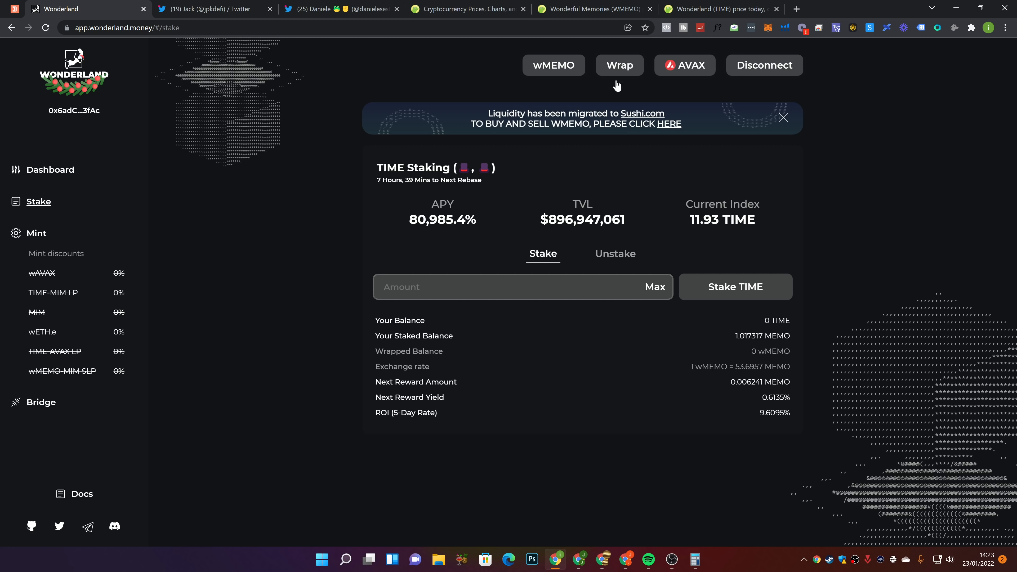
{"action": "mouse_move", "coordinate": [265, 196]}
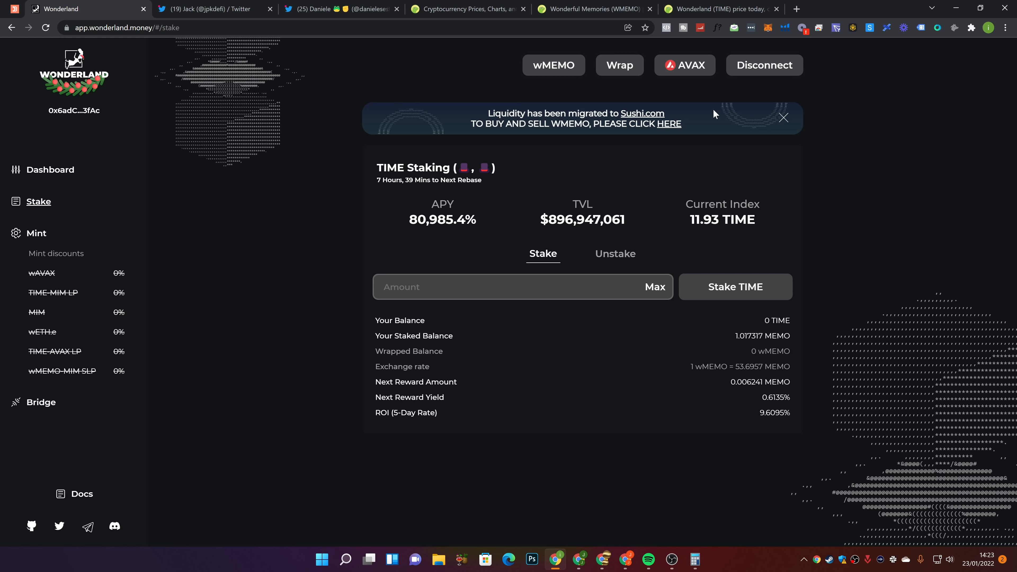
{"action": "mouse_move", "coordinate": [590, 193]}
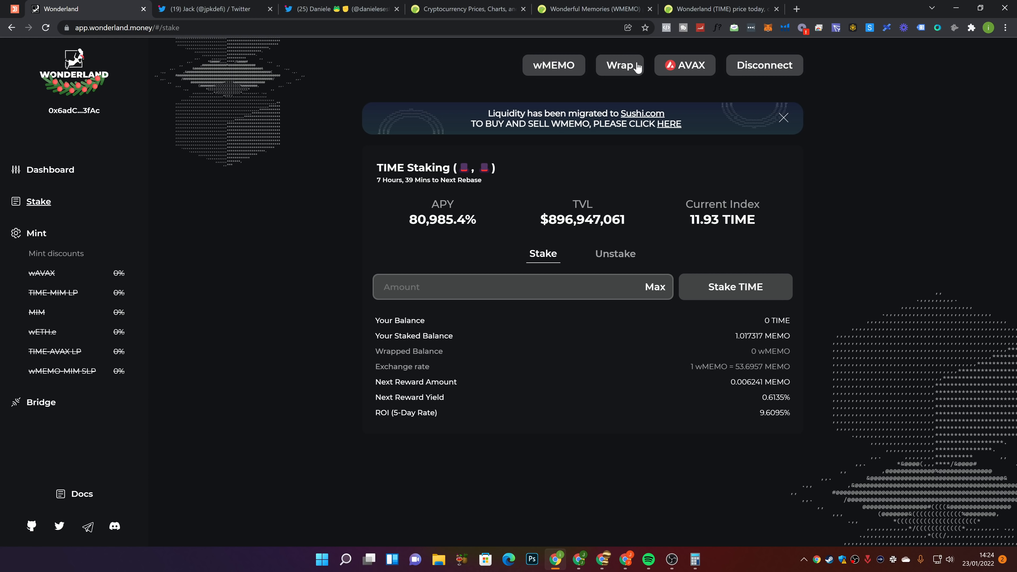
{"action": "mouse_move", "coordinate": [636, 68]}
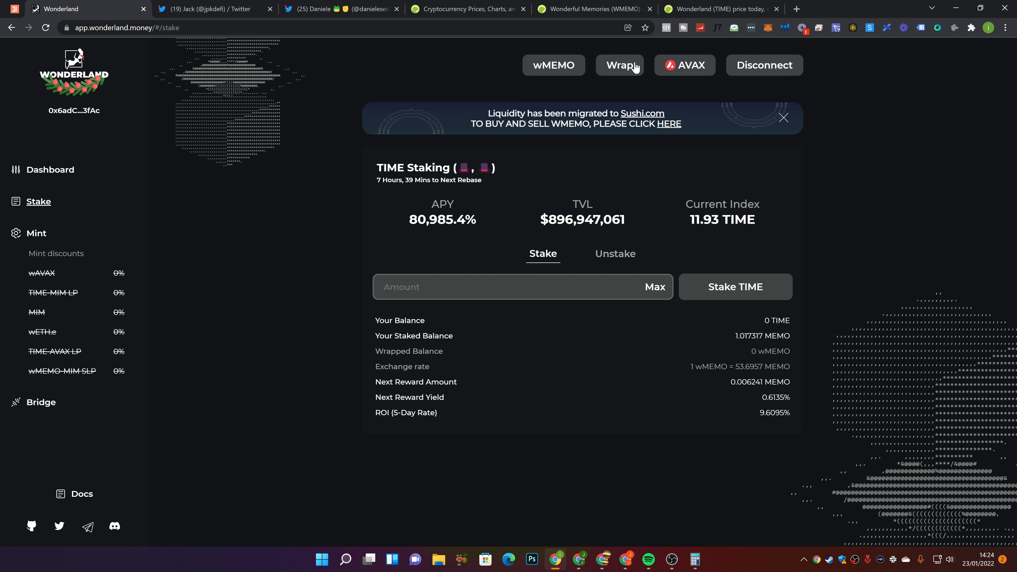
Fill the full 1.017317 MEMO into the Wrap form and approve MEMO access in the wallet
{"action": "left_click", "coordinate": [620, 65]}
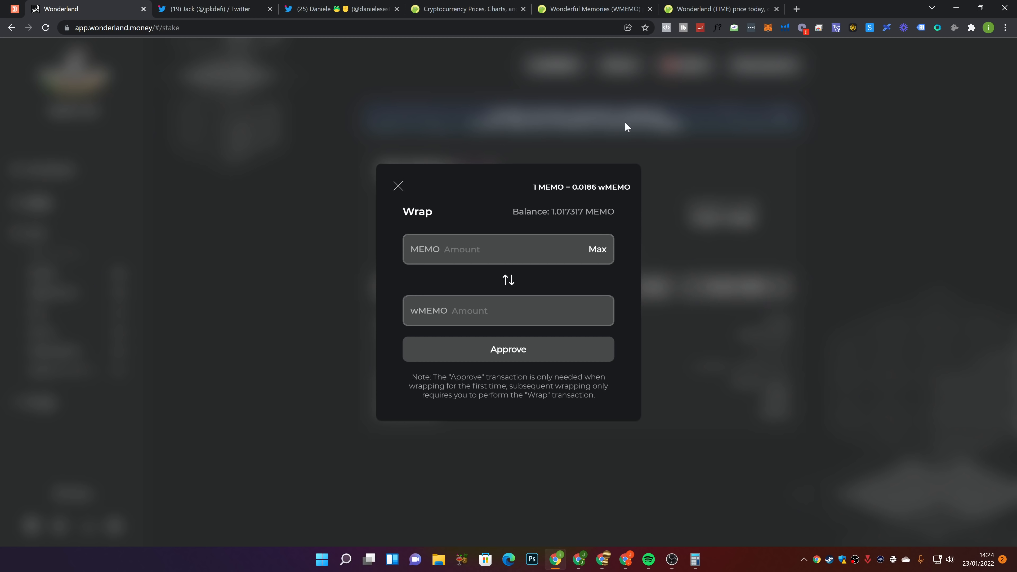
{"action": "left_click", "coordinate": [597, 249]}
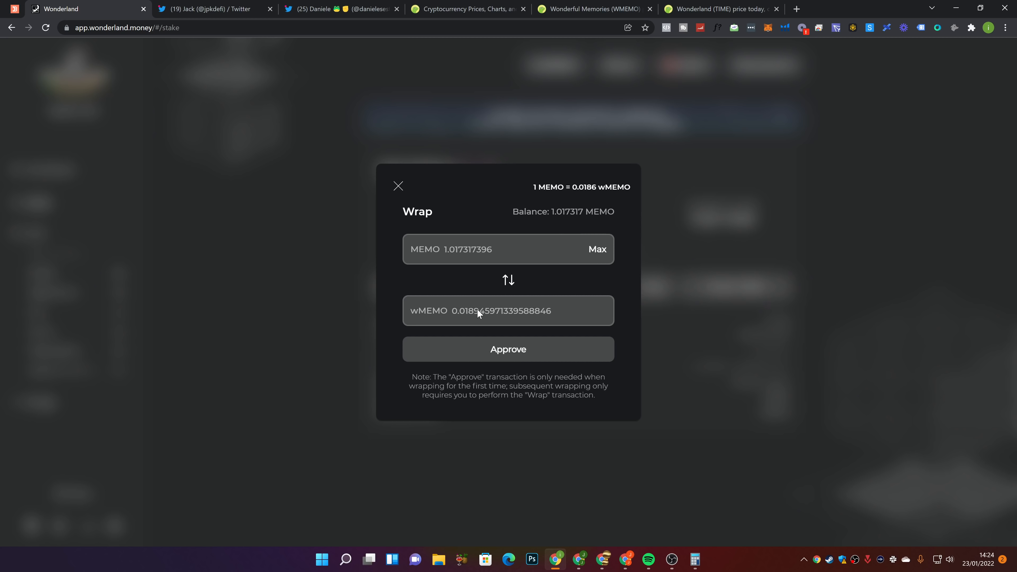
{"action": "left_click", "coordinate": [507, 350]}
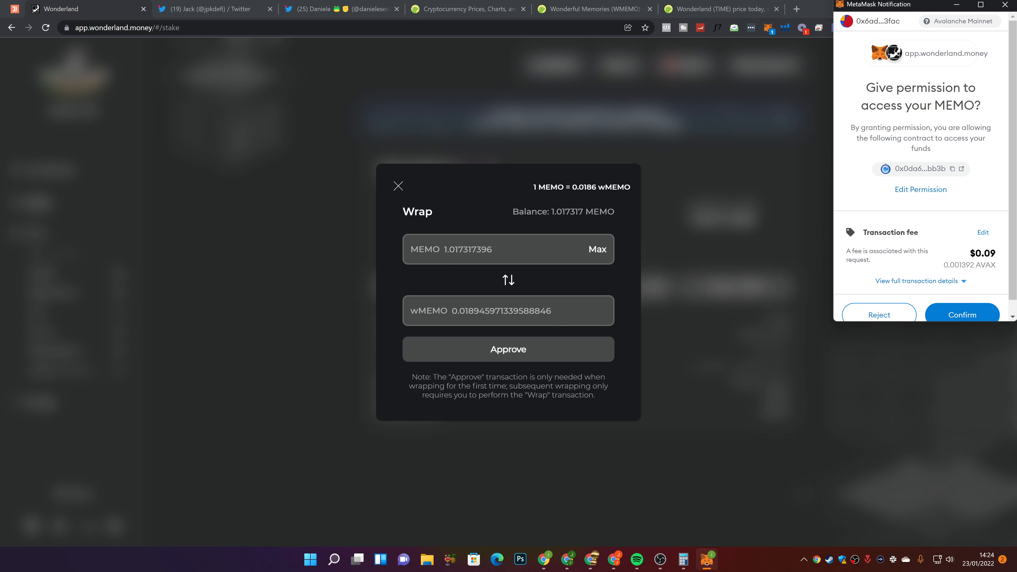
{"action": "left_click", "coordinate": [962, 315]}
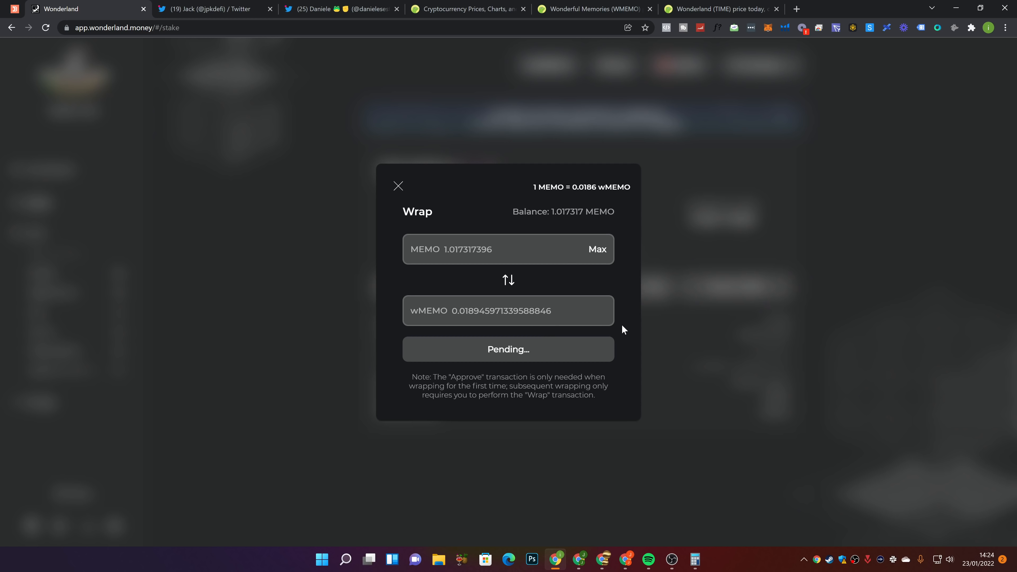
{"action": "mouse_move", "coordinate": [521, 354]}
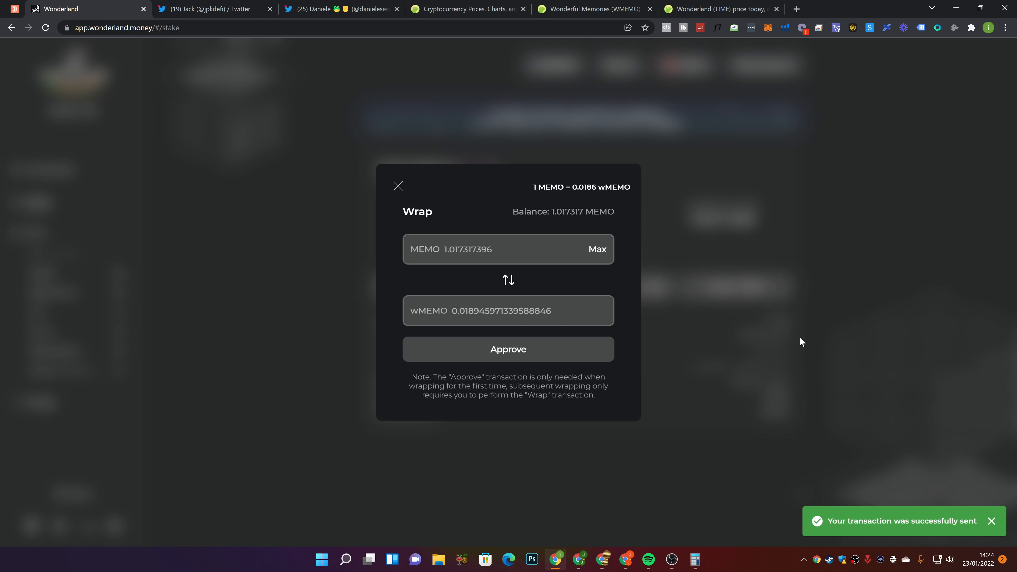
Wrap the 1.017317 MEMO into about 0.018945 wMEMO and confirm the transaction in MetaMask
{"action": "left_click", "coordinate": [508, 350]}
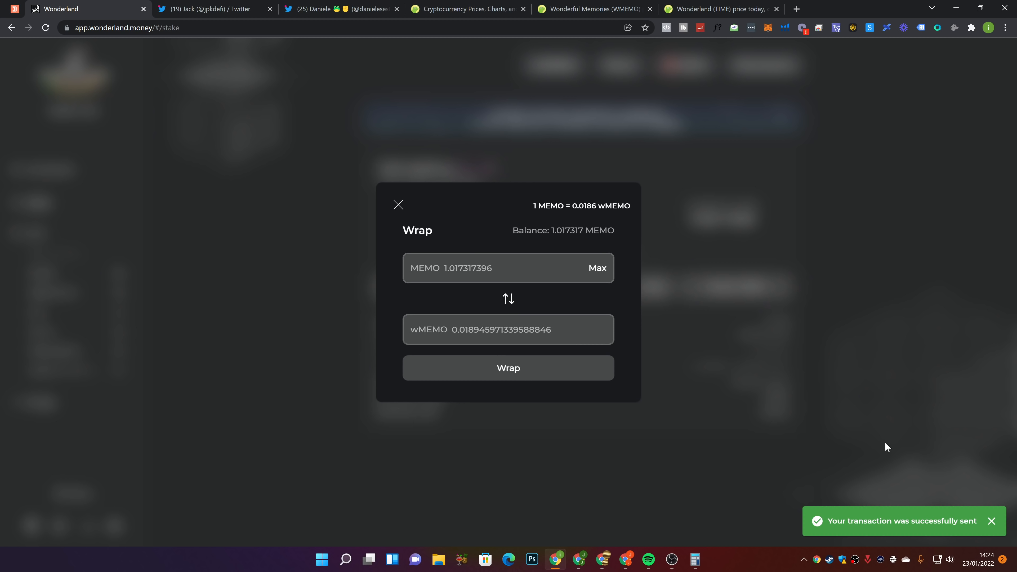
{"action": "mouse_move", "coordinate": [493, 371]}
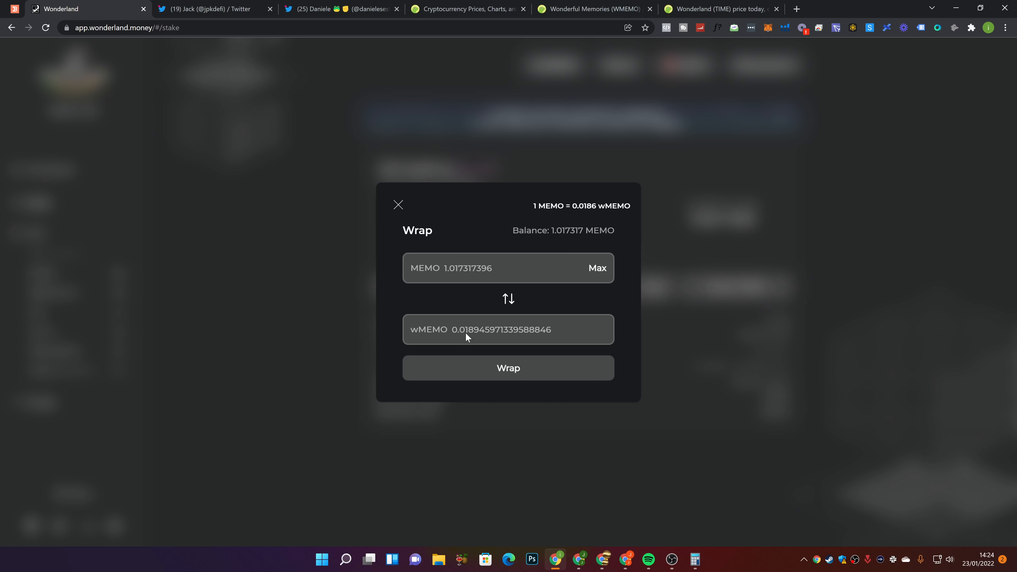
{"action": "mouse_move", "coordinate": [471, 368]}
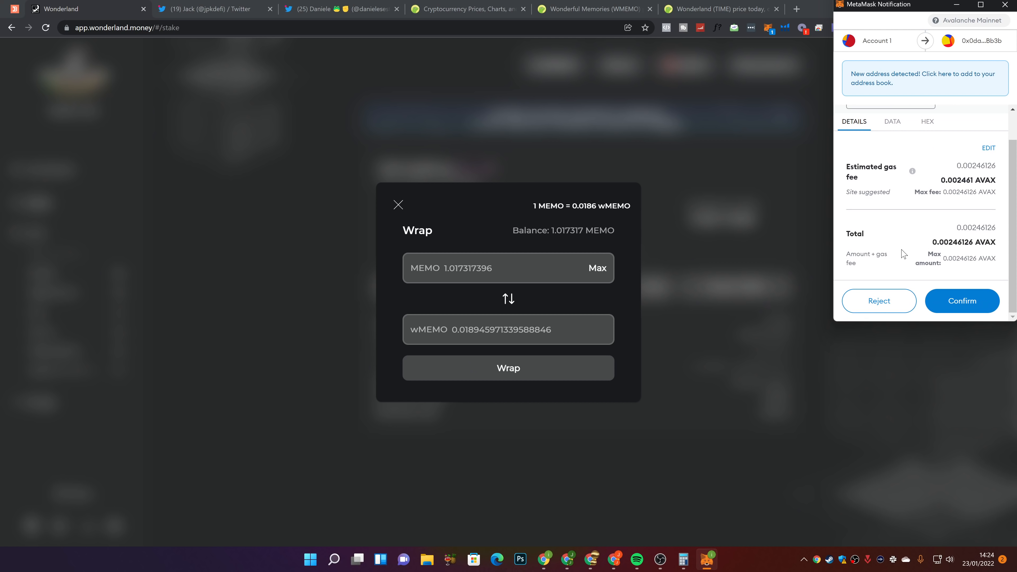
{"action": "left_click", "coordinate": [962, 301]}
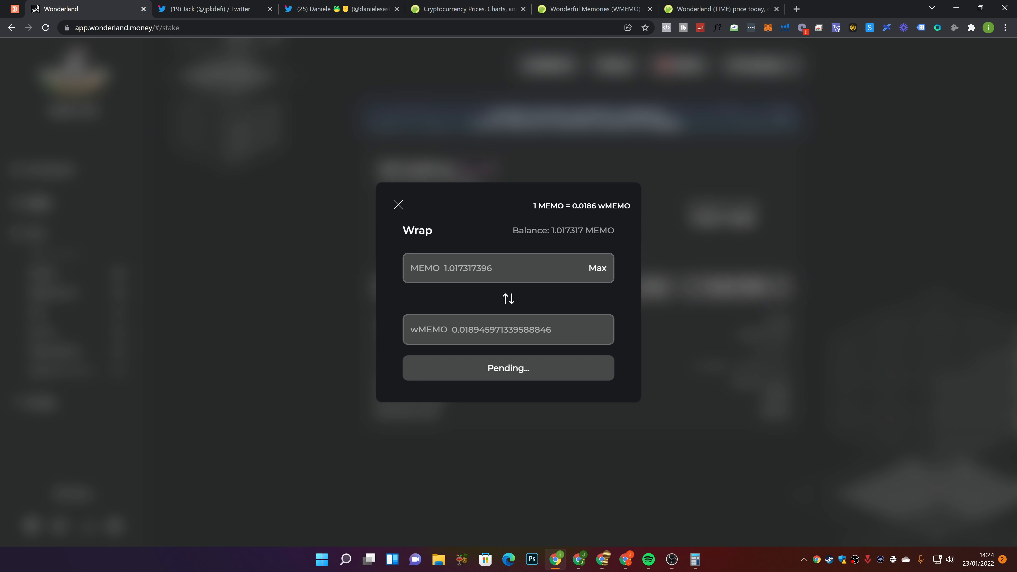
{"action": "mouse_move", "coordinate": [765, 361]}
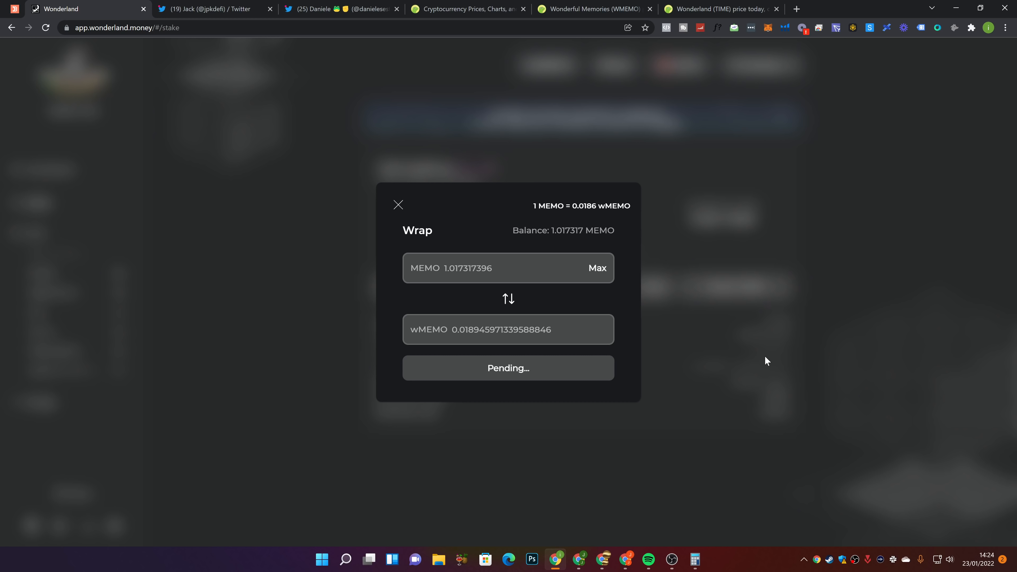
{"action": "mouse_move", "coordinate": [303, 120]}
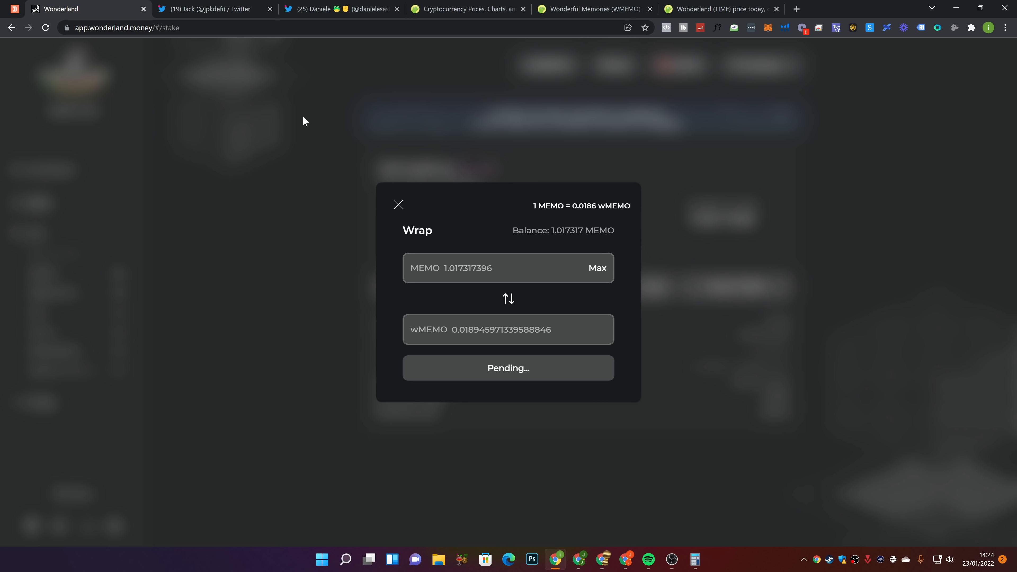
{"action": "mouse_move", "coordinate": [605, 170]}
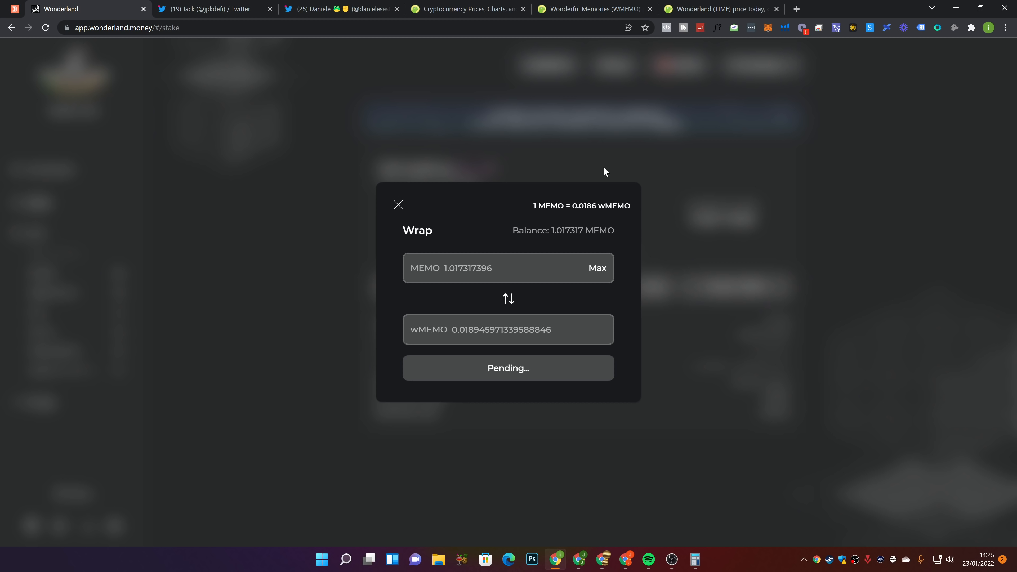
{"action": "mouse_move", "coordinate": [666, 169]}
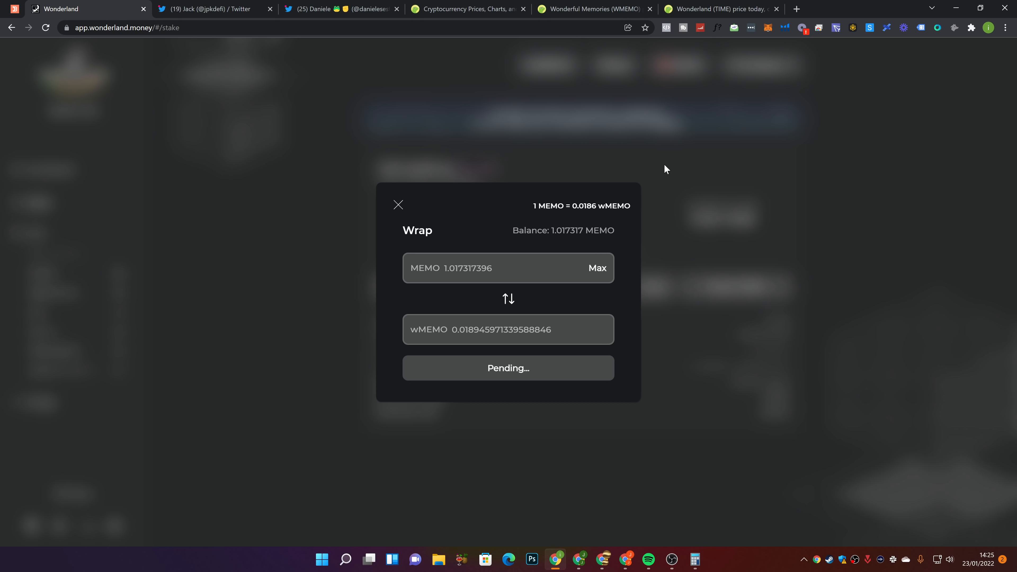
{"action": "mouse_move", "coordinate": [669, 166]}
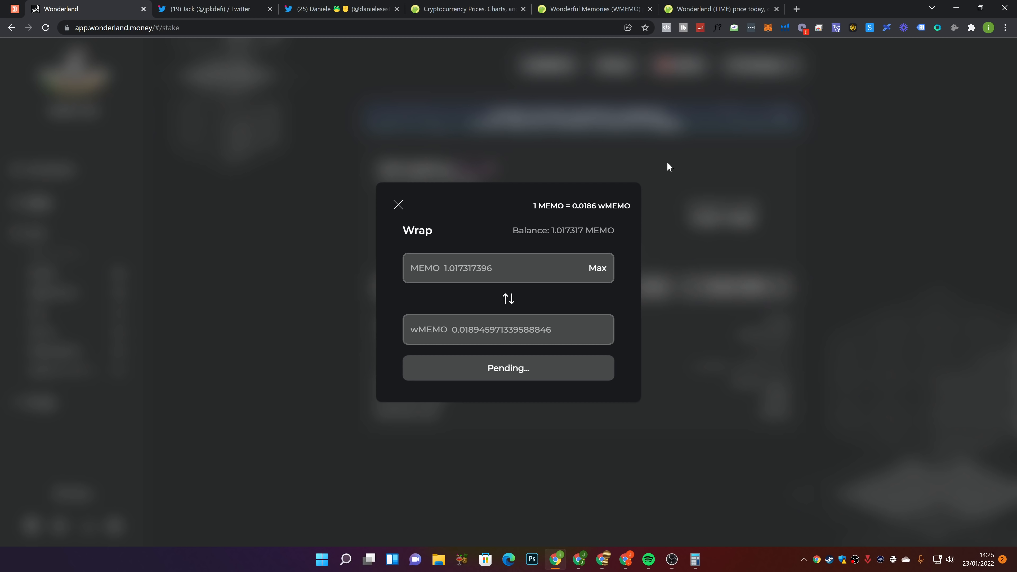
{"action": "mouse_move", "coordinate": [579, 313]}
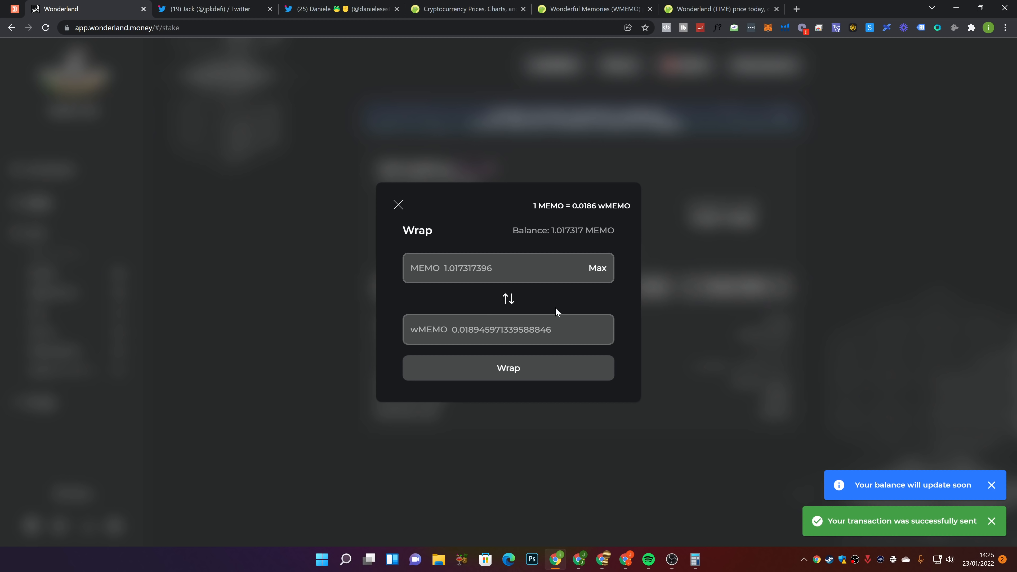
{"action": "mouse_move", "coordinate": [494, 354]}
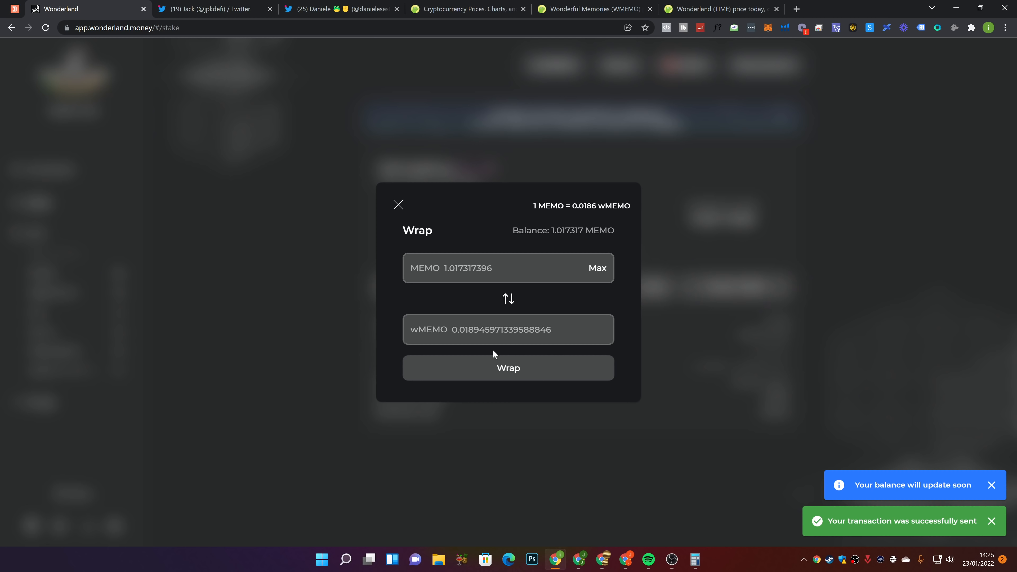
{"action": "mouse_move", "coordinate": [443, 229]}
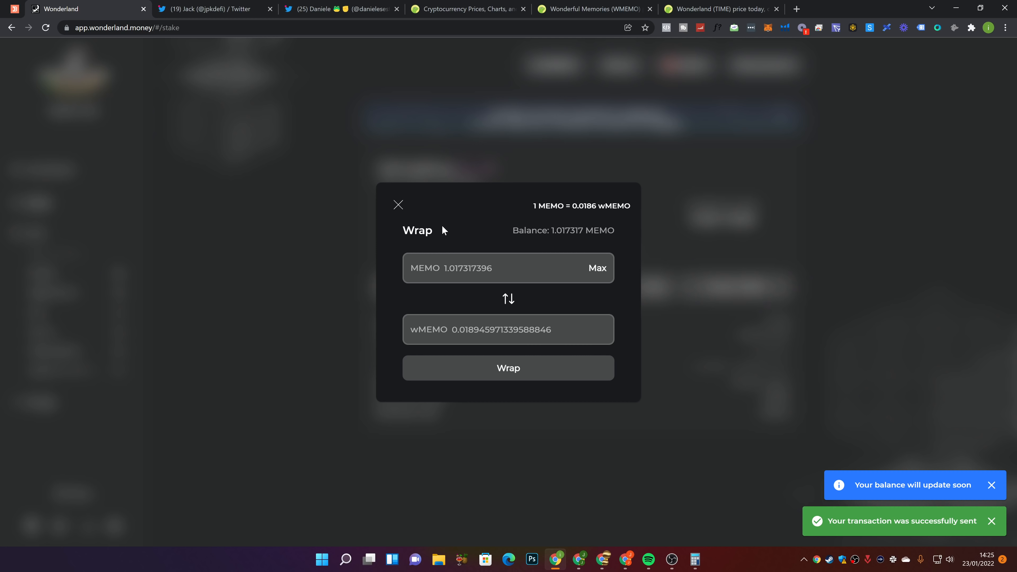
Close the Wrap window, returning to the Stake page with 0.018945 wMEMO wrapped
{"action": "left_click", "coordinate": [398, 205]}
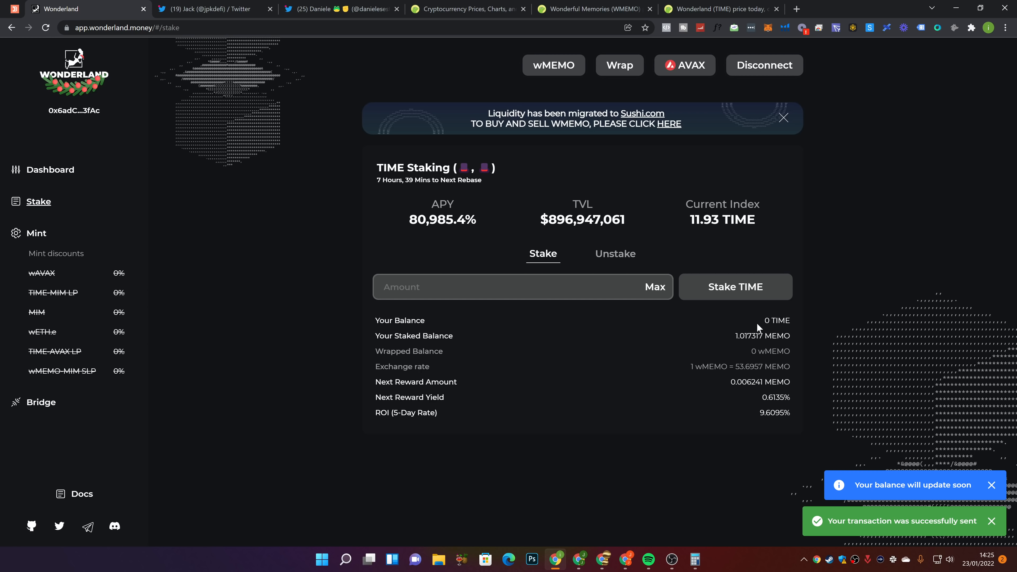
{"action": "mouse_move", "coordinate": [897, 480]}
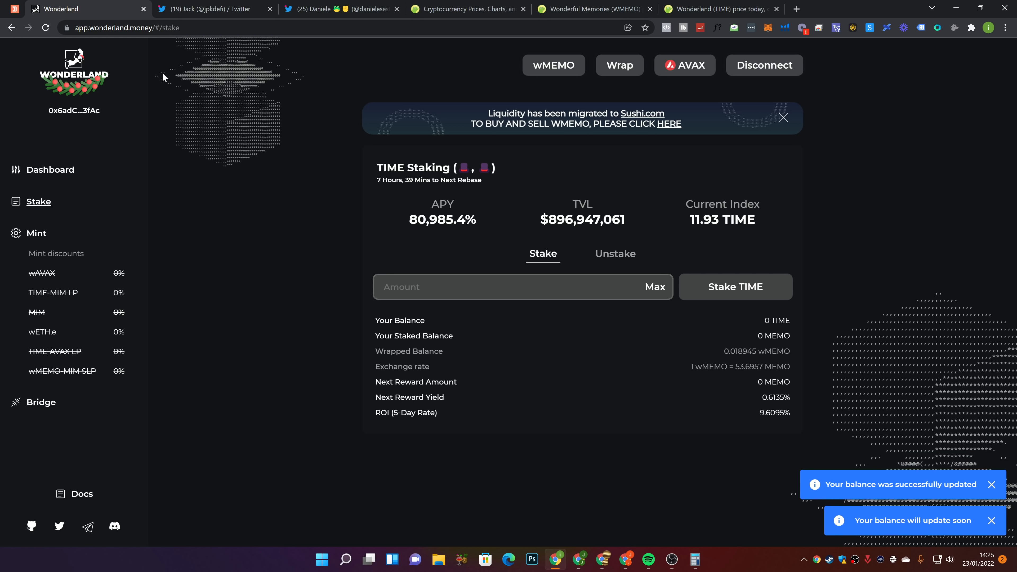
{"action": "mouse_move", "coordinate": [709, 356]}
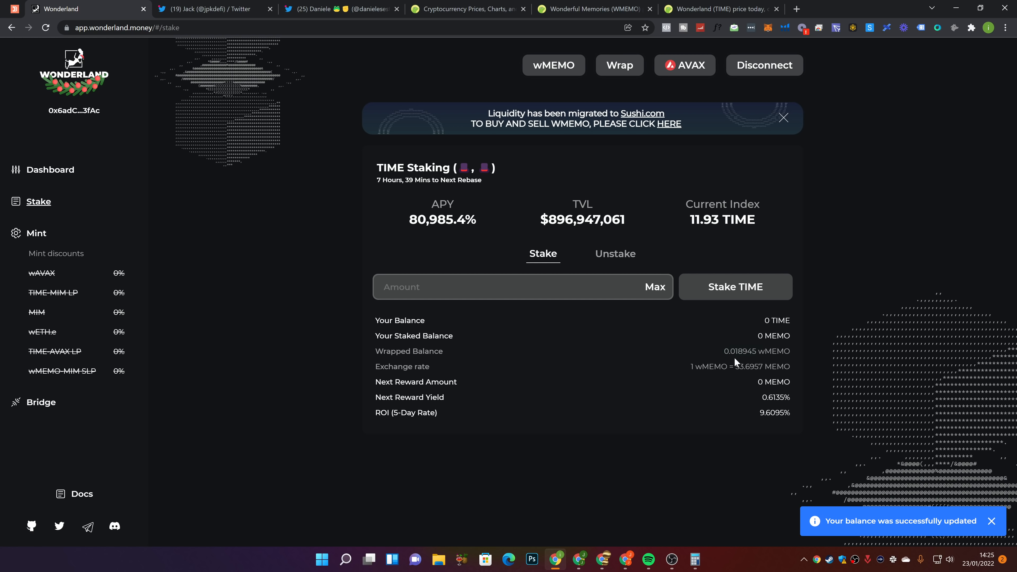
{"action": "mouse_move", "coordinate": [727, 381]}
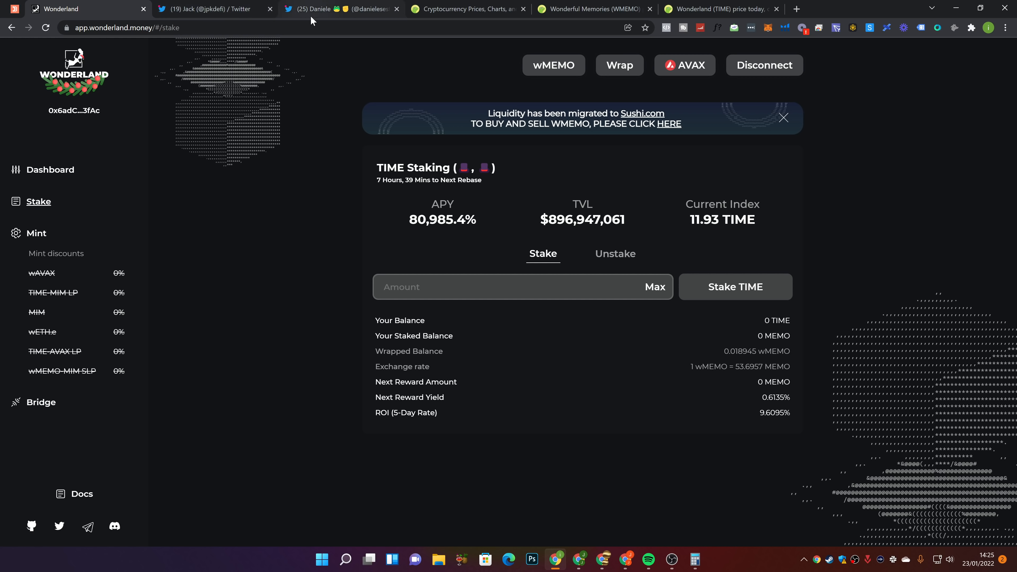
{"action": "left_click", "coordinate": [332, 9]}
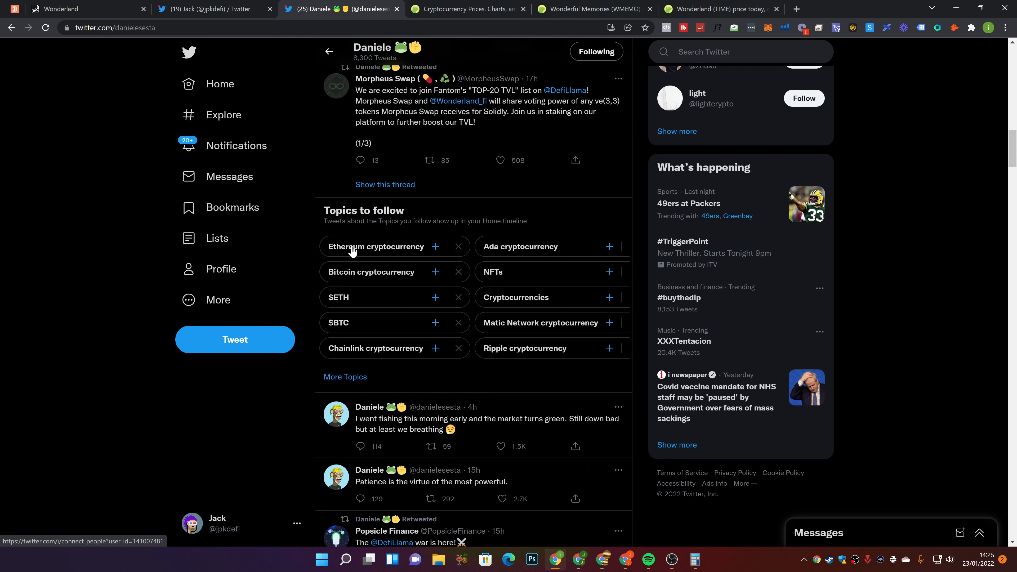
{"action": "scroll", "scroll_direction": "down", "scroll_amount": 3}
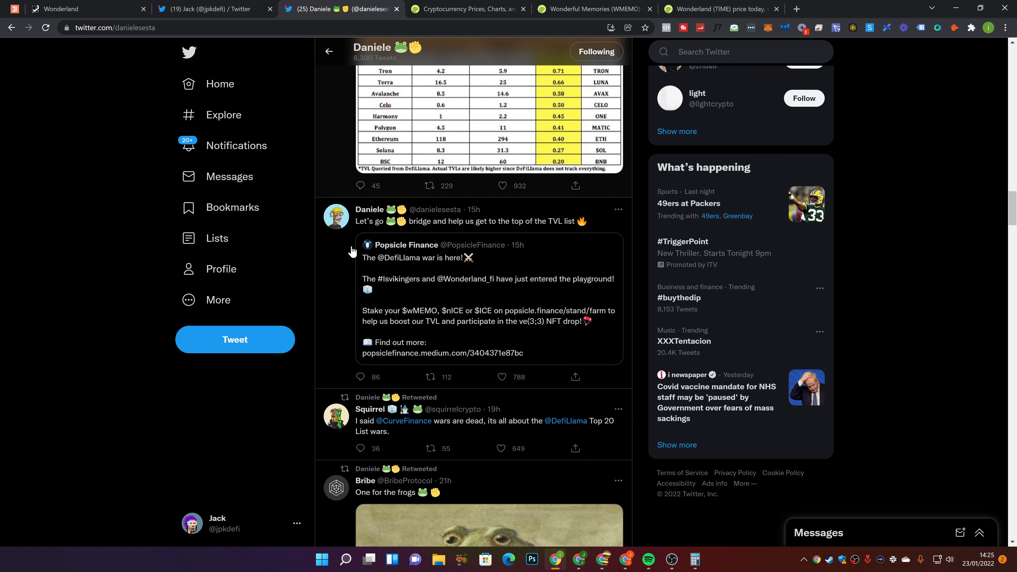
{"action": "scroll", "scroll_direction": "down", "scroll_amount": 3}
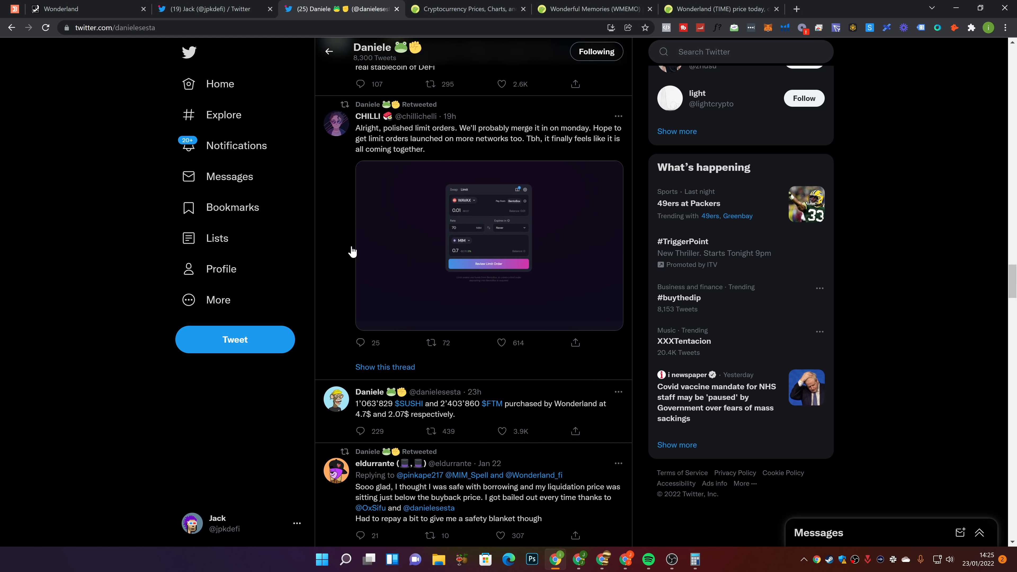
{"action": "scroll", "scroll_direction": "down", "scroll_amount": 3}
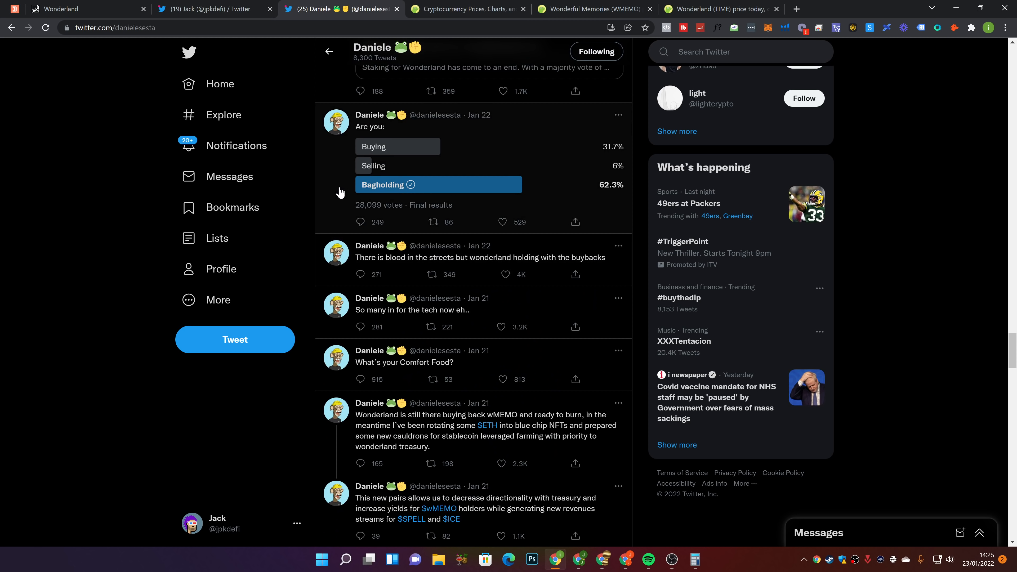
{"action": "scroll", "scroll_direction": "down", "scroll_amount": 3}
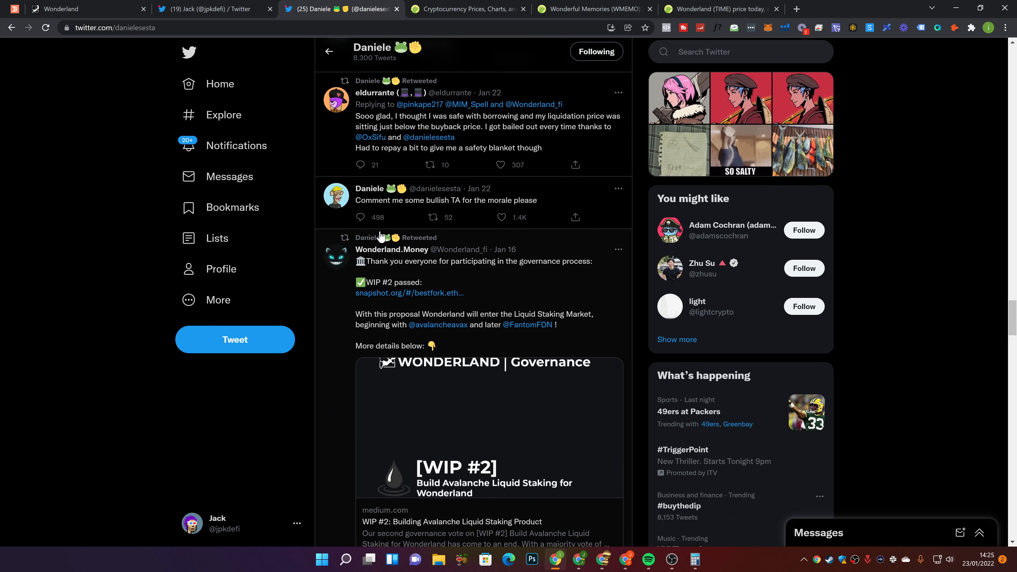
{"action": "mouse_move", "coordinate": [418, 208]}
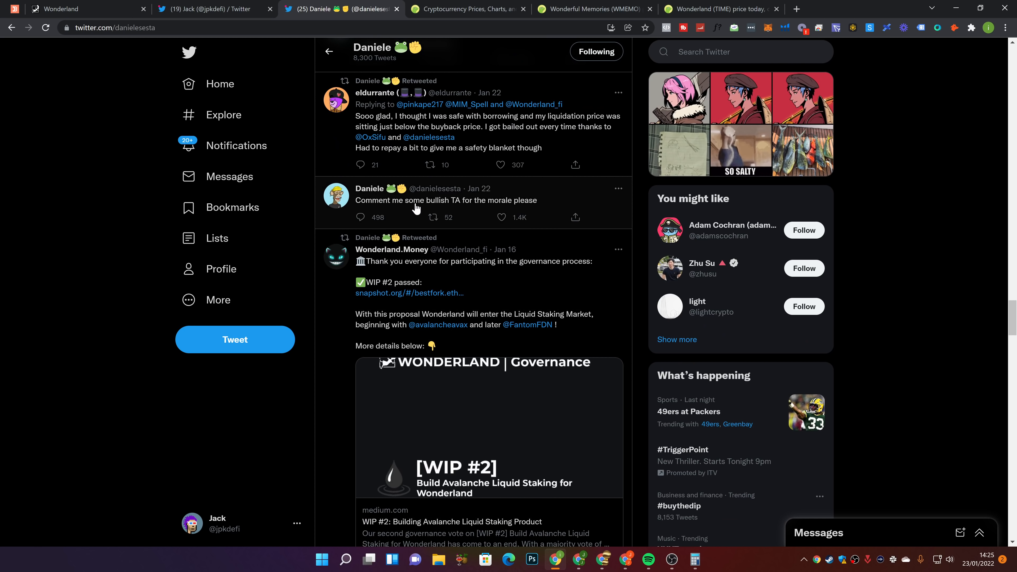
{"action": "mouse_move", "coordinate": [474, 211]}
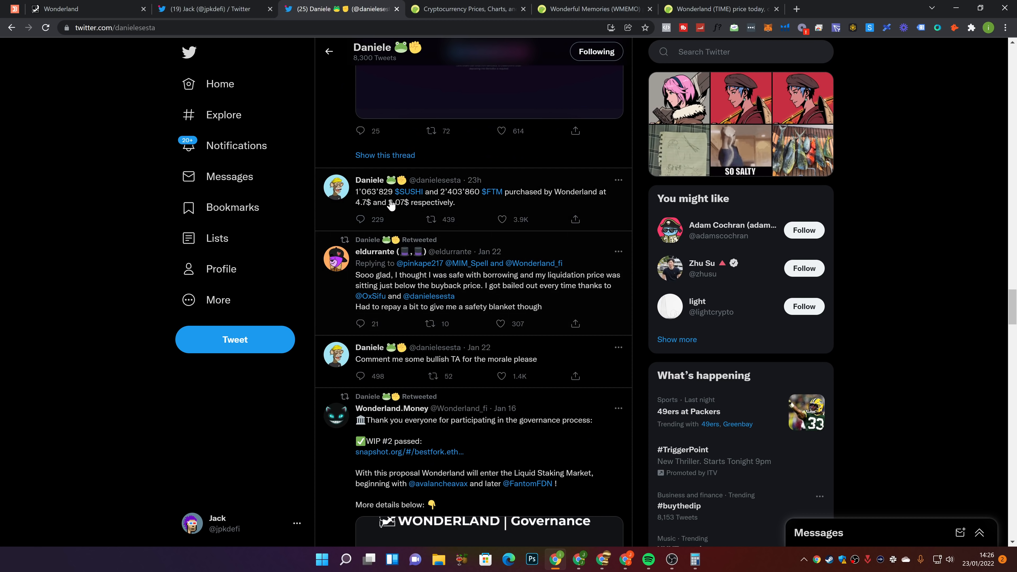
{"action": "mouse_move", "coordinate": [422, 210]}
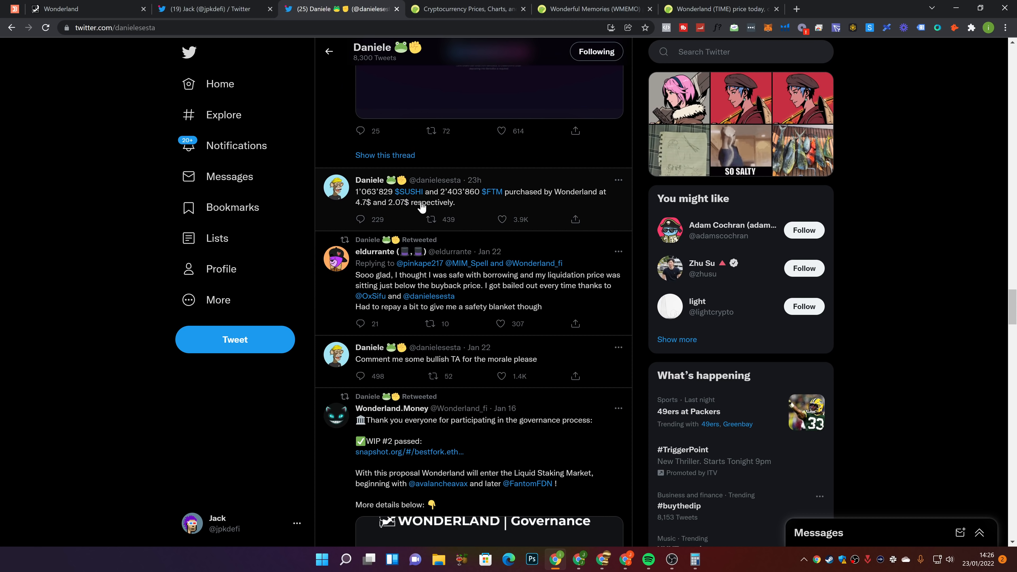
{"action": "mouse_move", "coordinate": [339, 209]}
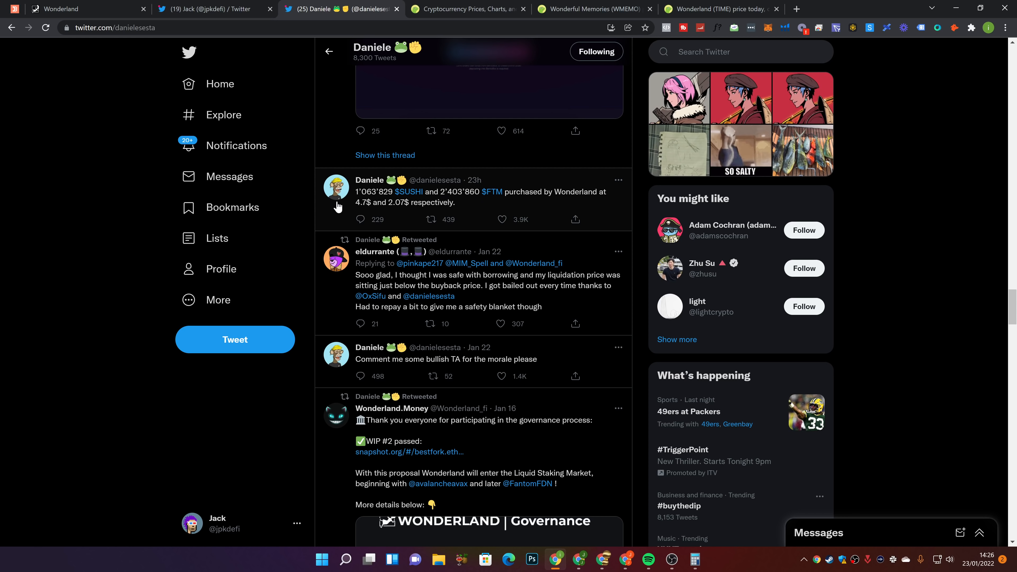
{"action": "mouse_move", "coordinate": [375, 212]}
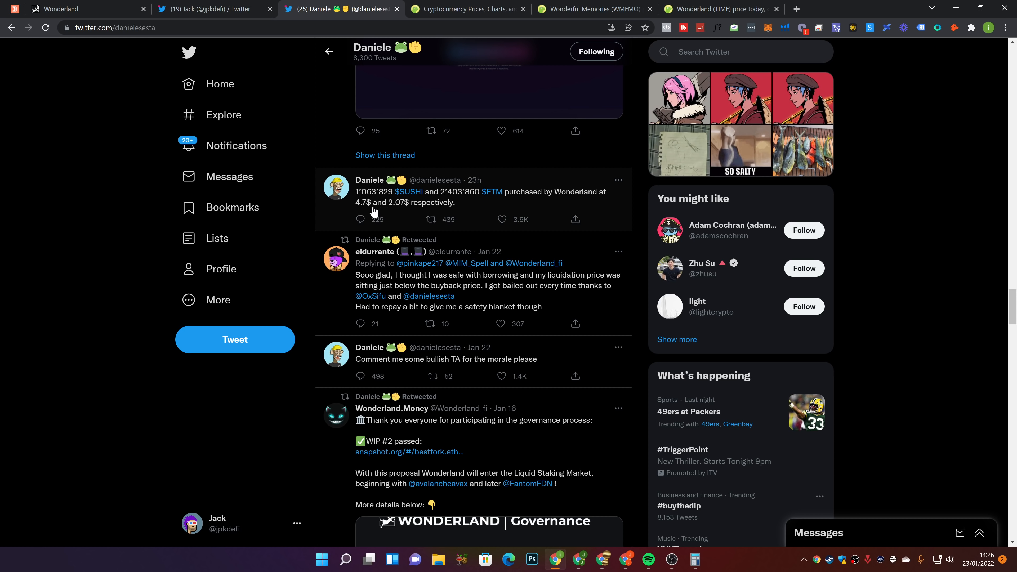
{"action": "mouse_move", "coordinate": [440, 204]}
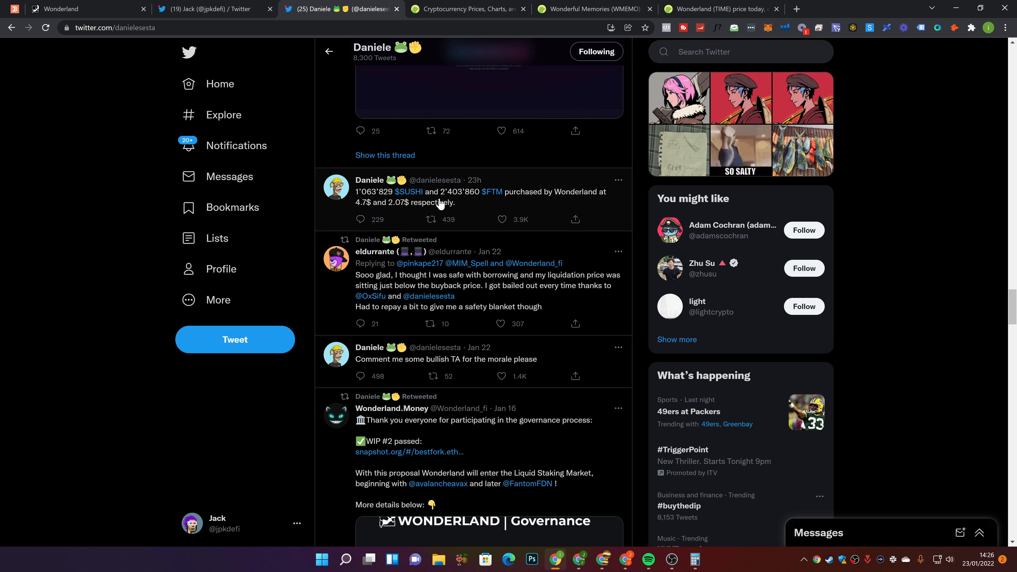
{"action": "mouse_move", "coordinate": [470, 206]}
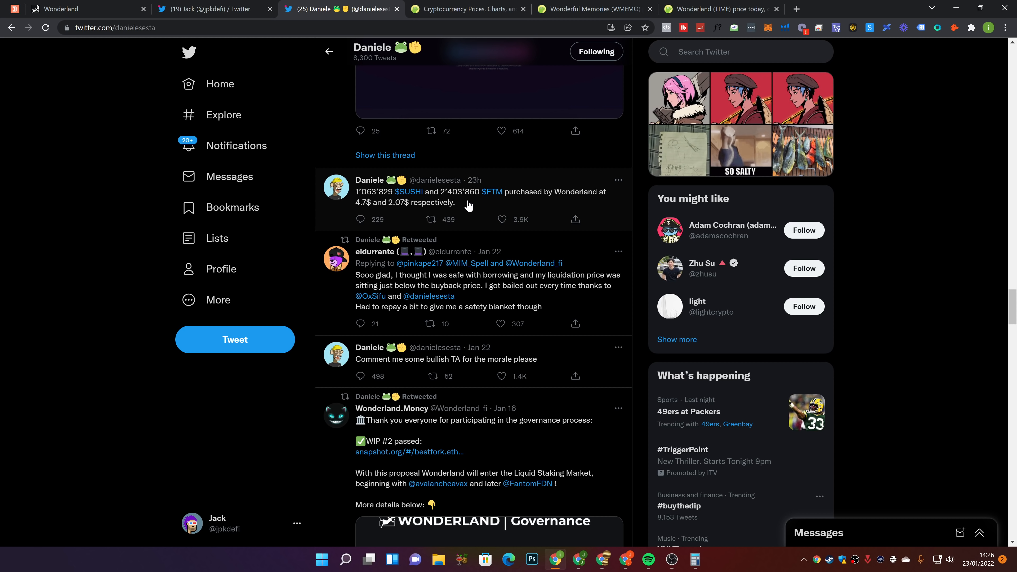
{"action": "mouse_move", "coordinate": [400, 211]}
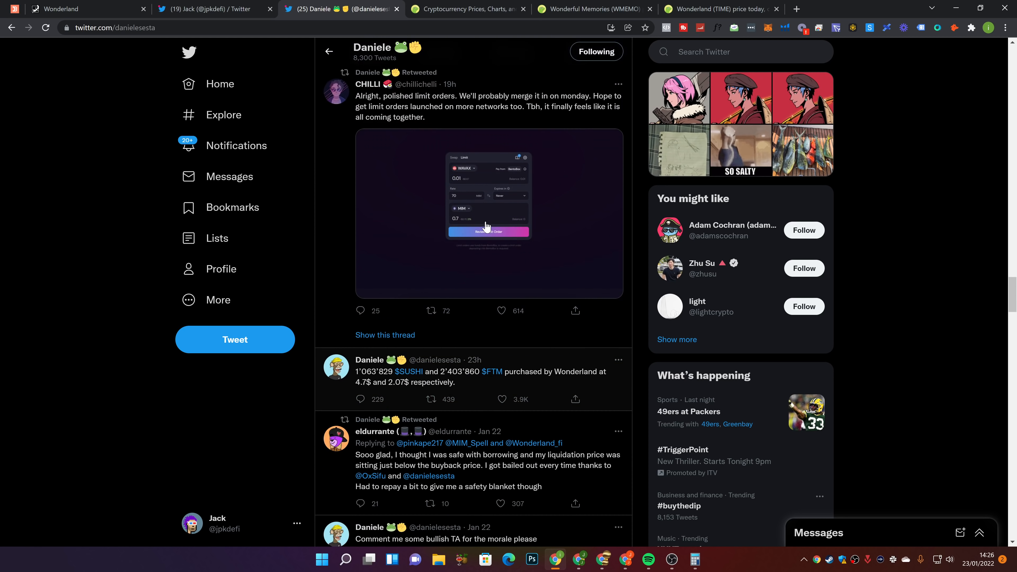
{"action": "scroll", "scroll_direction": "down", "scroll_amount": 3}
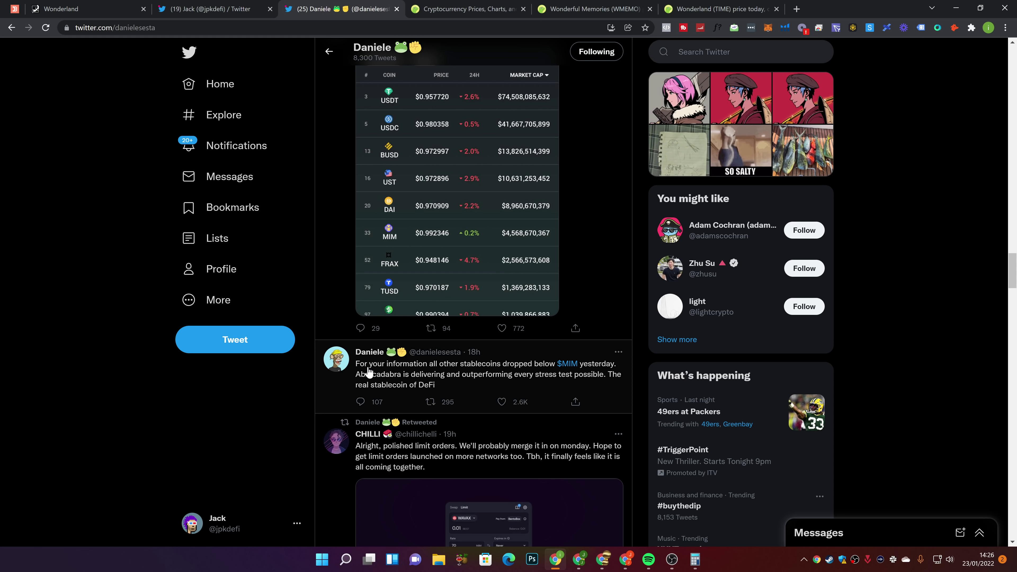
{"action": "mouse_move", "coordinate": [513, 373]}
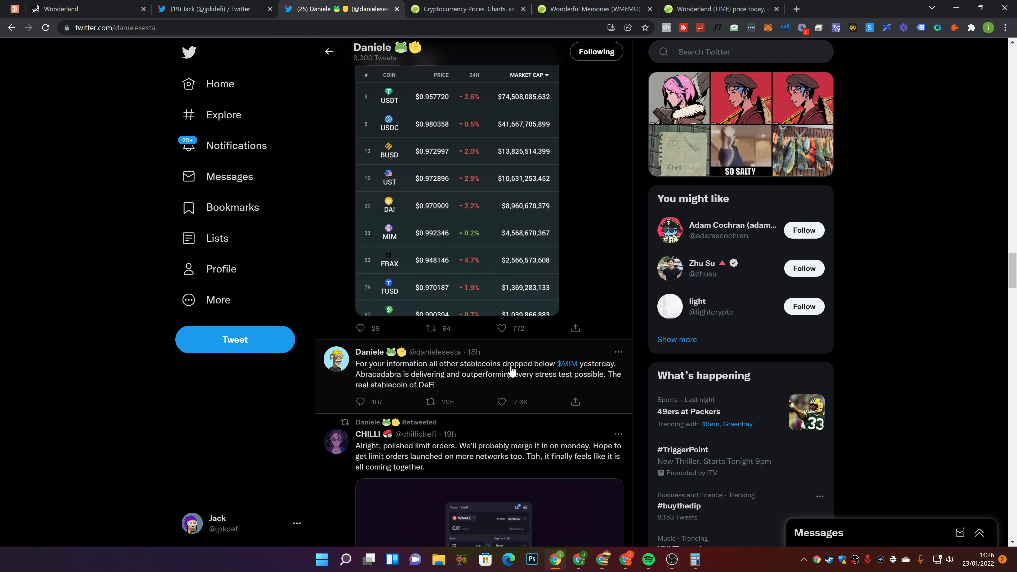
{"action": "mouse_move", "coordinate": [353, 387]}
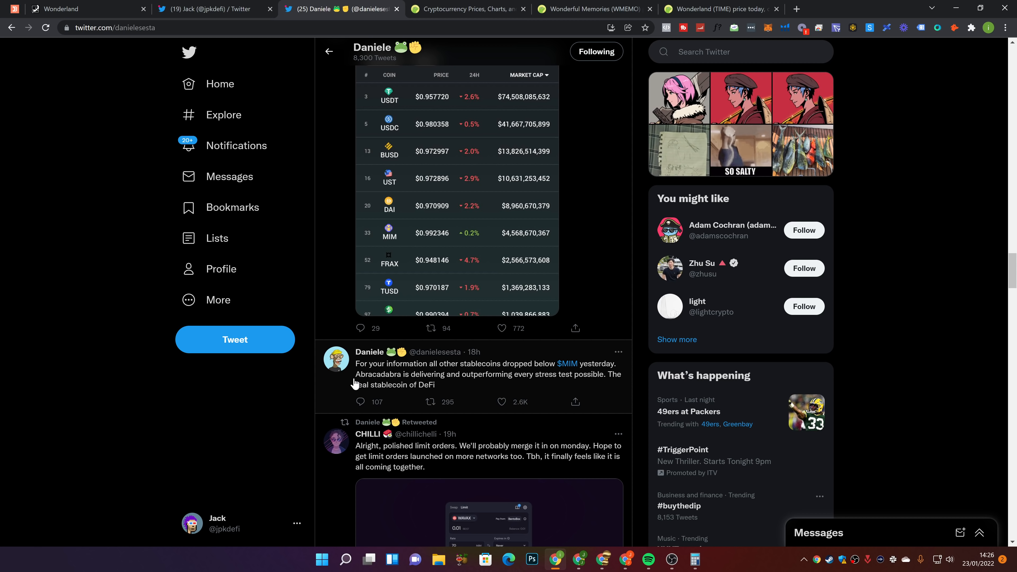
{"action": "mouse_move", "coordinate": [506, 377]}
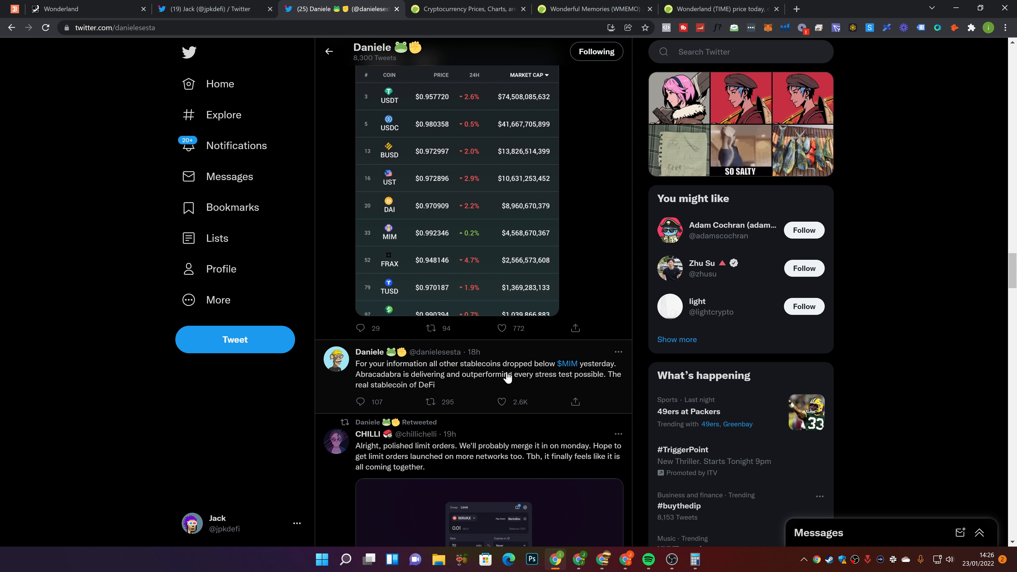
{"action": "mouse_move", "coordinate": [396, 394]}
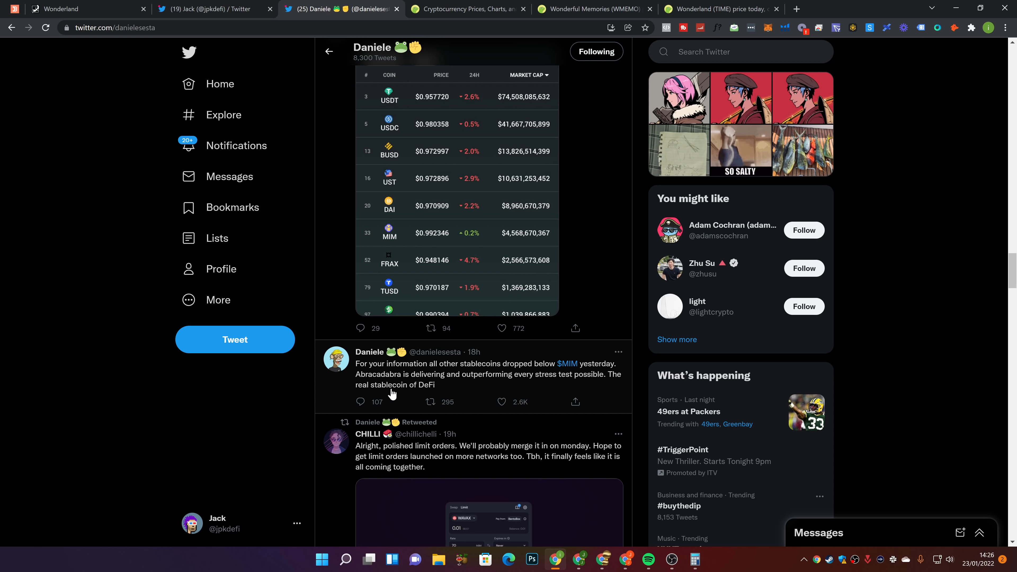
{"action": "scroll", "scroll_direction": "down", "scroll_amount": 3}
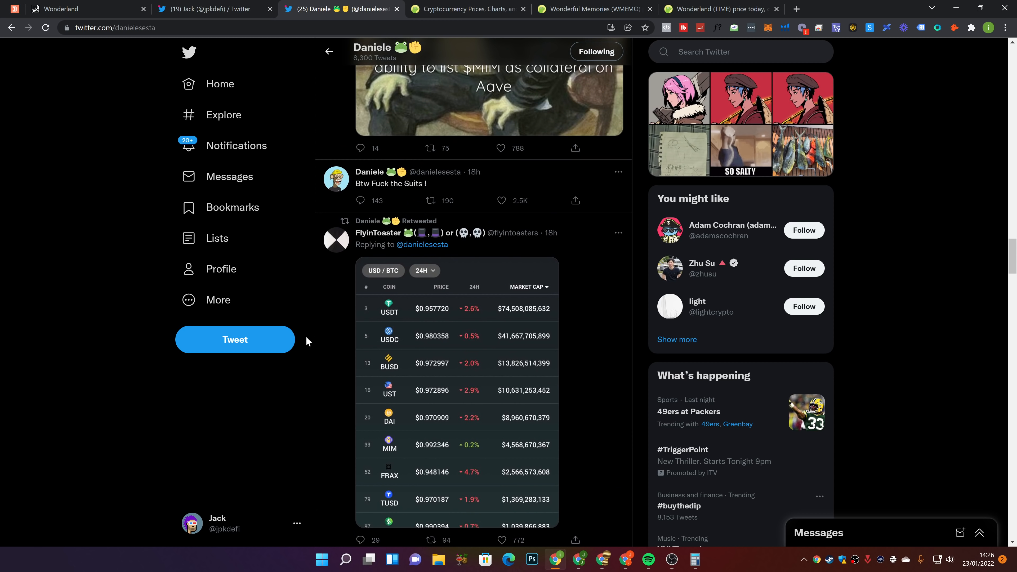
{"action": "scroll", "scroll_direction": "up", "scroll_amount": 3}
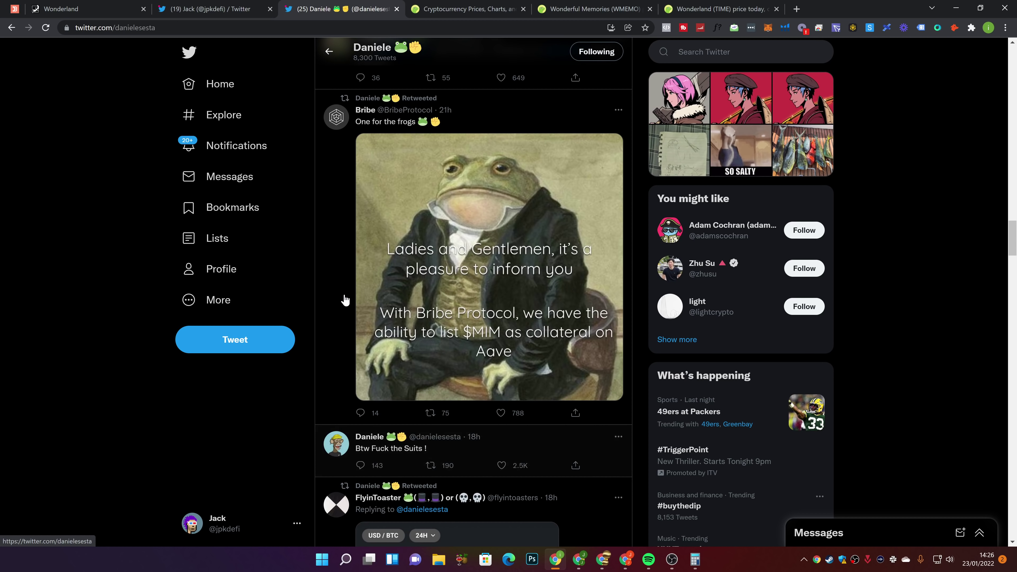
{"action": "mouse_move", "coordinate": [575, 266]}
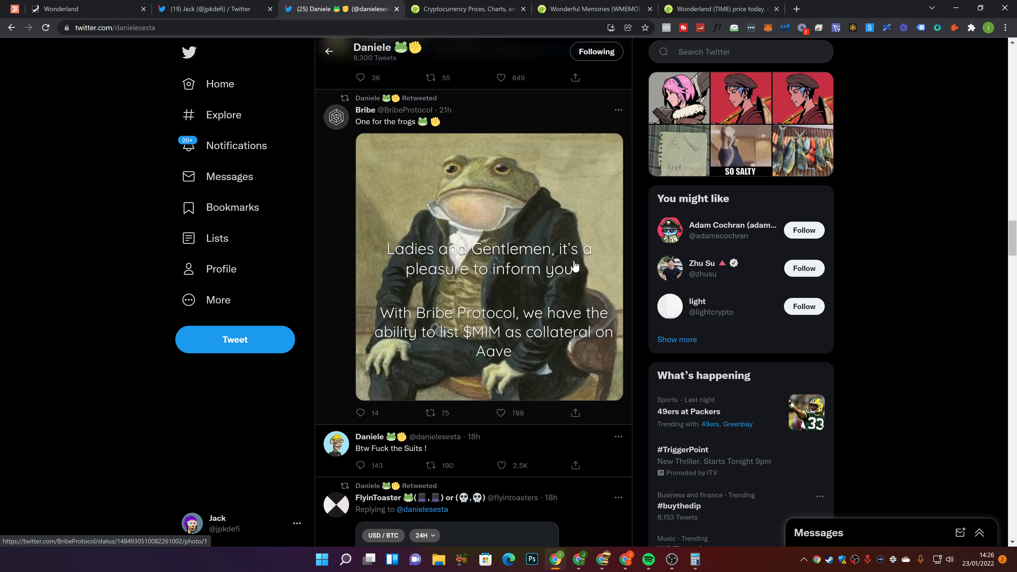
{"action": "mouse_move", "coordinate": [456, 328]}
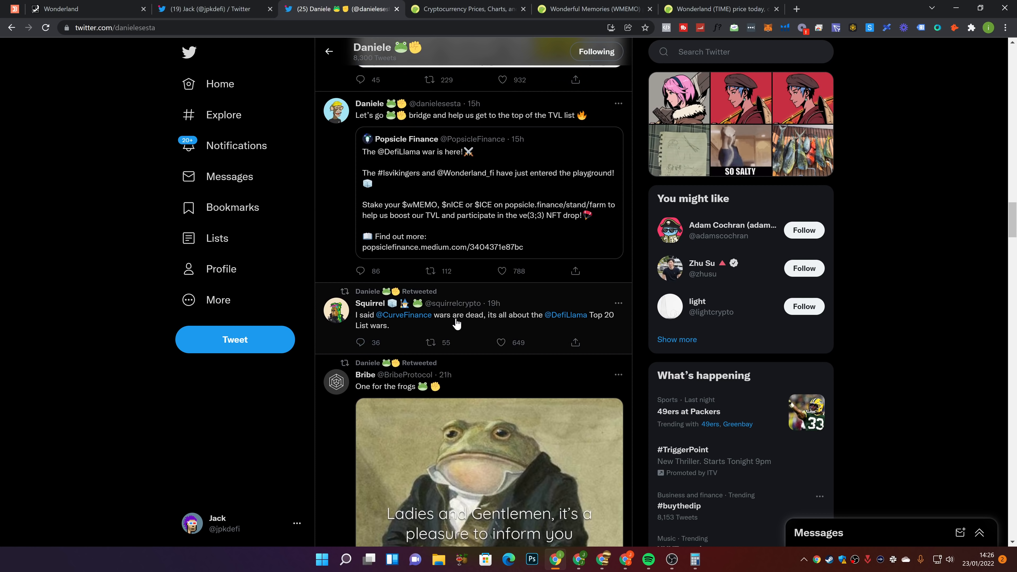
{"action": "mouse_move", "coordinate": [510, 323]}
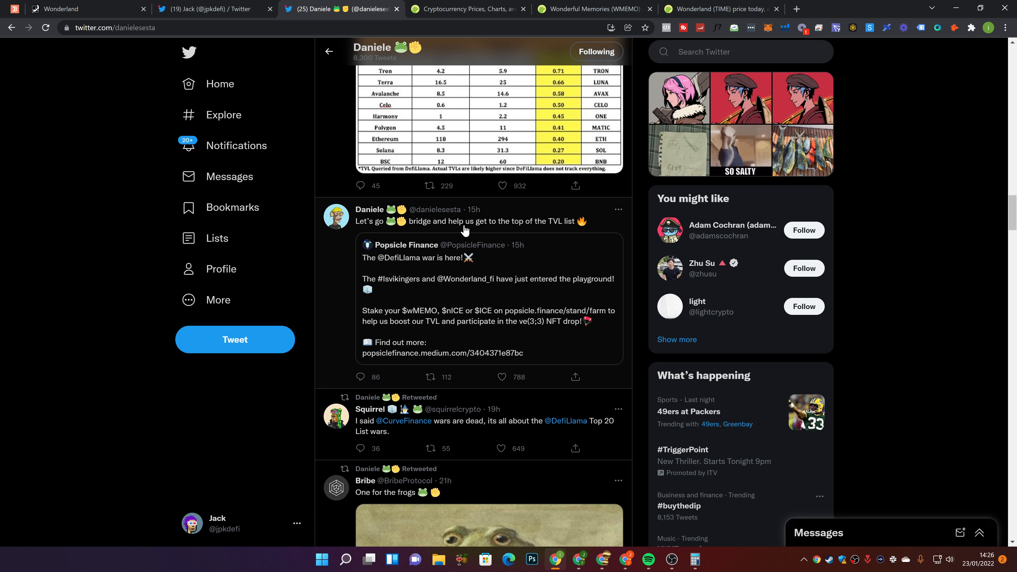
{"action": "mouse_move", "coordinate": [466, 250]}
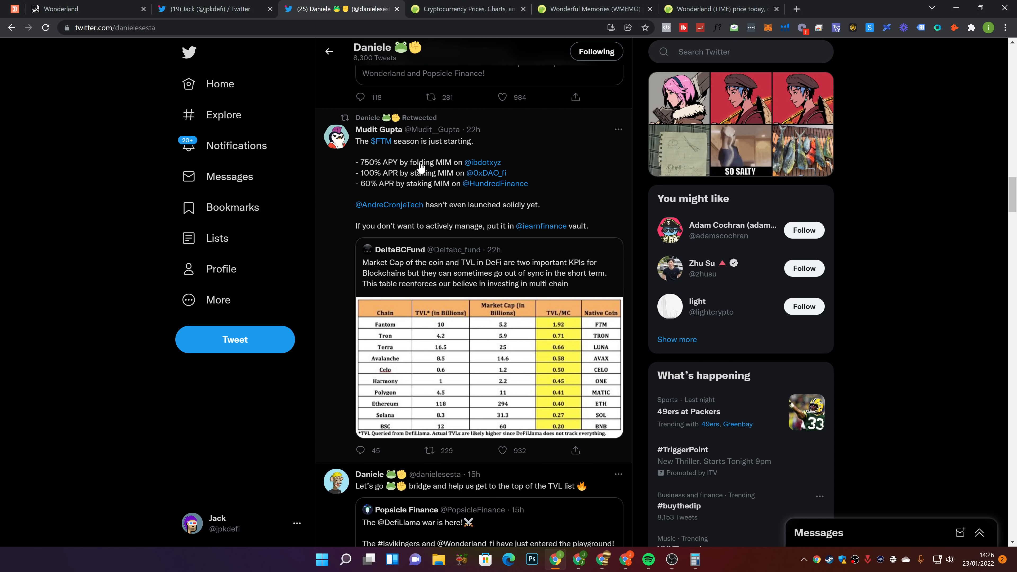
{"action": "mouse_move", "coordinate": [463, 177]}
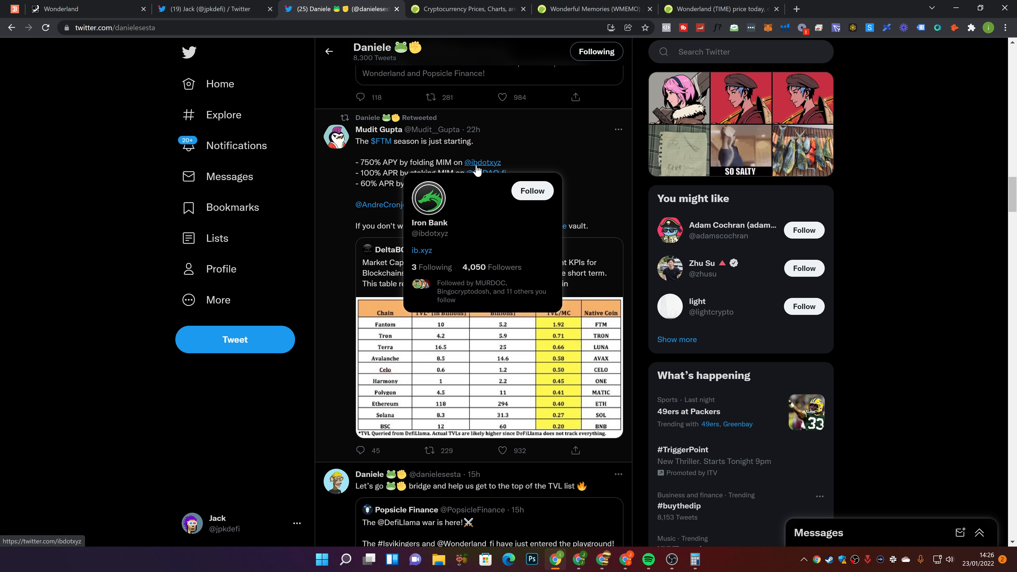
{"action": "mouse_move", "coordinate": [396, 181]}
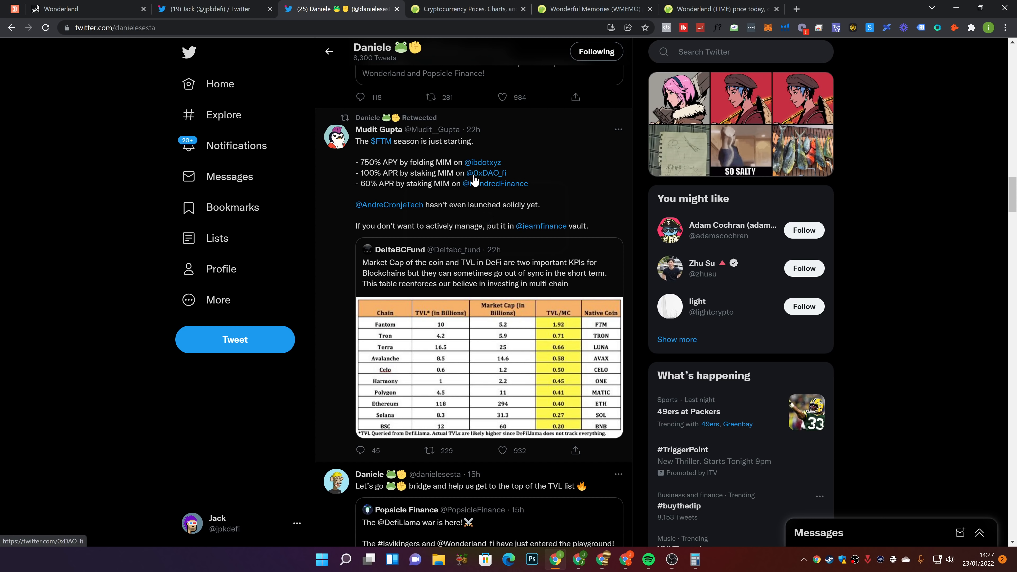
{"action": "mouse_move", "coordinate": [374, 189]}
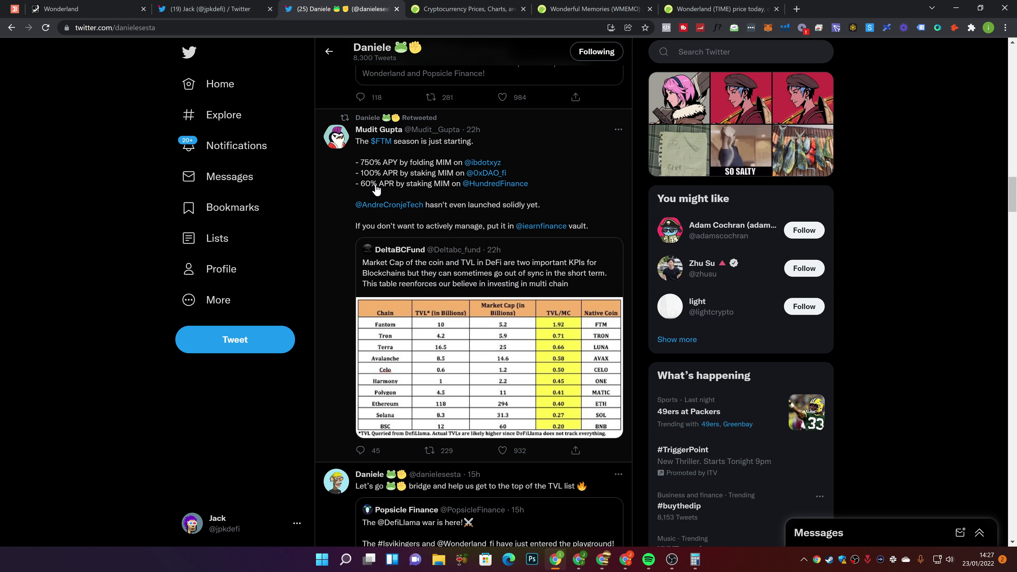
{"action": "mouse_move", "coordinate": [441, 196]}
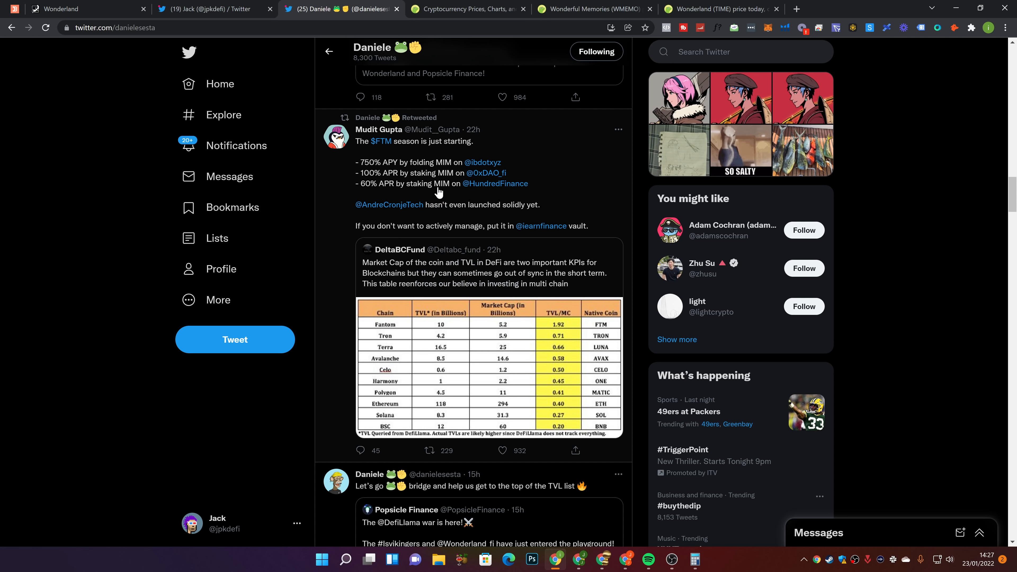
{"action": "mouse_move", "coordinate": [434, 211]}
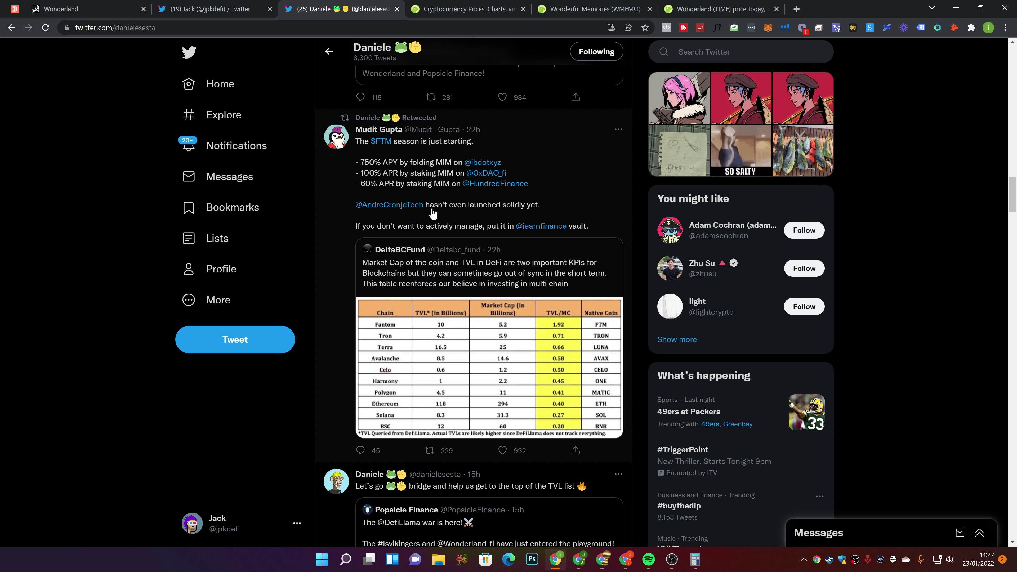
{"action": "mouse_move", "coordinate": [539, 207]}
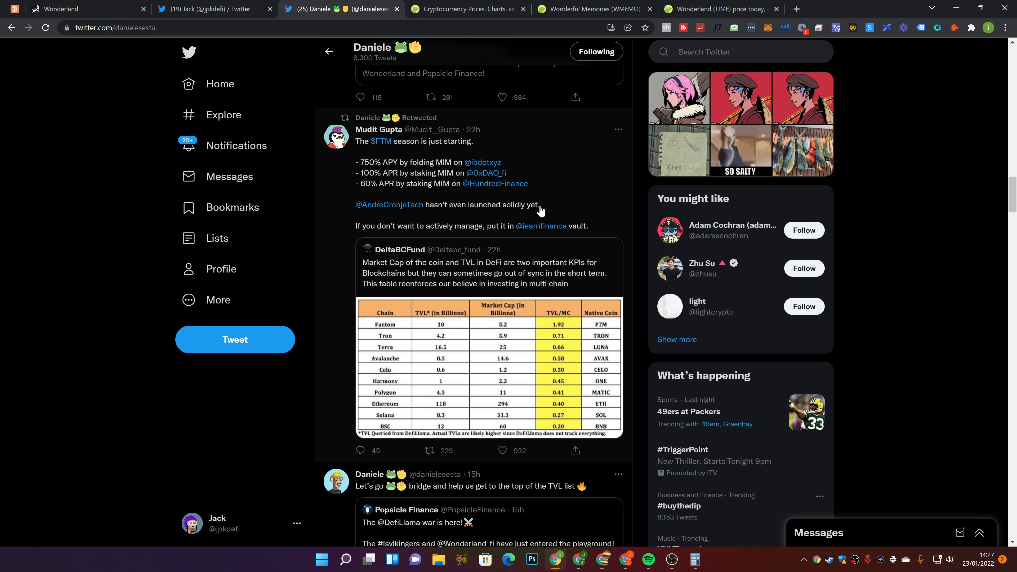
{"action": "mouse_move", "coordinate": [457, 233]}
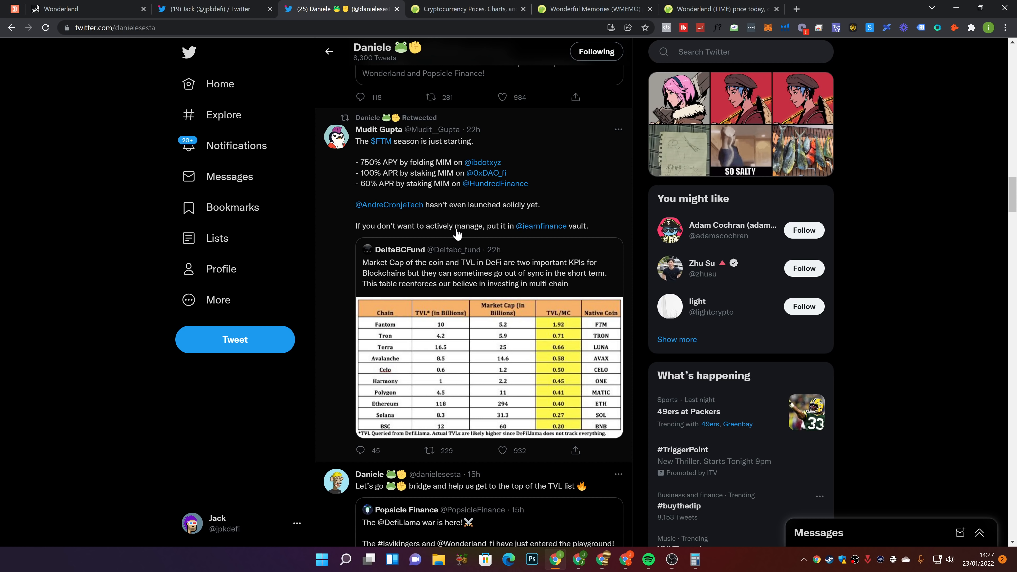
{"action": "mouse_move", "coordinate": [382, 228]}
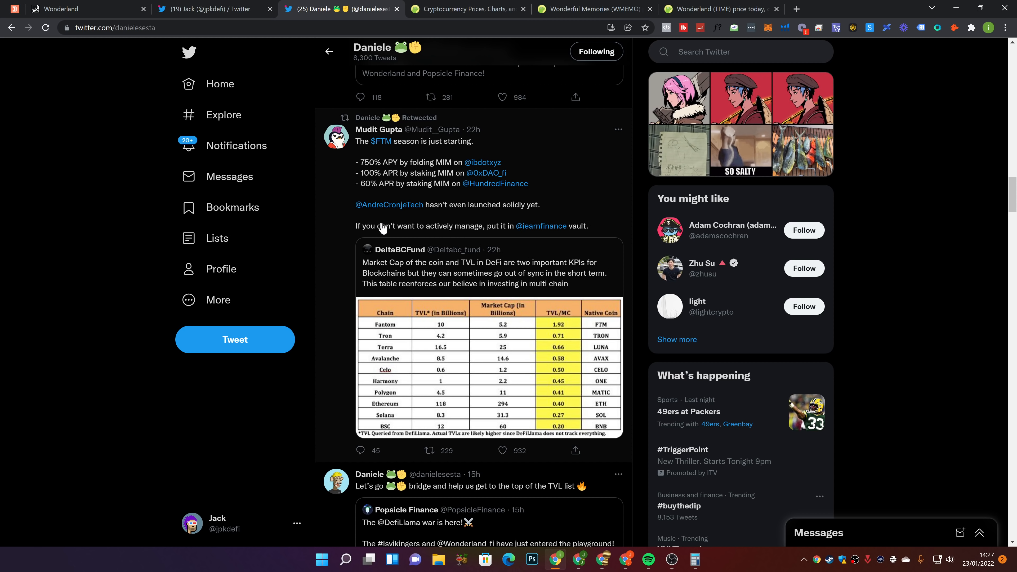
{"action": "mouse_move", "coordinate": [542, 225]}
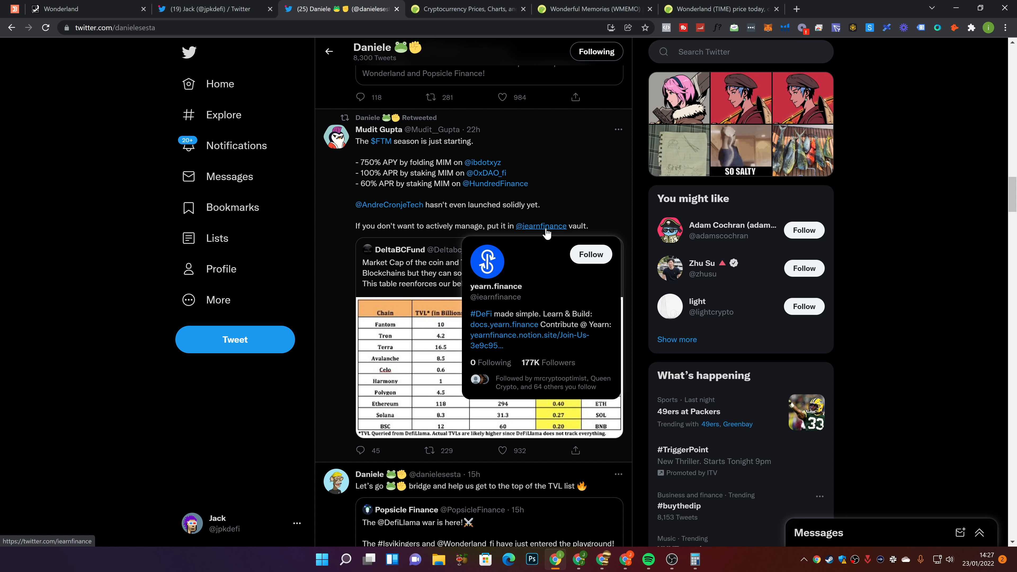
{"action": "scroll", "scroll_direction": "up", "scroll_amount": 3}
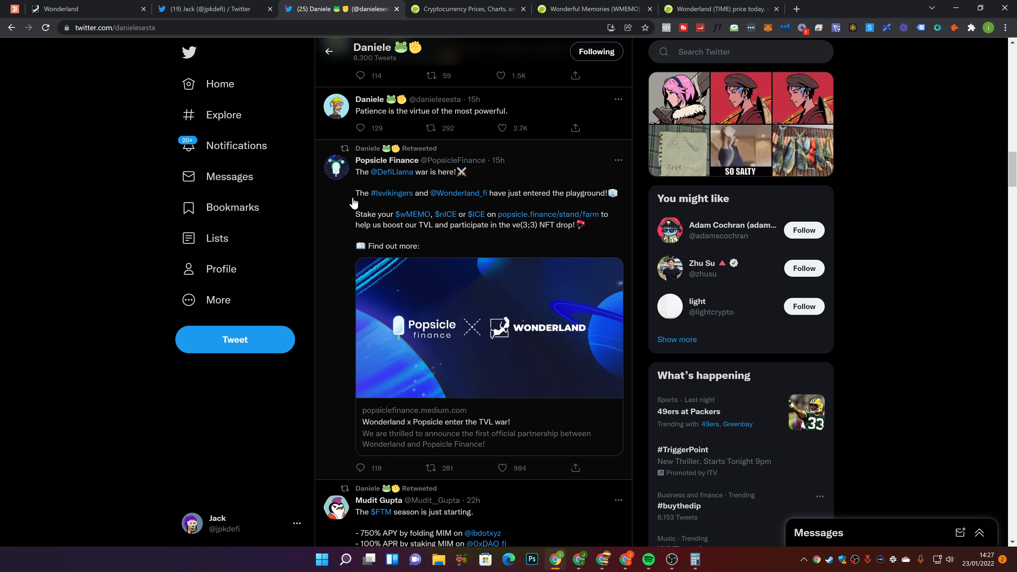
{"action": "scroll", "scroll_direction": "down", "scroll_amount": 3}
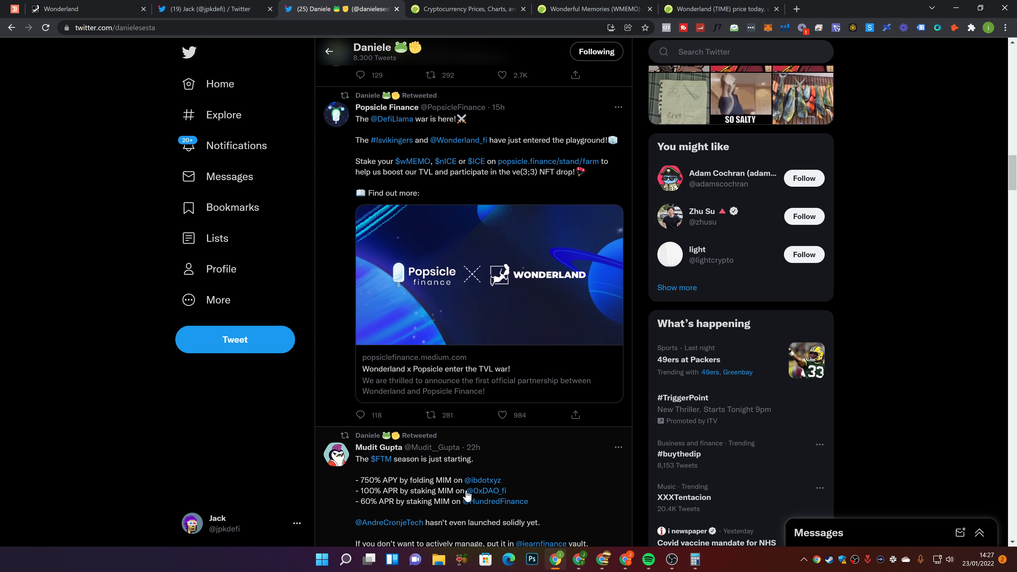
{"action": "mouse_move", "coordinate": [450, 508]}
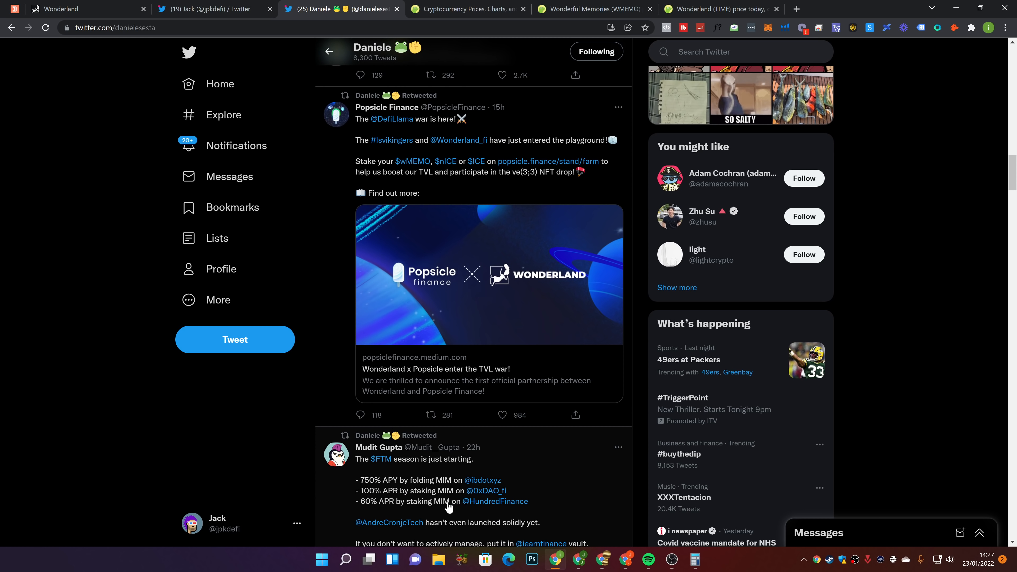
{"action": "left_click", "coordinate": [430, 415]}
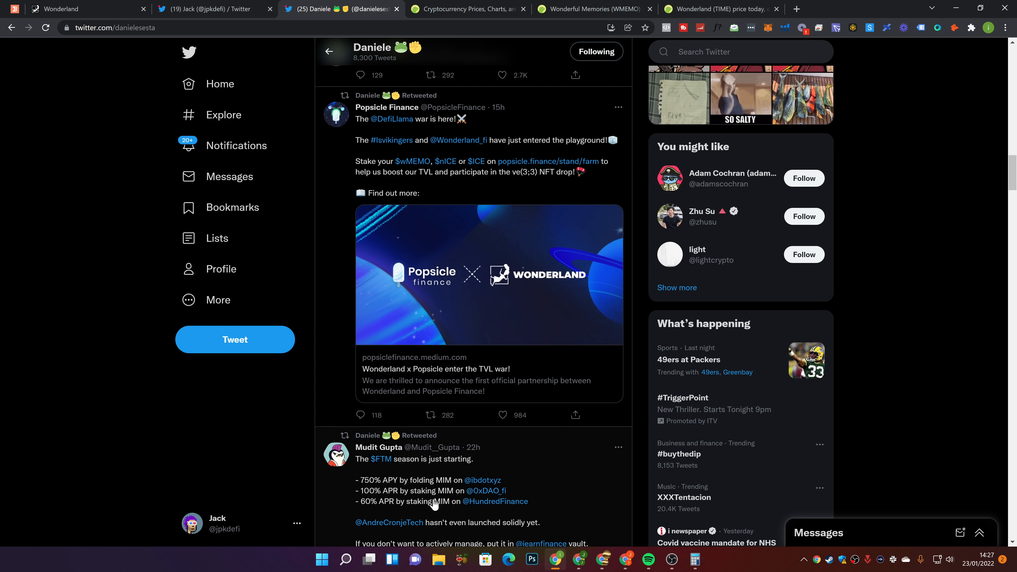
{"action": "mouse_move", "coordinate": [451, 510]}
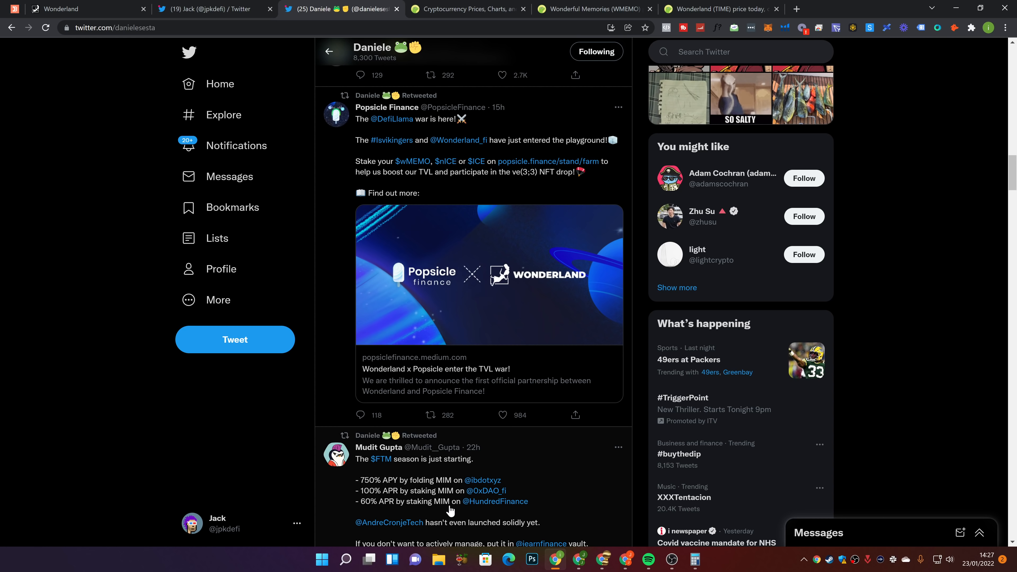
{"action": "mouse_move", "coordinate": [504, 506]}
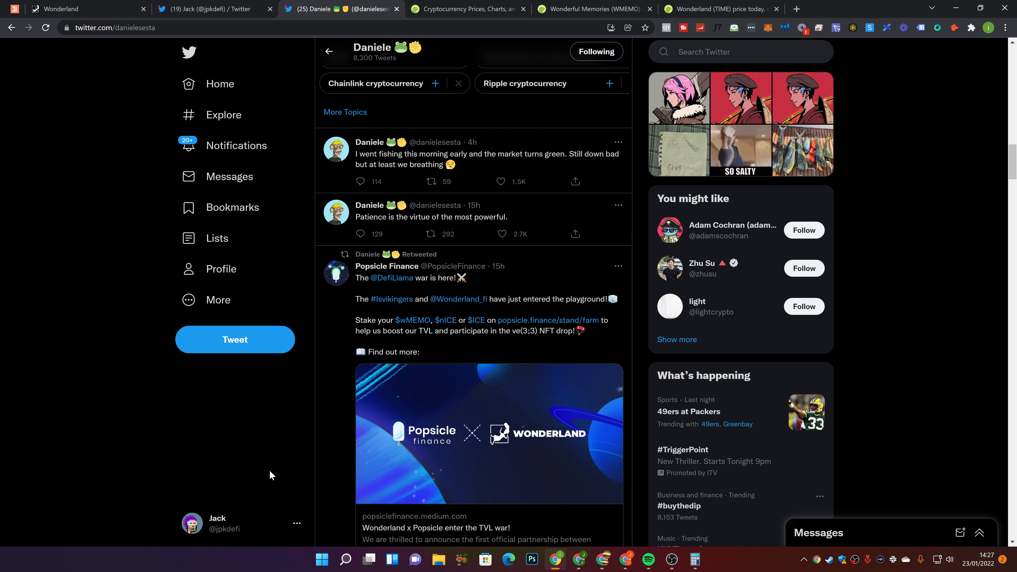
{"action": "mouse_move", "coordinate": [255, 461]}
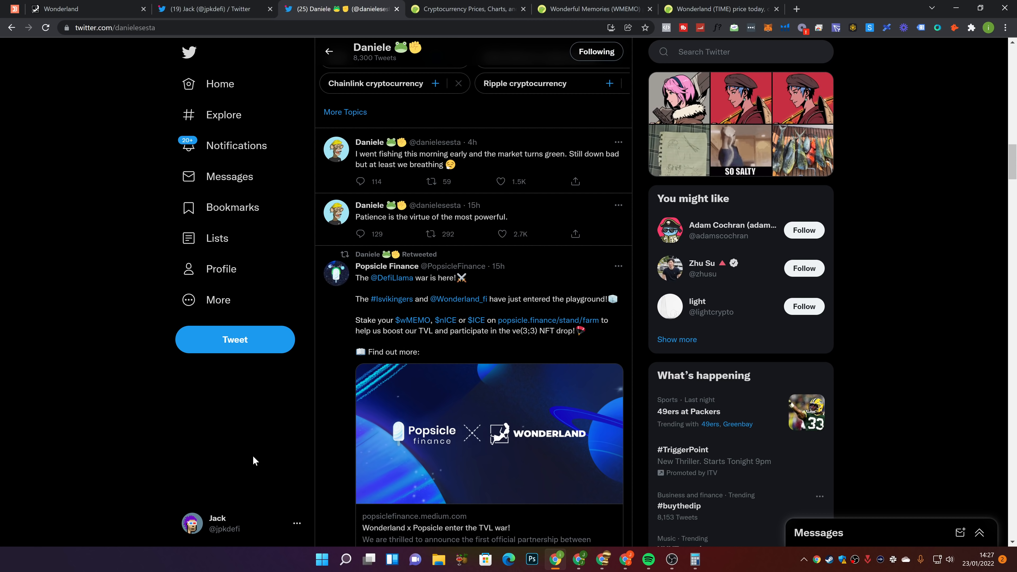
{"action": "mouse_move", "coordinate": [299, 457]}
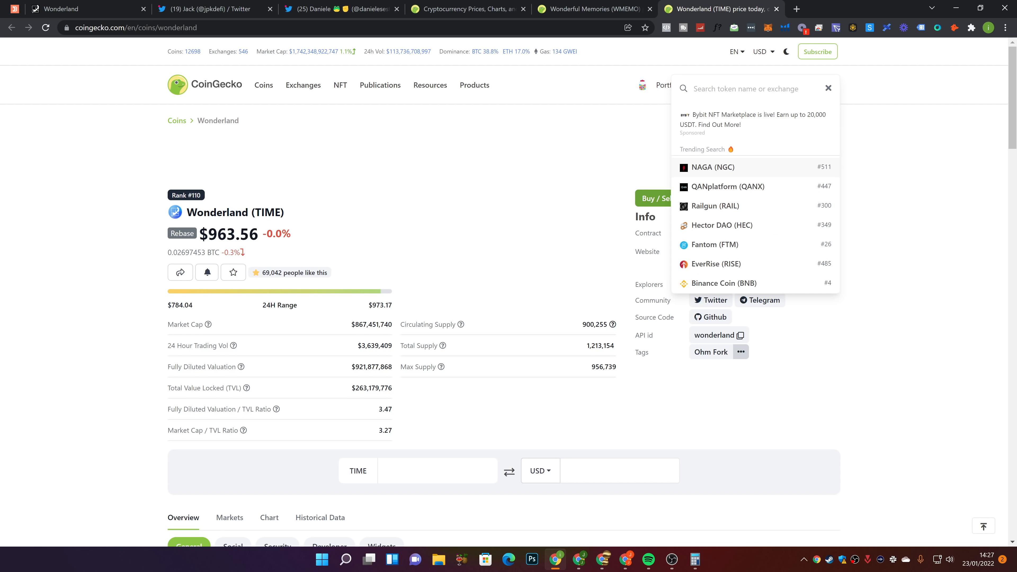
Search 'hnd' and open the Hundred Finance coin page, then return to the Twitter profile
{"action": "type", "text": "hnd"}
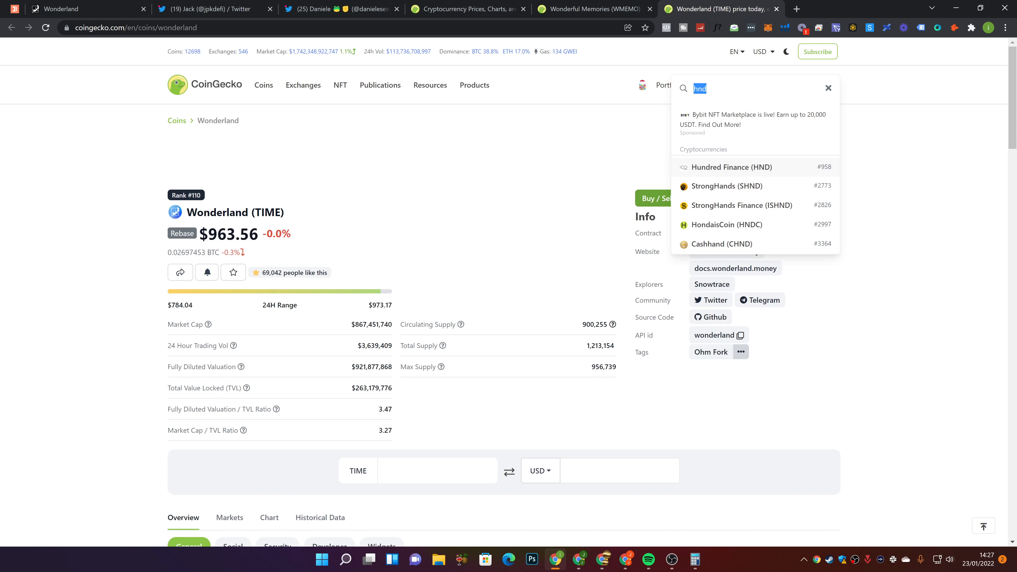
{"action": "left_click", "coordinate": [731, 167]}
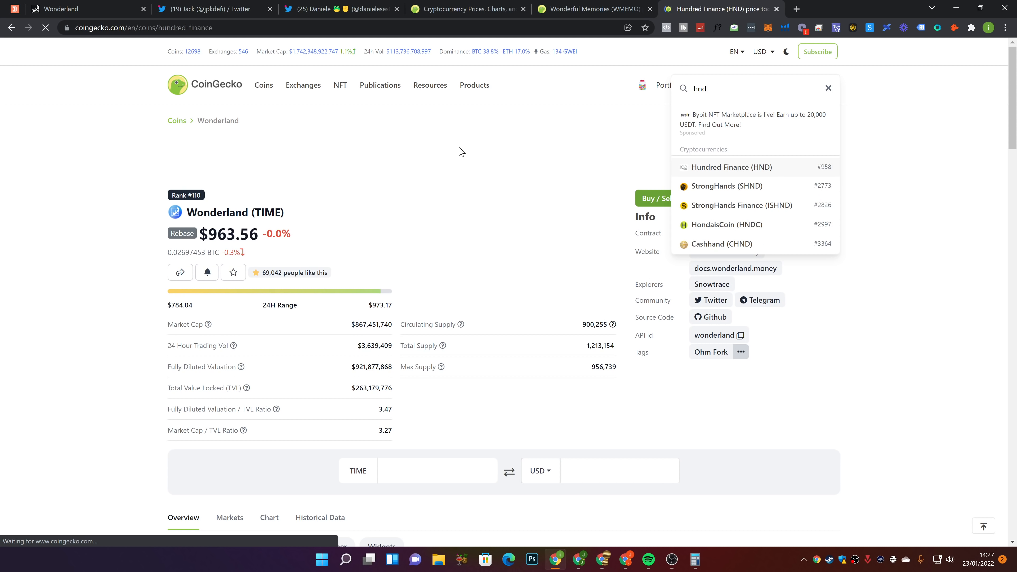
{"action": "left_click", "coordinate": [330, 8]}
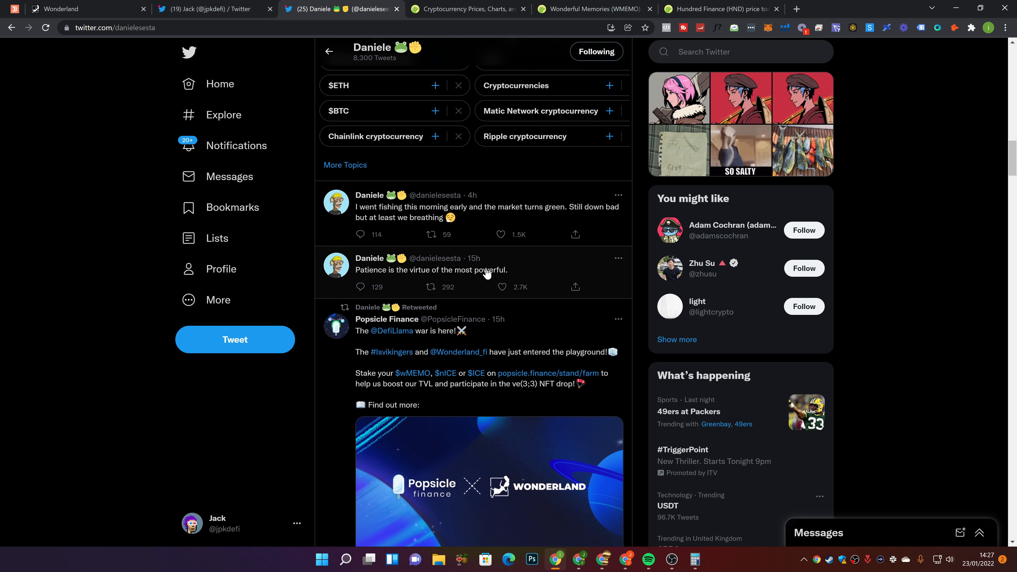
{"action": "mouse_move", "coordinate": [475, 216]}
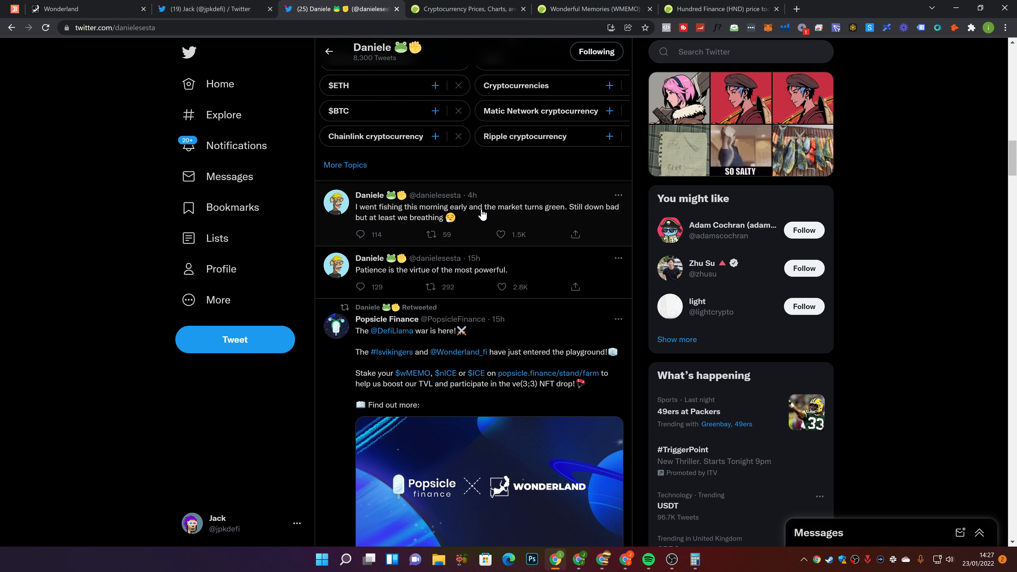
{"action": "mouse_move", "coordinate": [373, 226]}
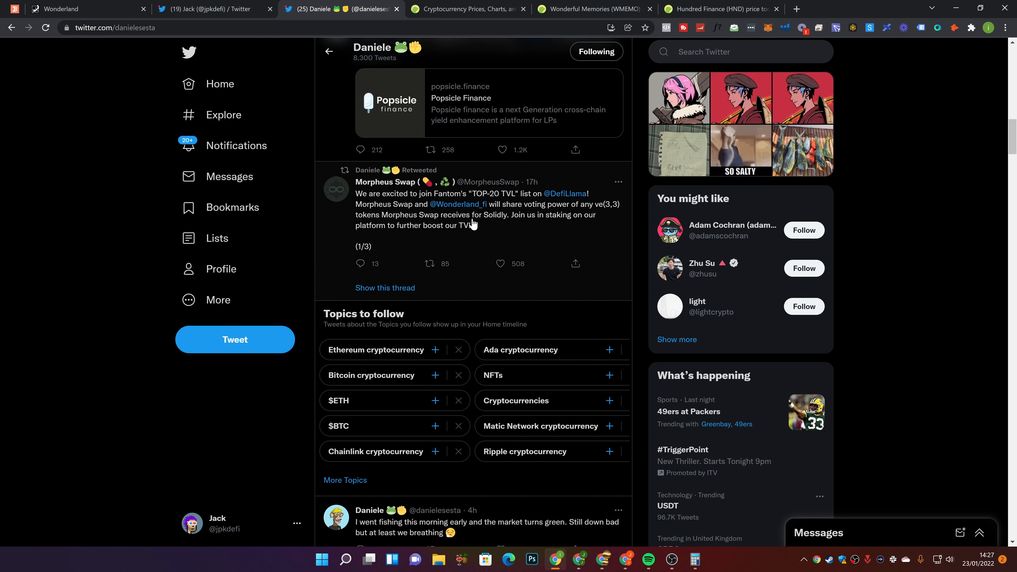
Scroll through the profile's recent tweets including the wMEMO-to-Fantom post, then return to Wonderland staking
{"action": "scroll", "scroll_direction": "up", "scroll_amount": 3}
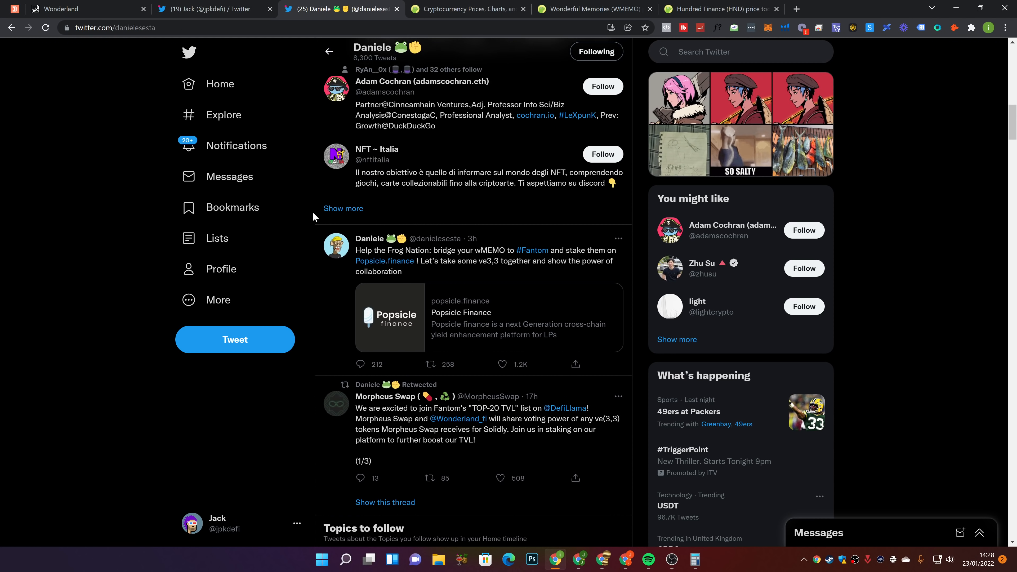
{"action": "scroll", "scroll_direction": "down", "scroll_amount": 3}
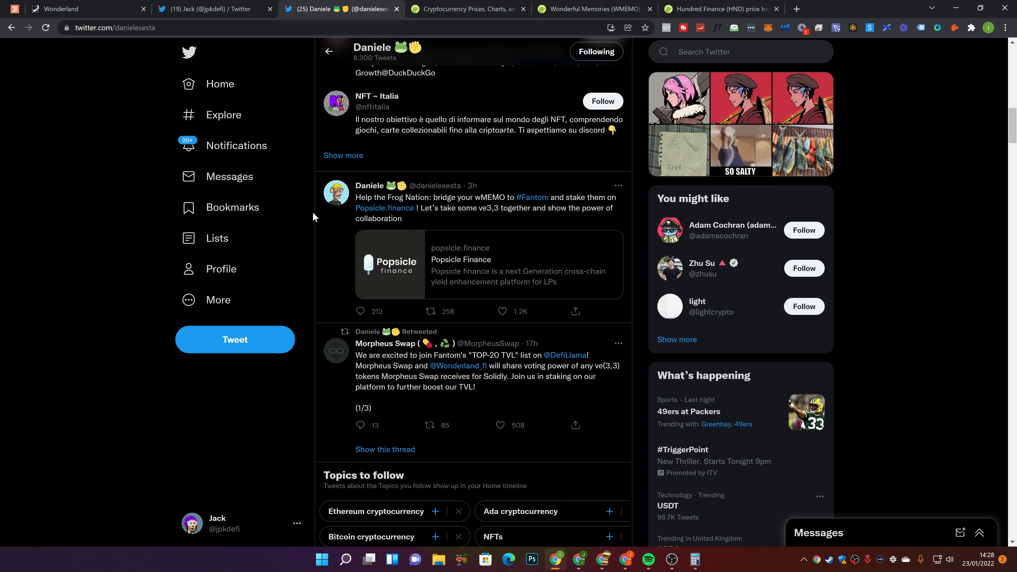
{"action": "scroll", "scroll_direction": "down", "scroll_amount": 3}
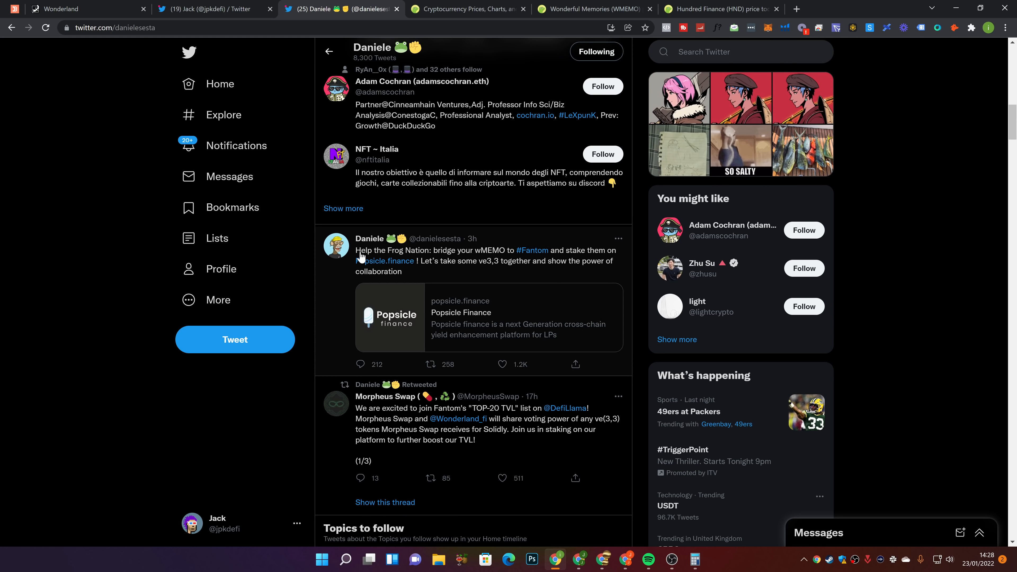
{"action": "mouse_move", "coordinate": [435, 259]}
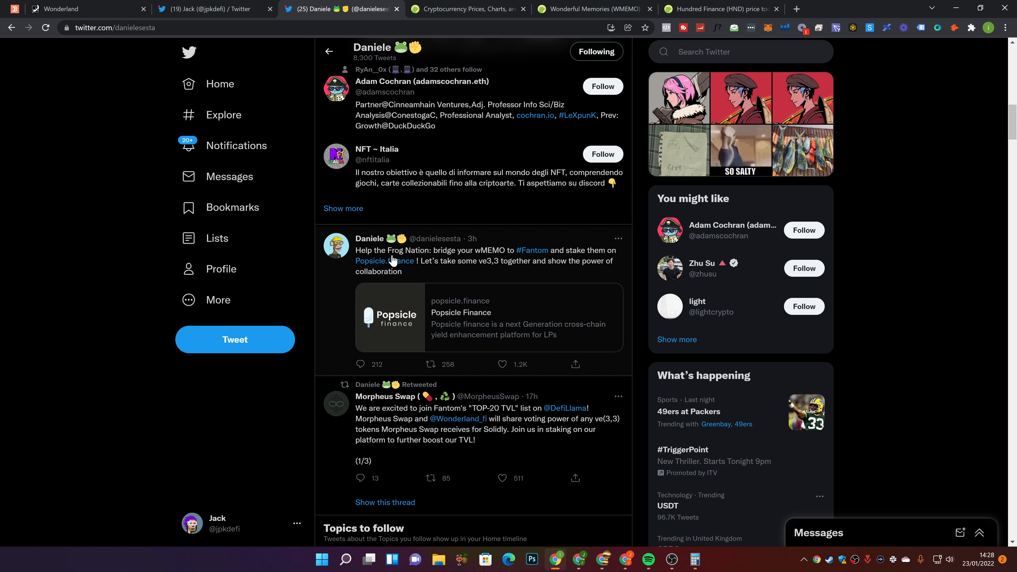
{"action": "mouse_move", "coordinate": [483, 273]}
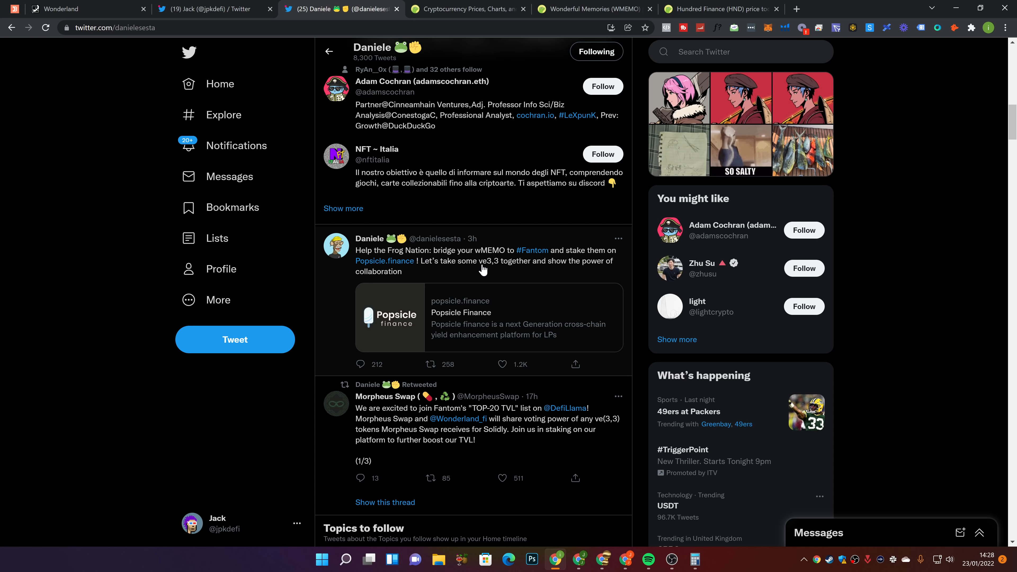
{"action": "mouse_move", "coordinate": [575, 272]}
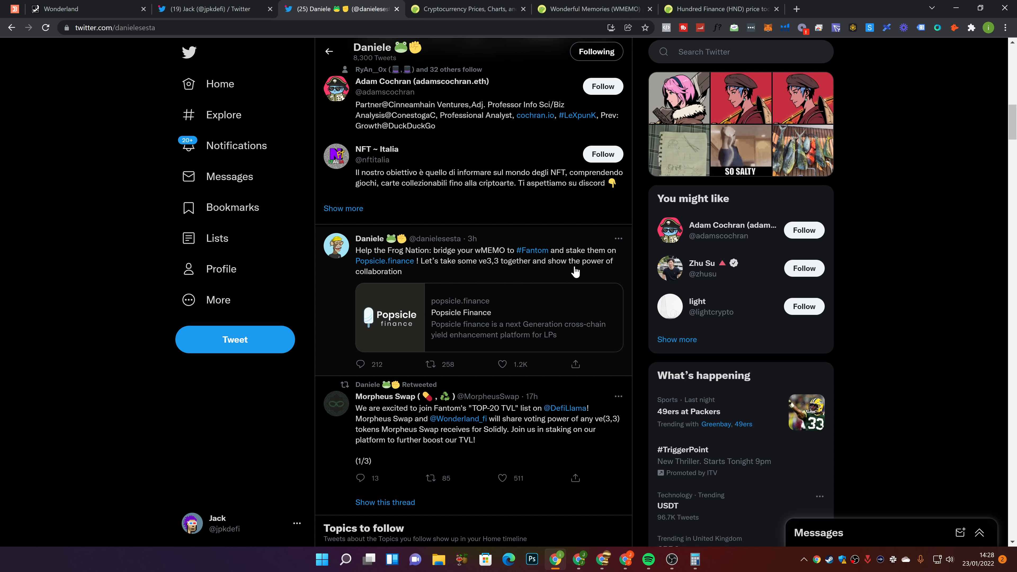
{"action": "scroll", "scroll_direction": "down", "scroll_amount": 3}
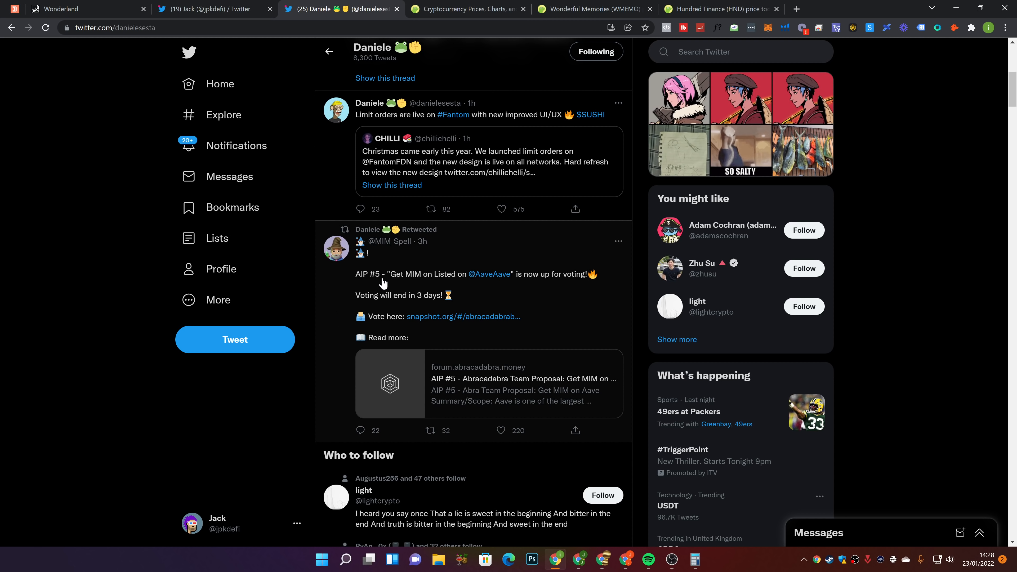
{"action": "mouse_move", "coordinate": [406, 286]}
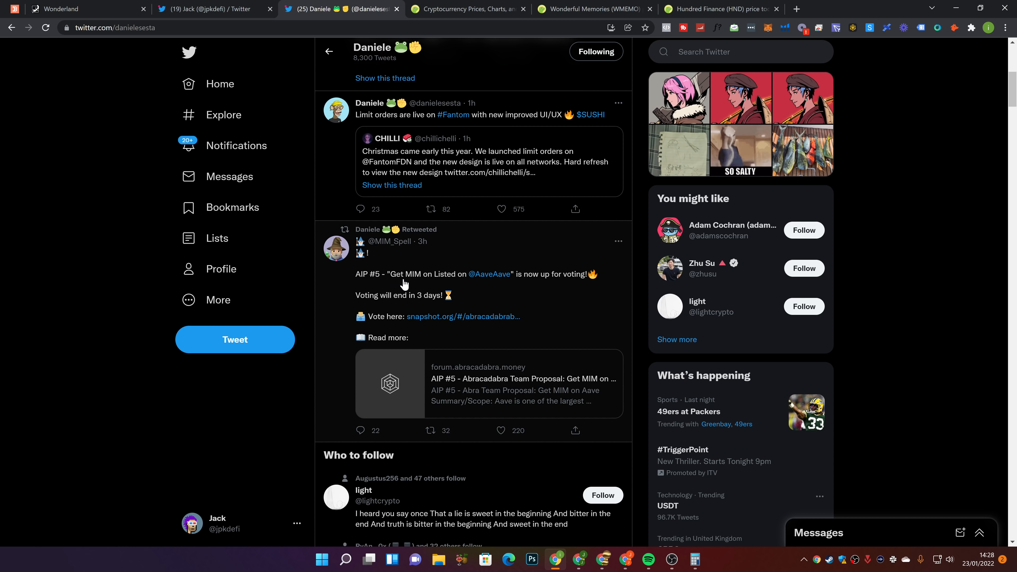
{"action": "mouse_move", "coordinate": [552, 292]}
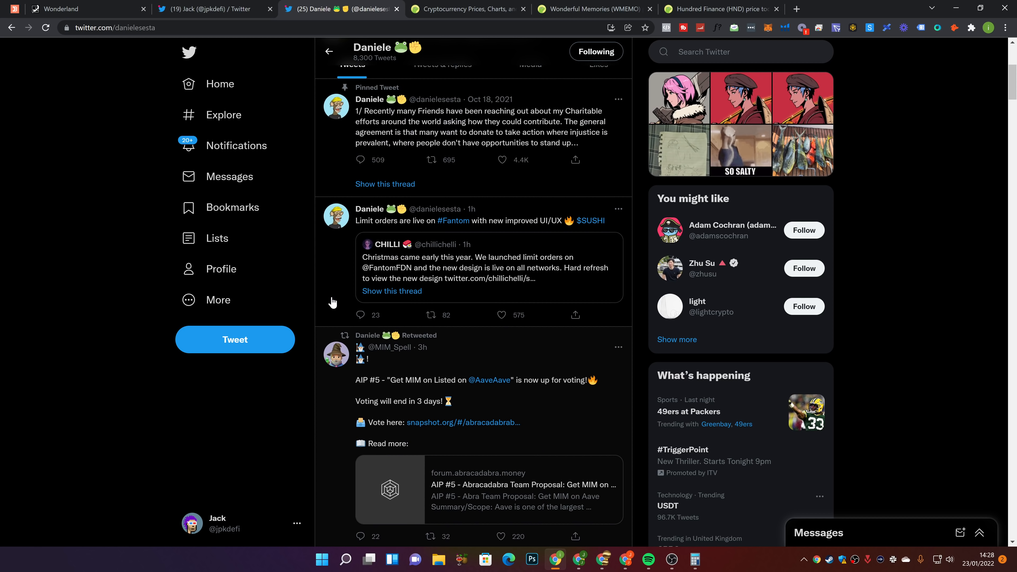
{"action": "mouse_move", "coordinate": [276, 291]}
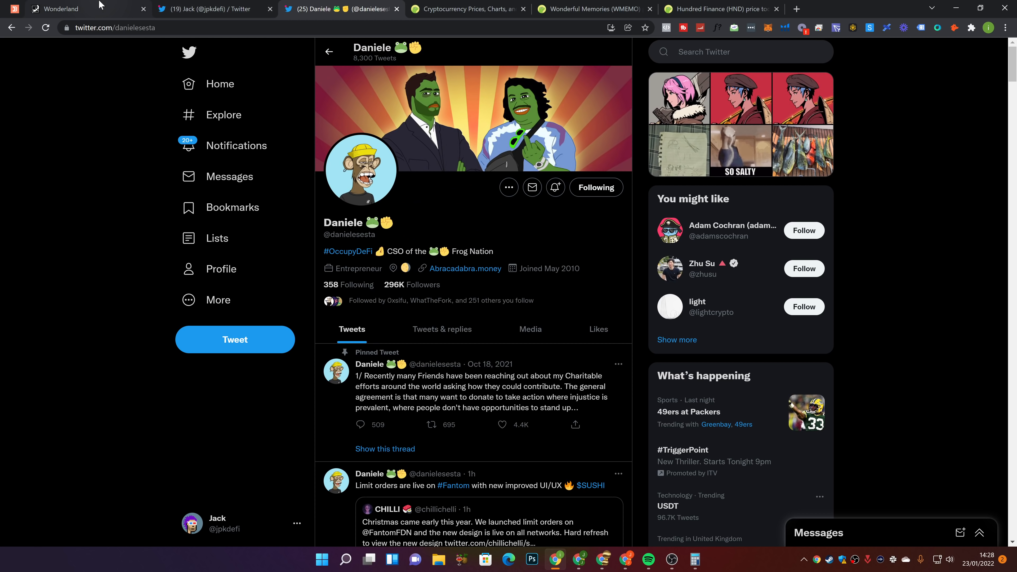
{"action": "left_click", "coordinate": [61, 8]}
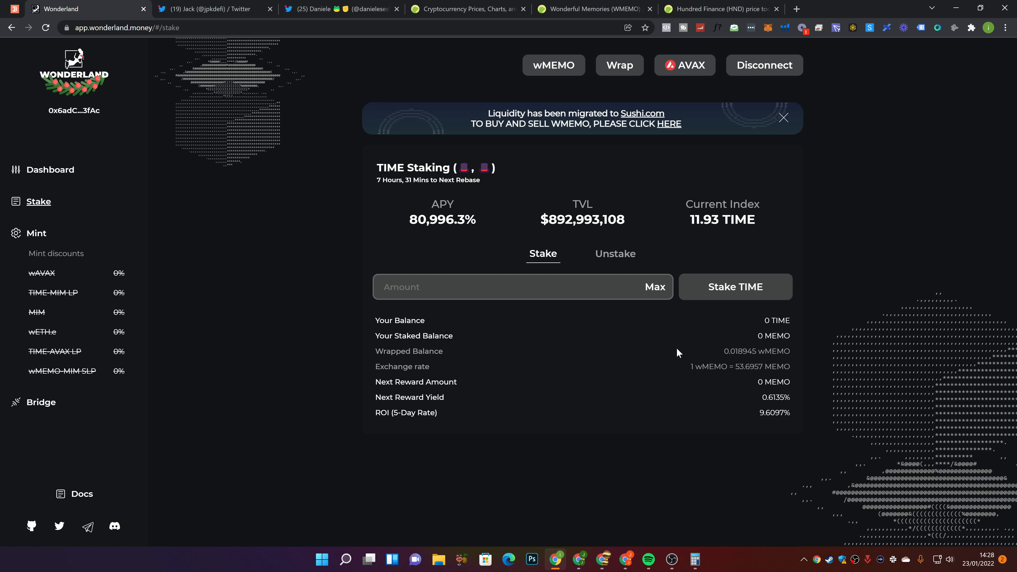
{"action": "mouse_move", "coordinate": [731, 427]}
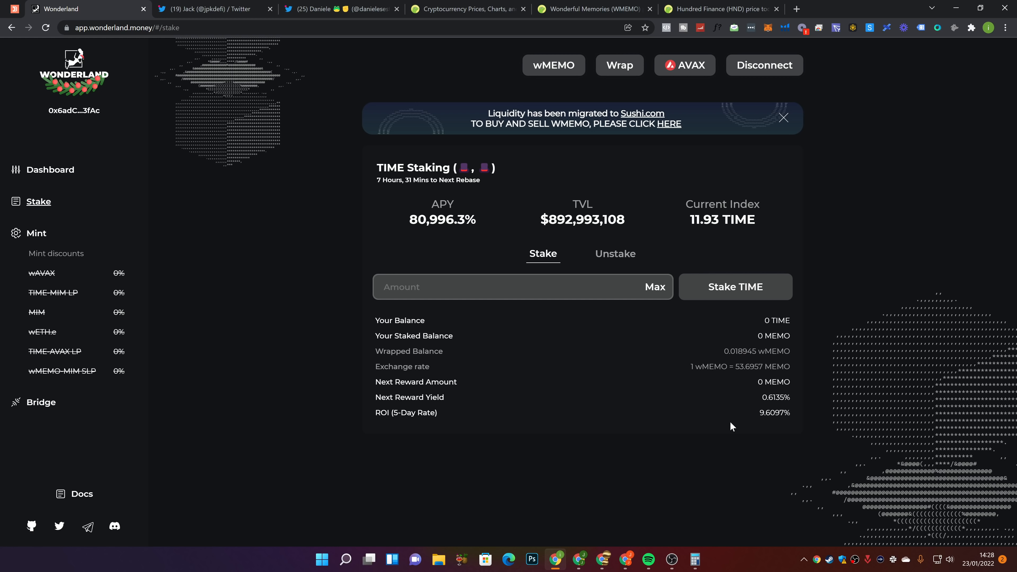
{"action": "mouse_move", "coordinate": [380, 362]}
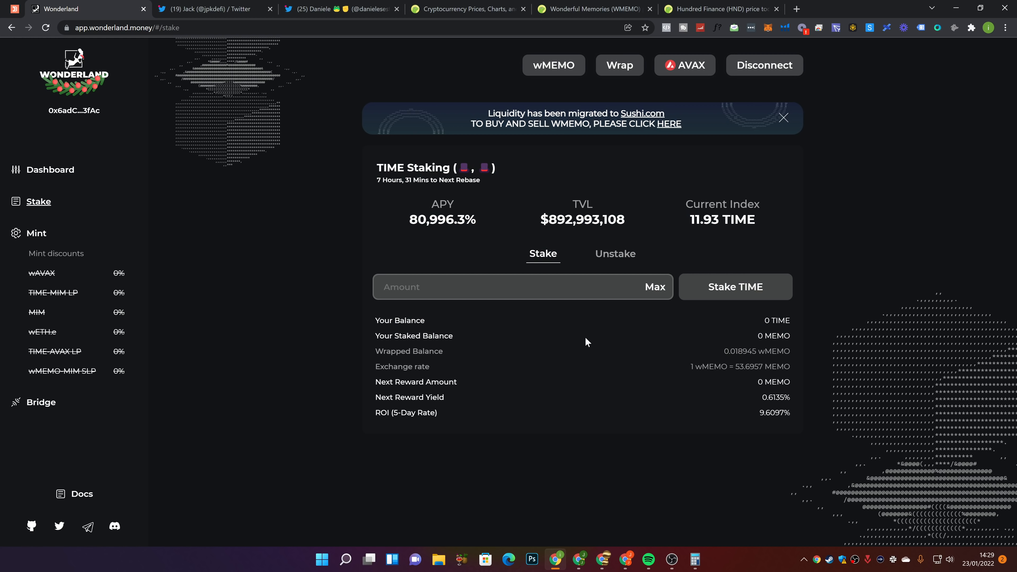
{"action": "mouse_move", "coordinate": [369, 187]}
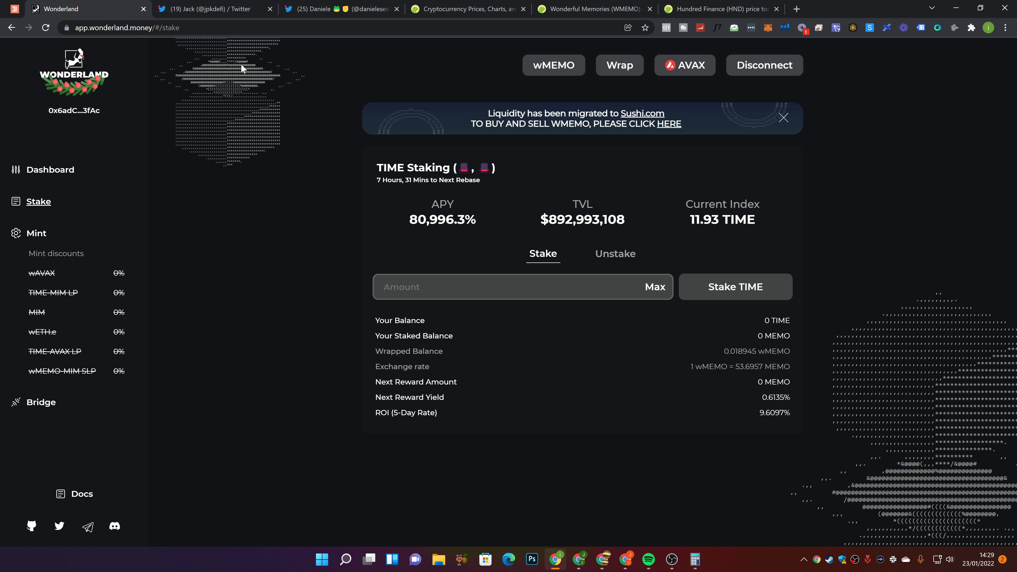
Show the creator's own profile with its pinned giveaway tweet, then return to Wonderland staking
{"action": "left_click", "coordinate": [211, 8]}
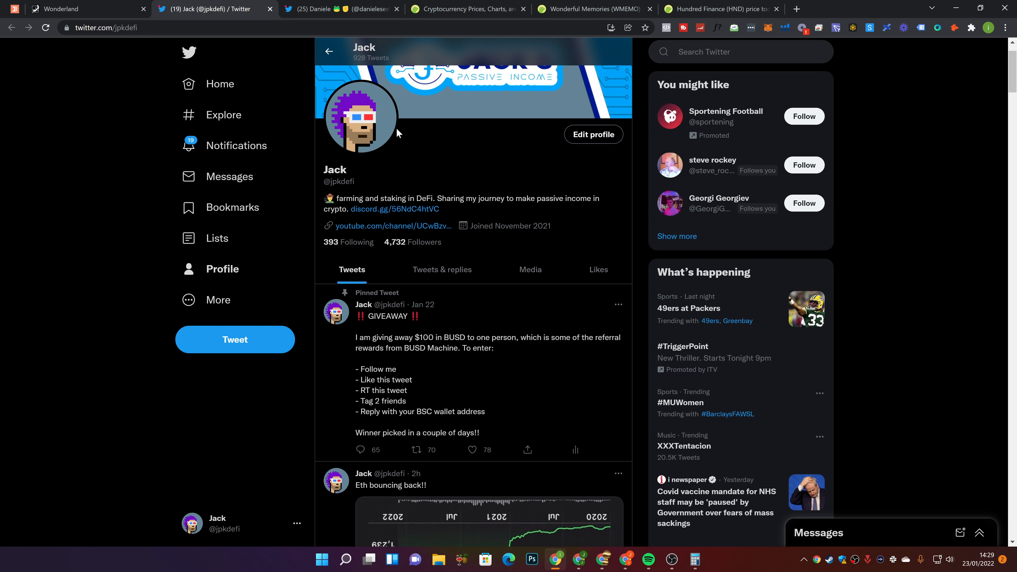
{"action": "scroll", "scroll_direction": "down", "scroll_amount": 3}
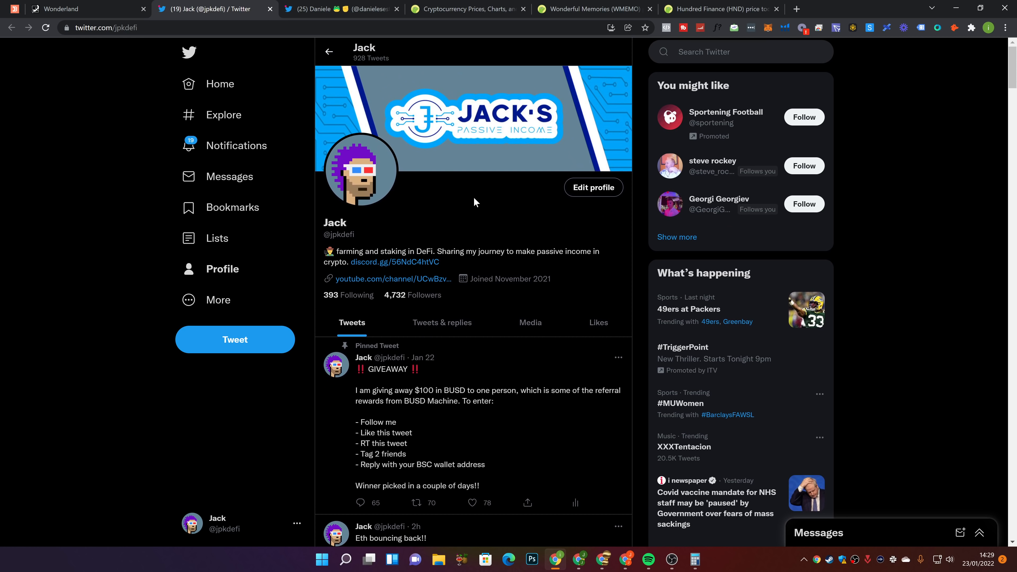
{"action": "mouse_move", "coordinate": [504, 429]}
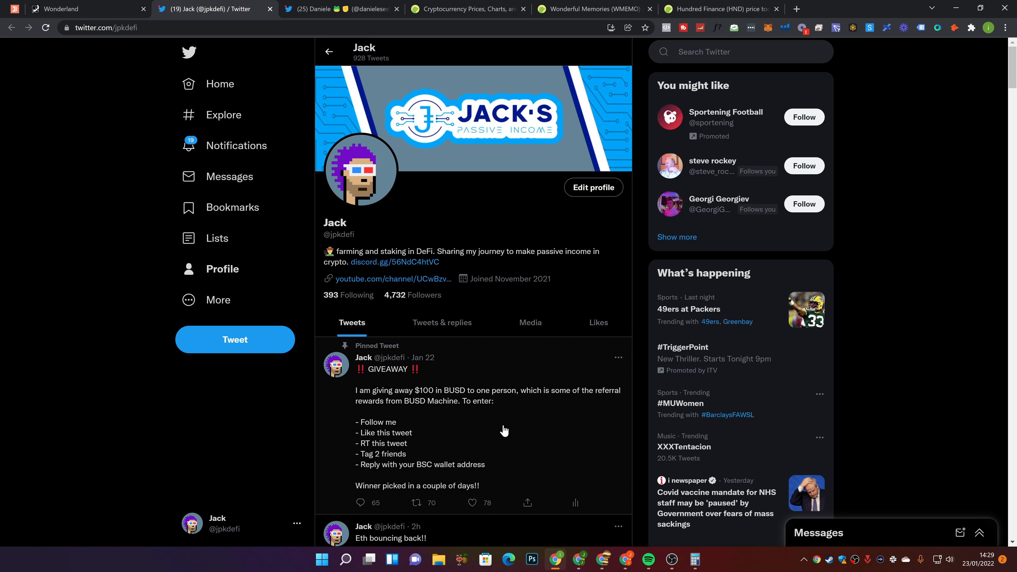
{"action": "mouse_move", "coordinate": [499, 445]}
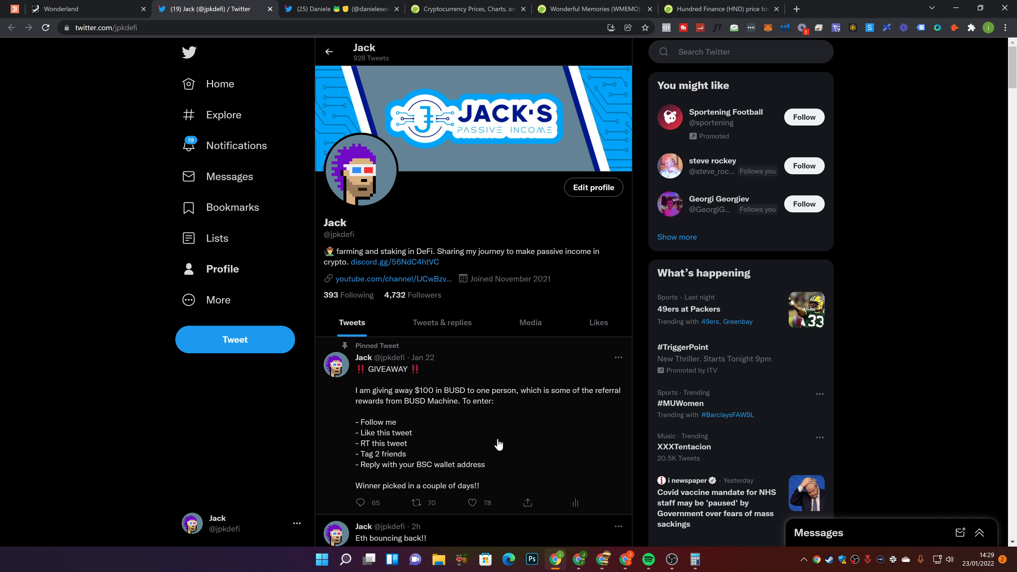
{"action": "mouse_move", "coordinate": [429, 416]}
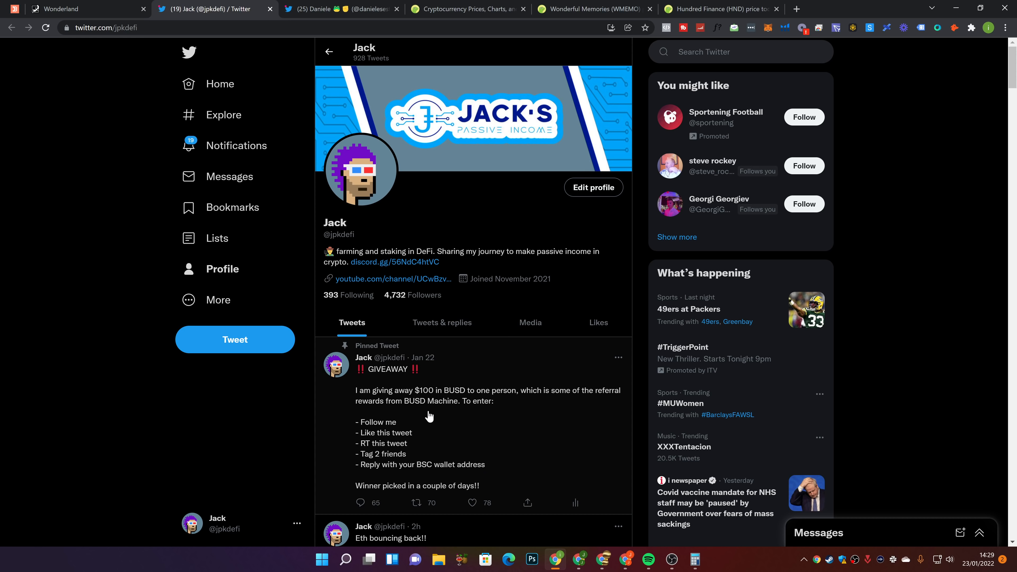
{"action": "mouse_move", "coordinate": [499, 473]}
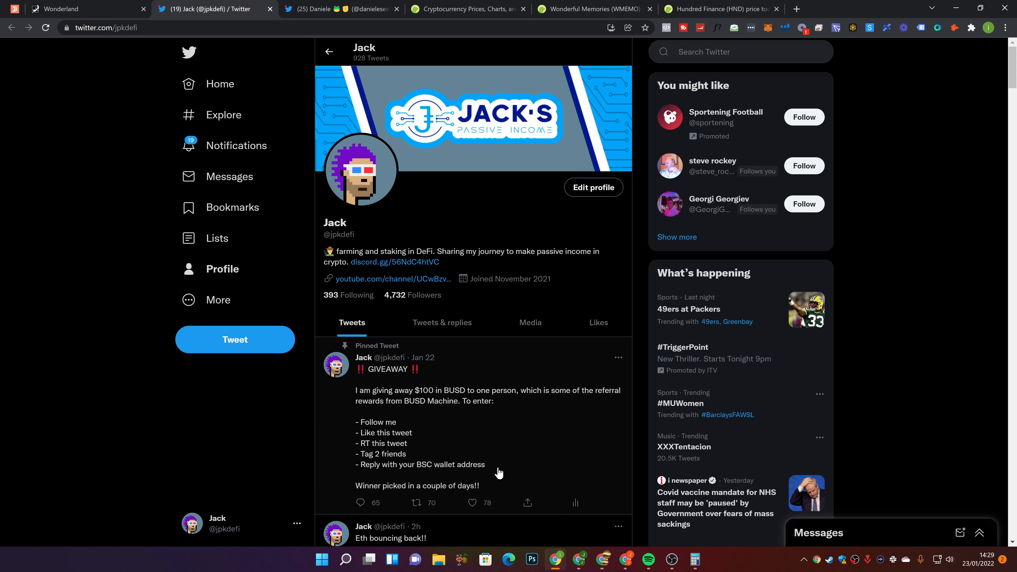
{"action": "mouse_move", "coordinate": [343, 477]}
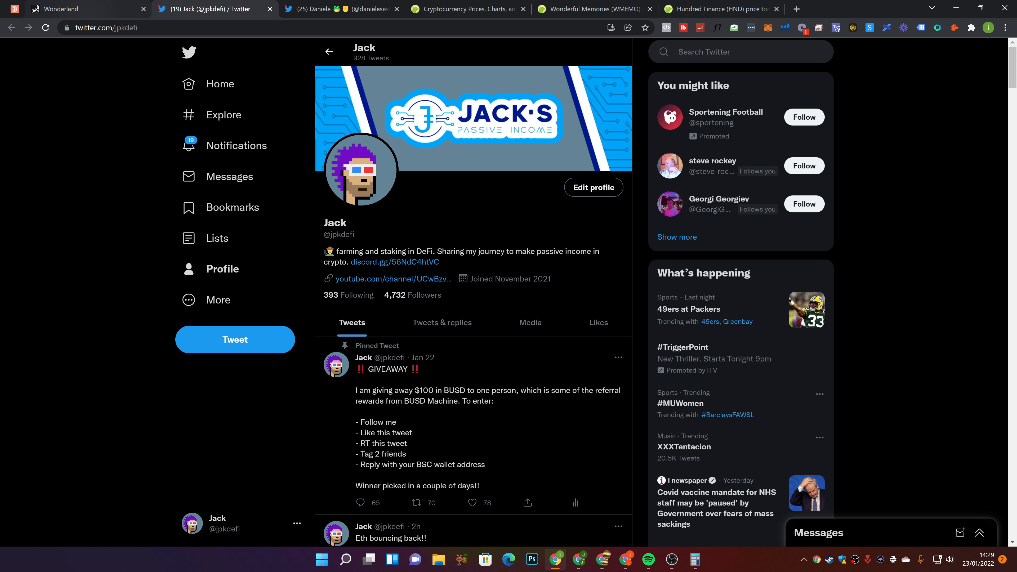
{"action": "left_click", "coordinate": [61, 8]}
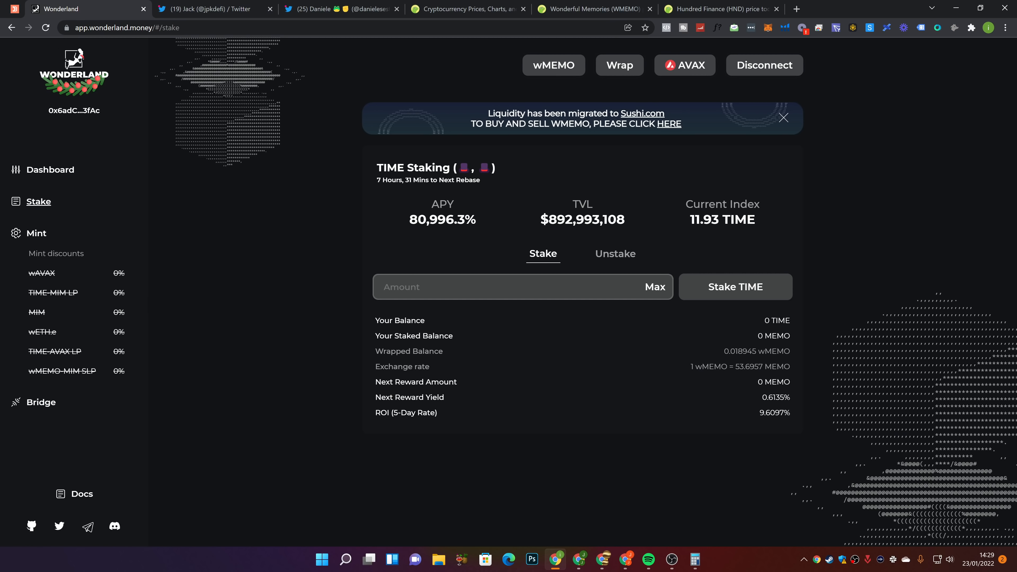